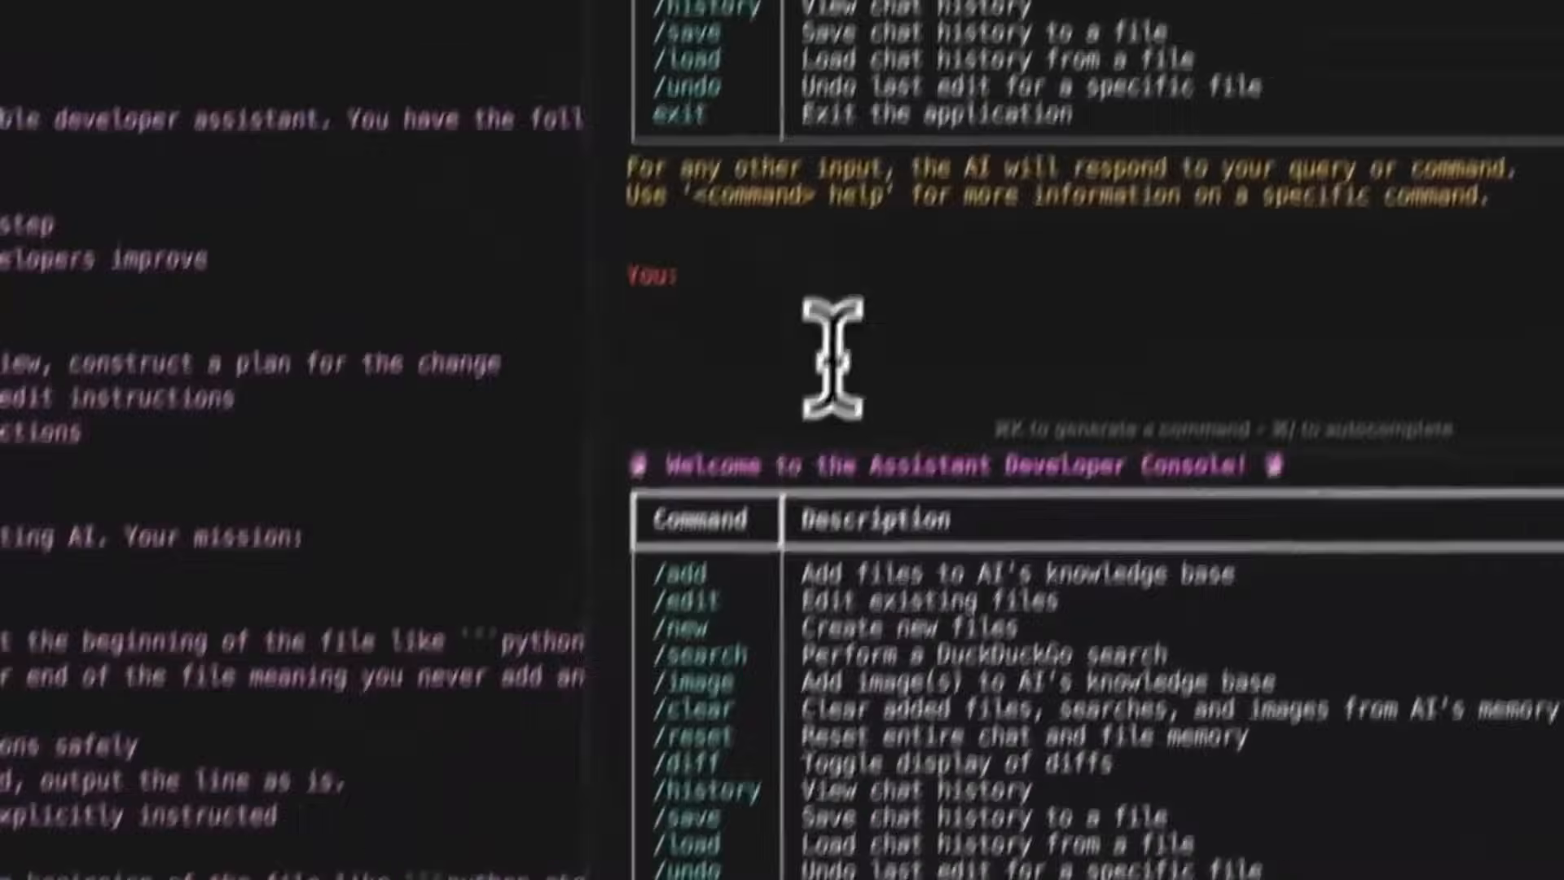
Reveal the ChatGPT-4o snapshot list showing chatgpt-4o-latest in the OpenAI docs
{"action": "type", "text": "/edit"}
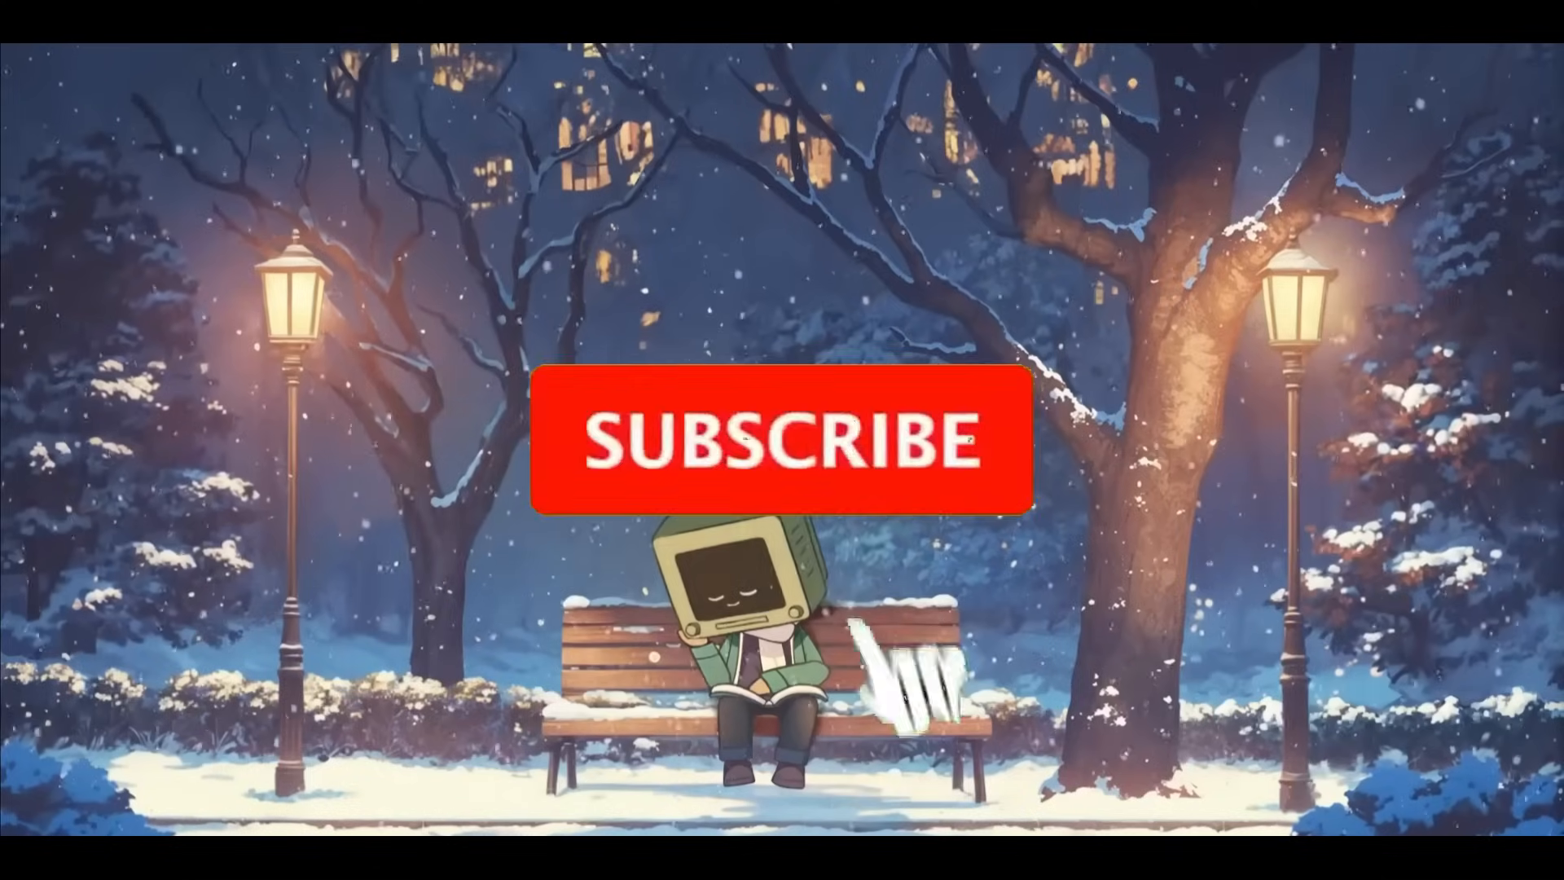
{"action": "left_click", "coordinate": [780, 440]}
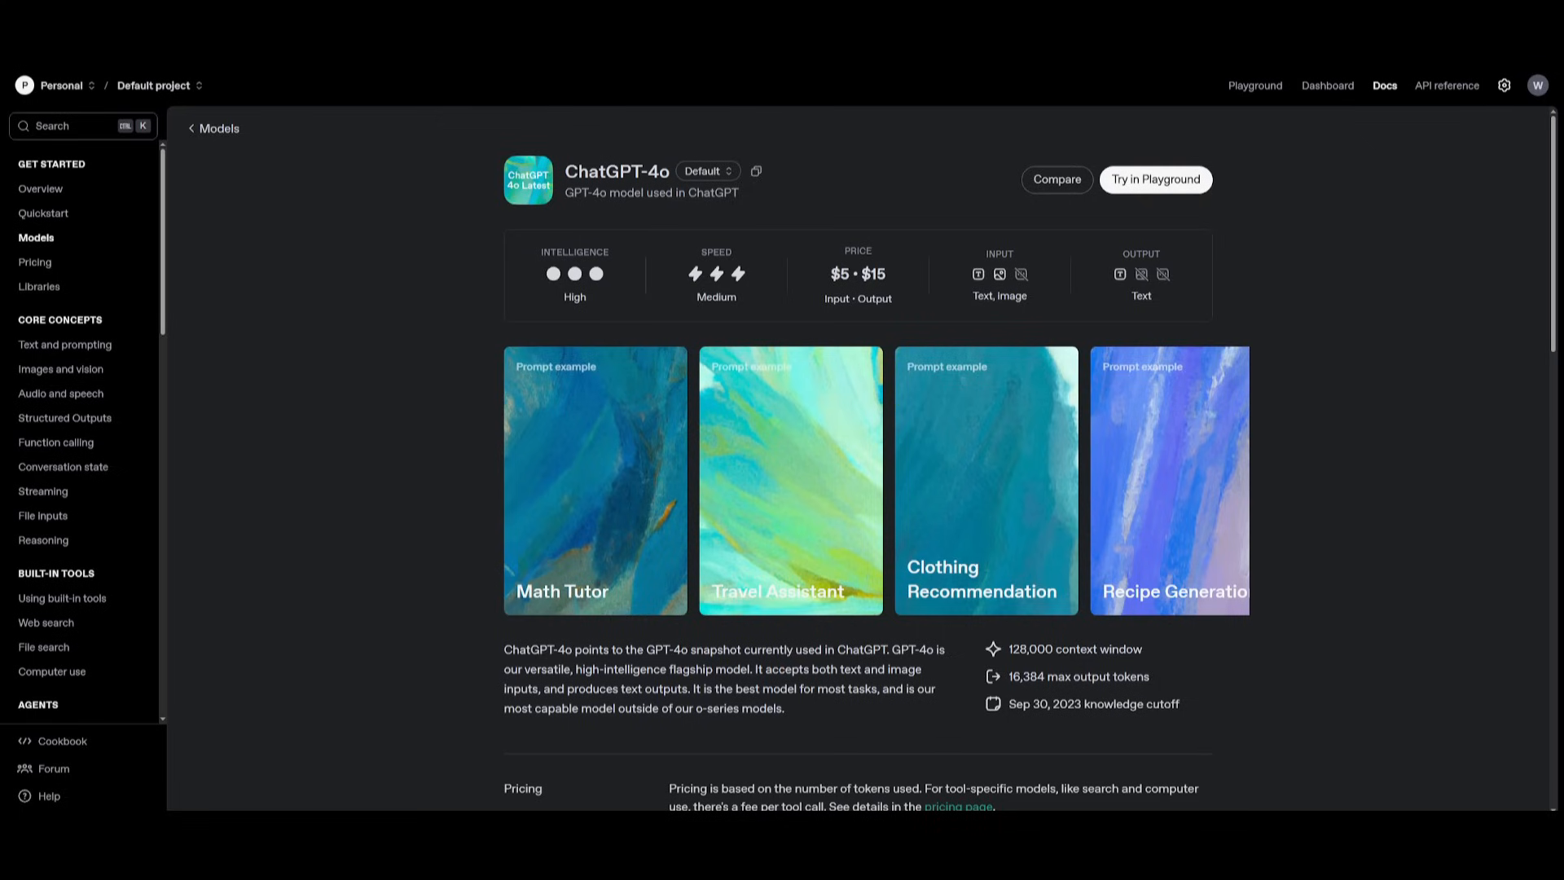
{"action": "mouse_move", "coordinate": [412, 318]}
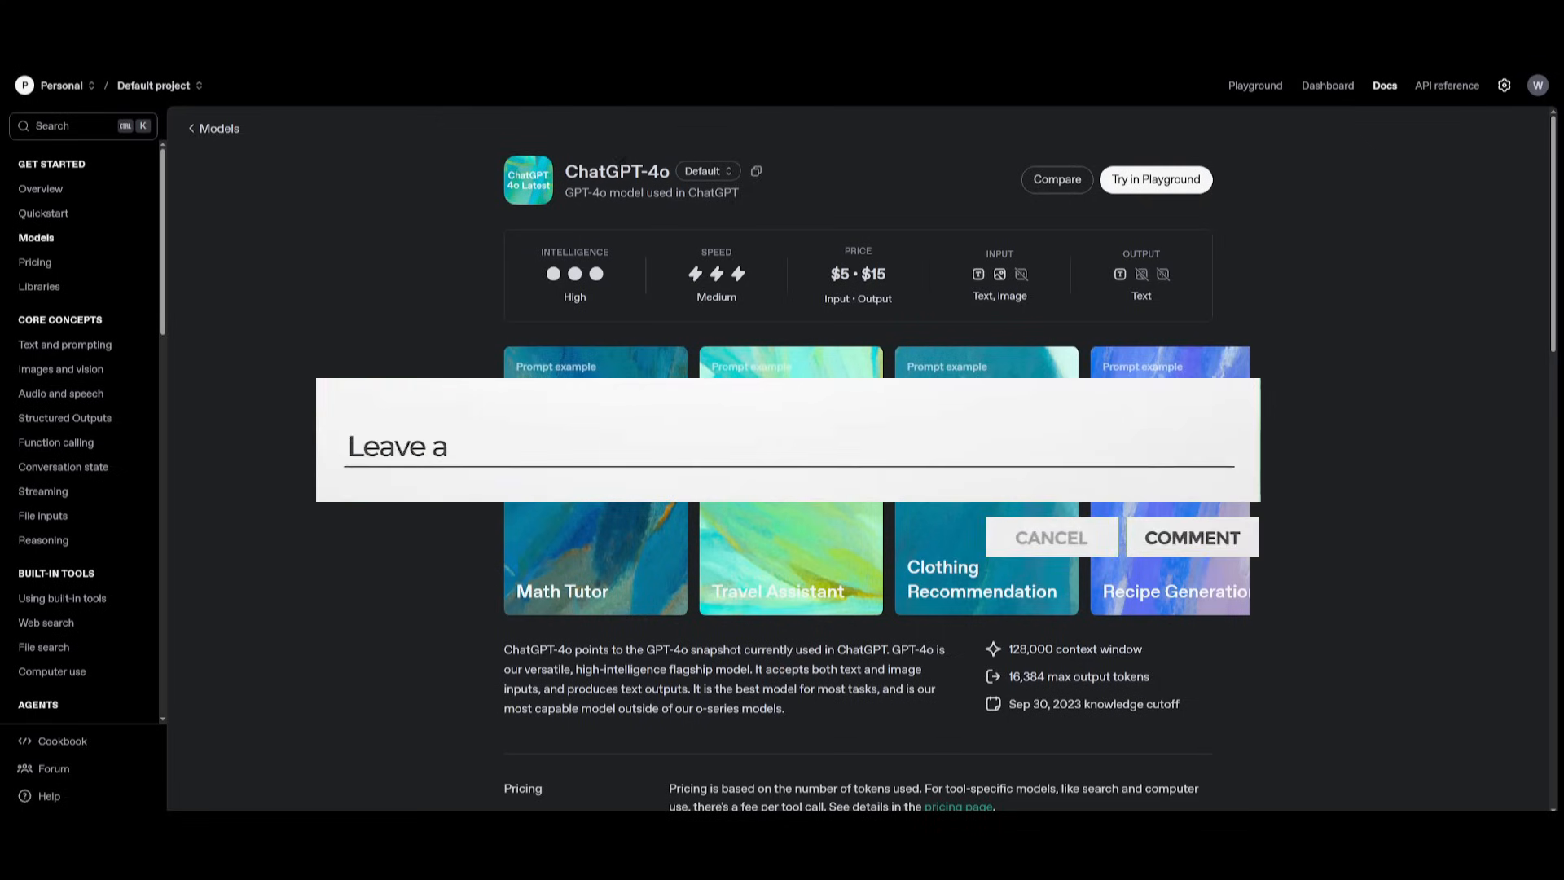
{"action": "left_click", "coordinate": [704, 172]}
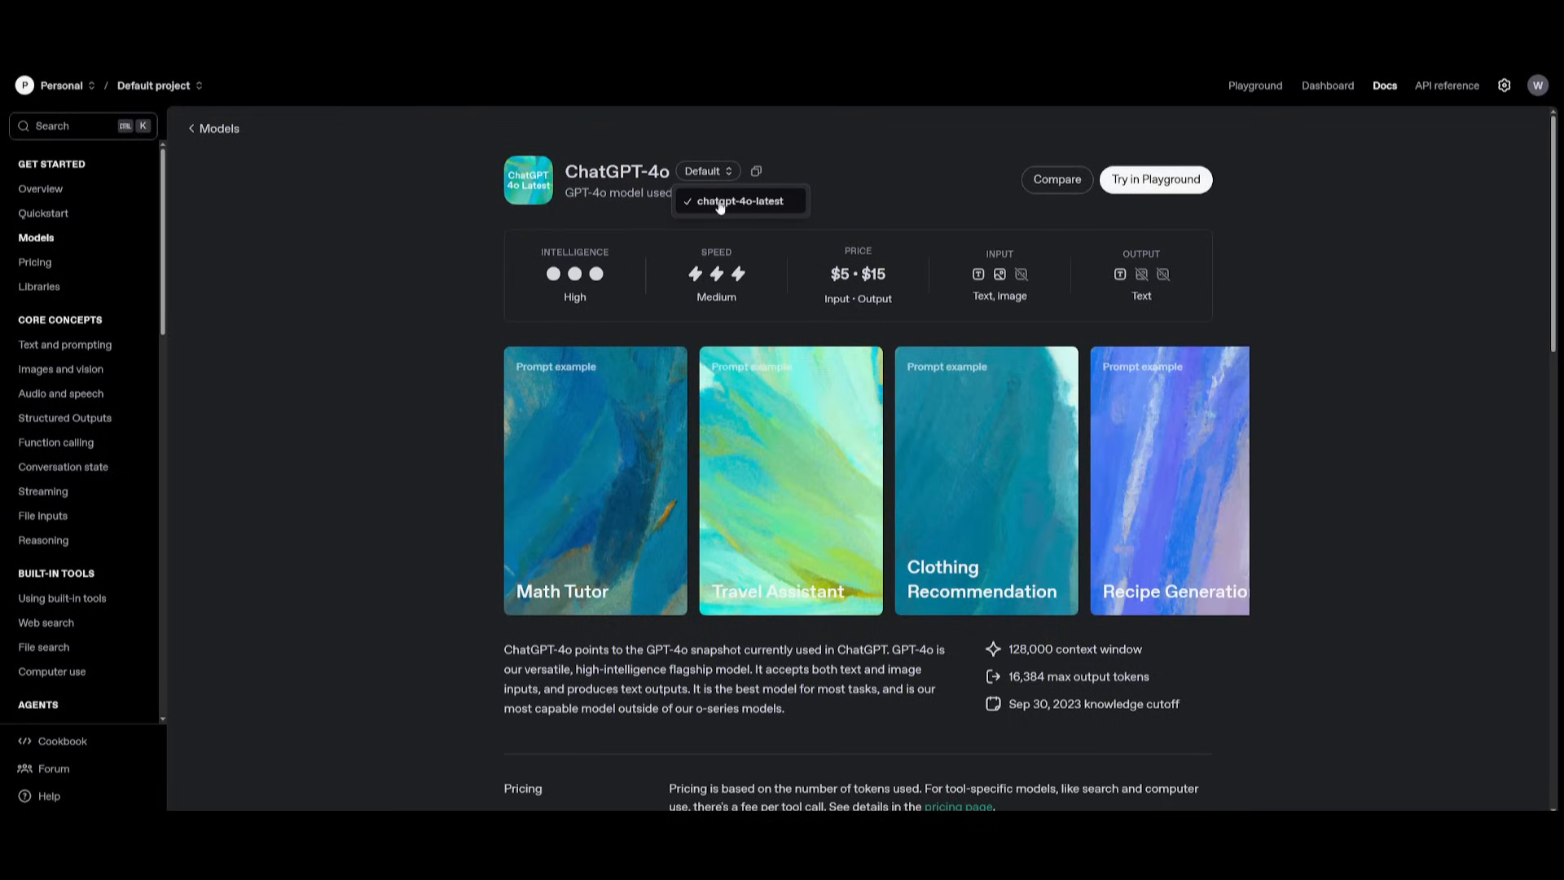
{"action": "mouse_move", "coordinate": [784, 217]}
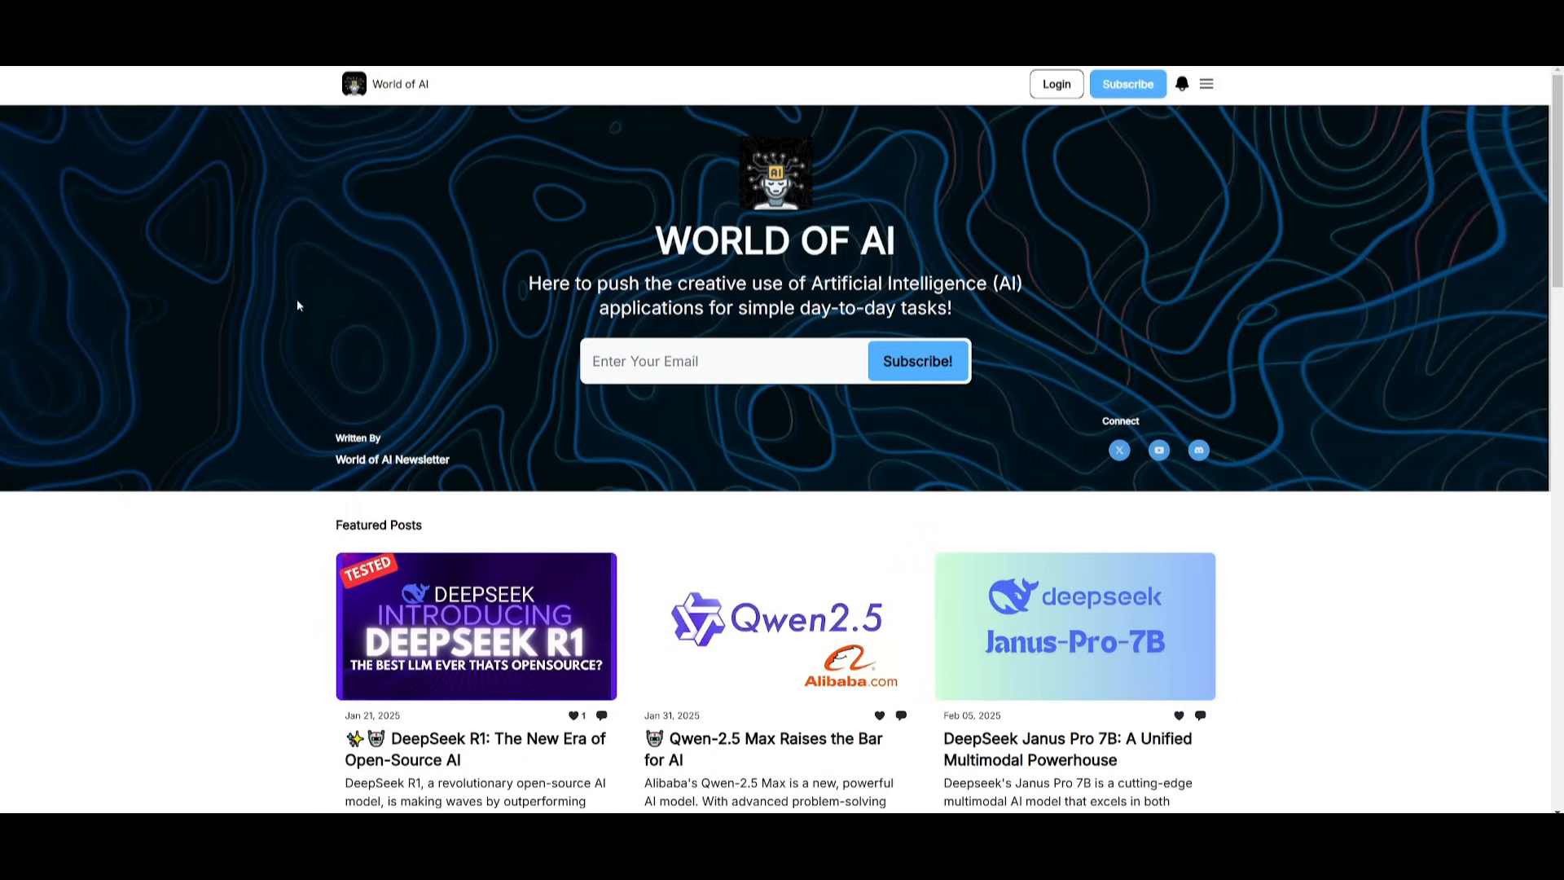
{"action": "mouse_move", "coordinate": [377, 323]}
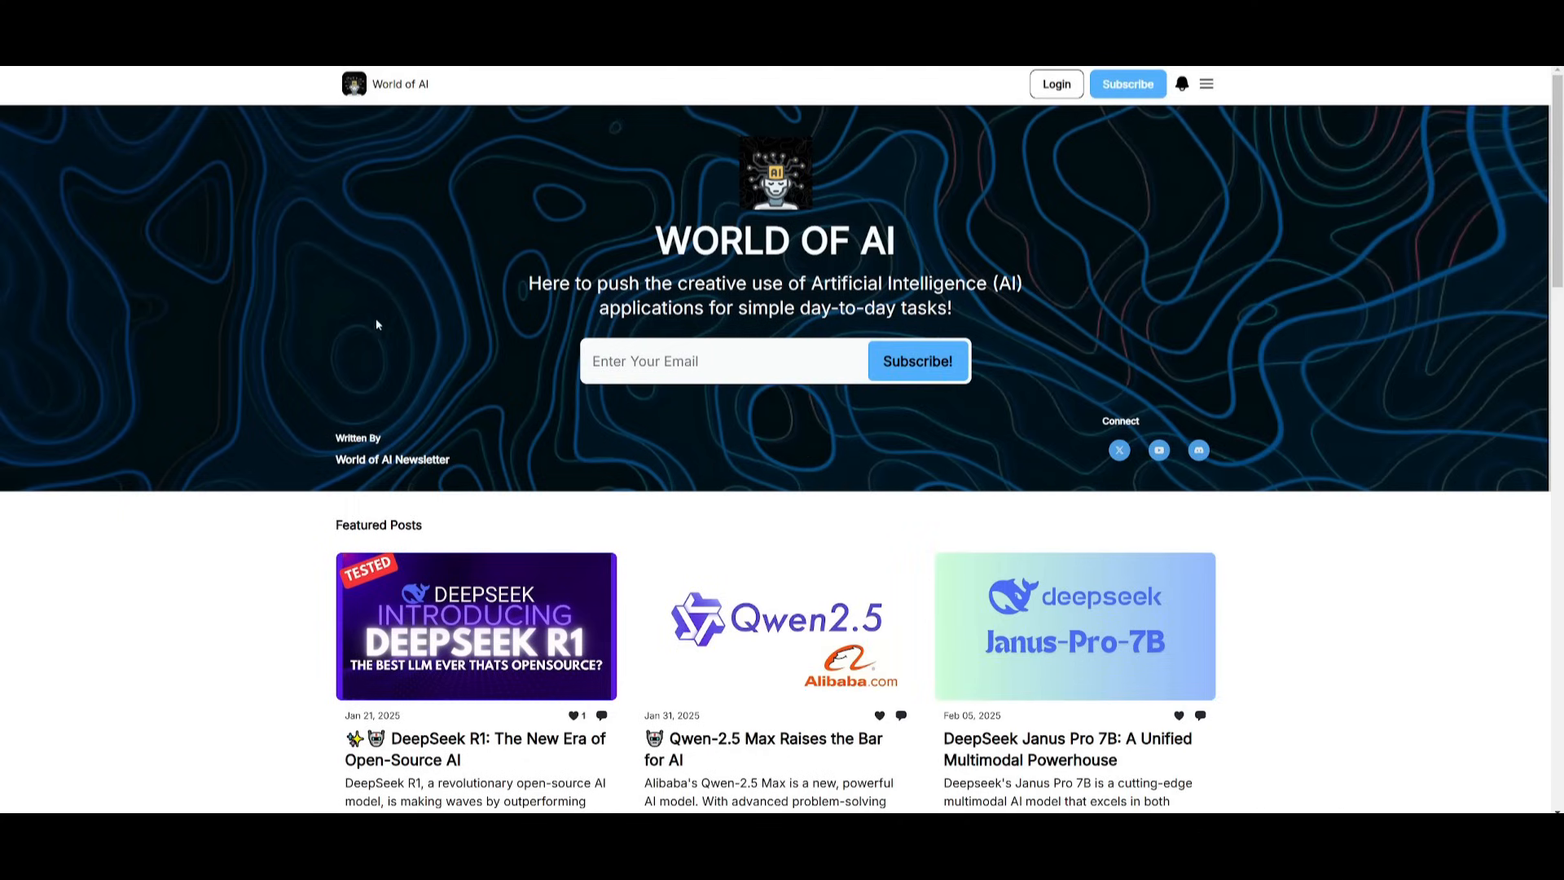
{"action": "scroll", "scroll_direction": "down", "scroll_amount": 3}
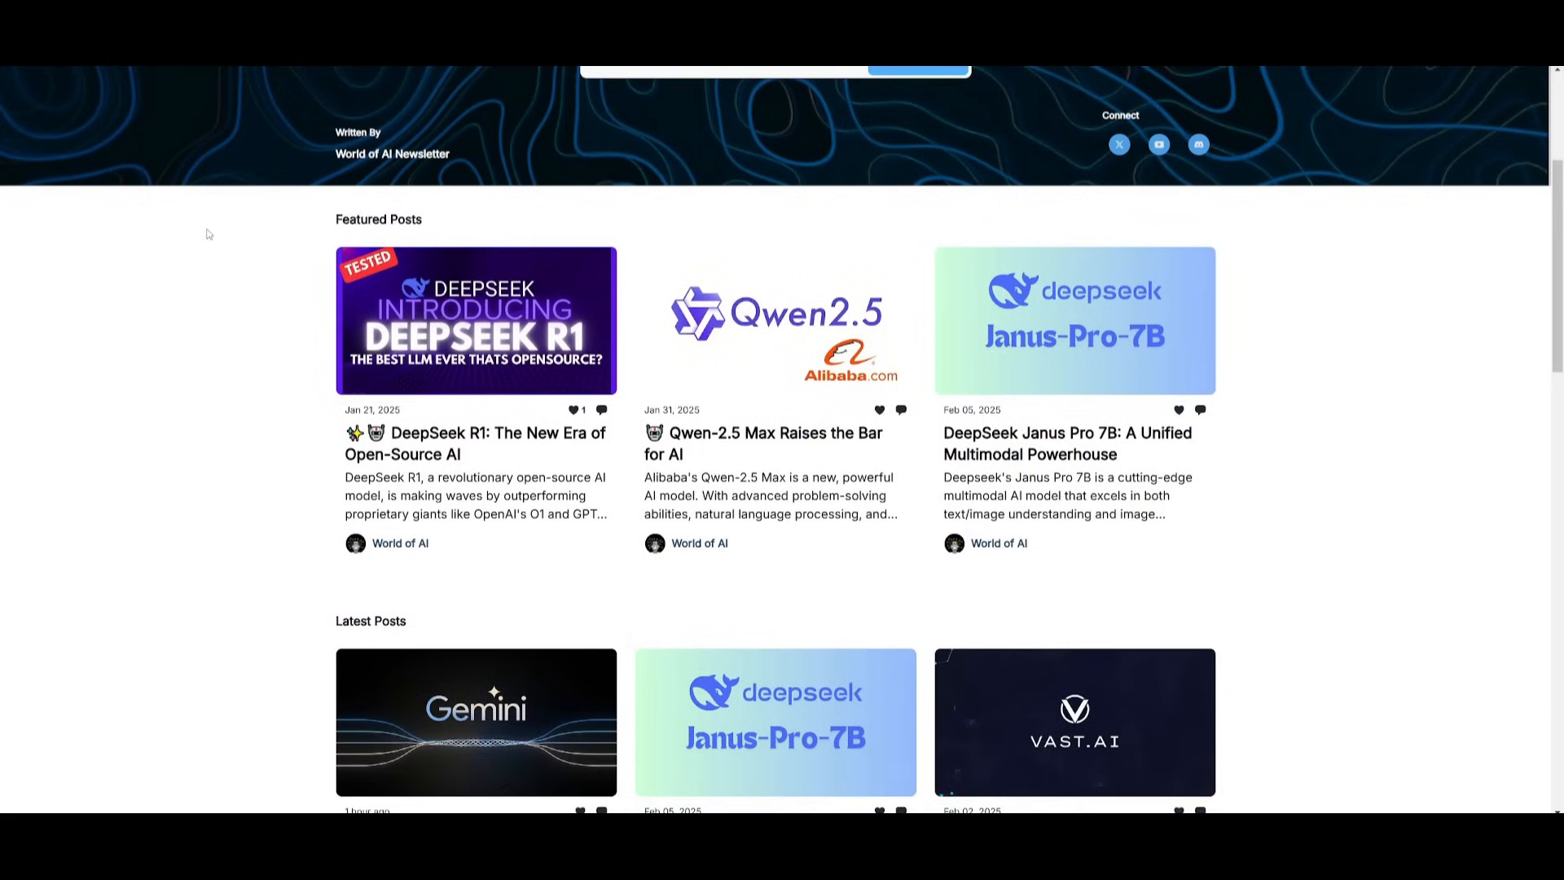
{"action": "scroll", "scroll_direction": "down", "scroll_amount": 3}
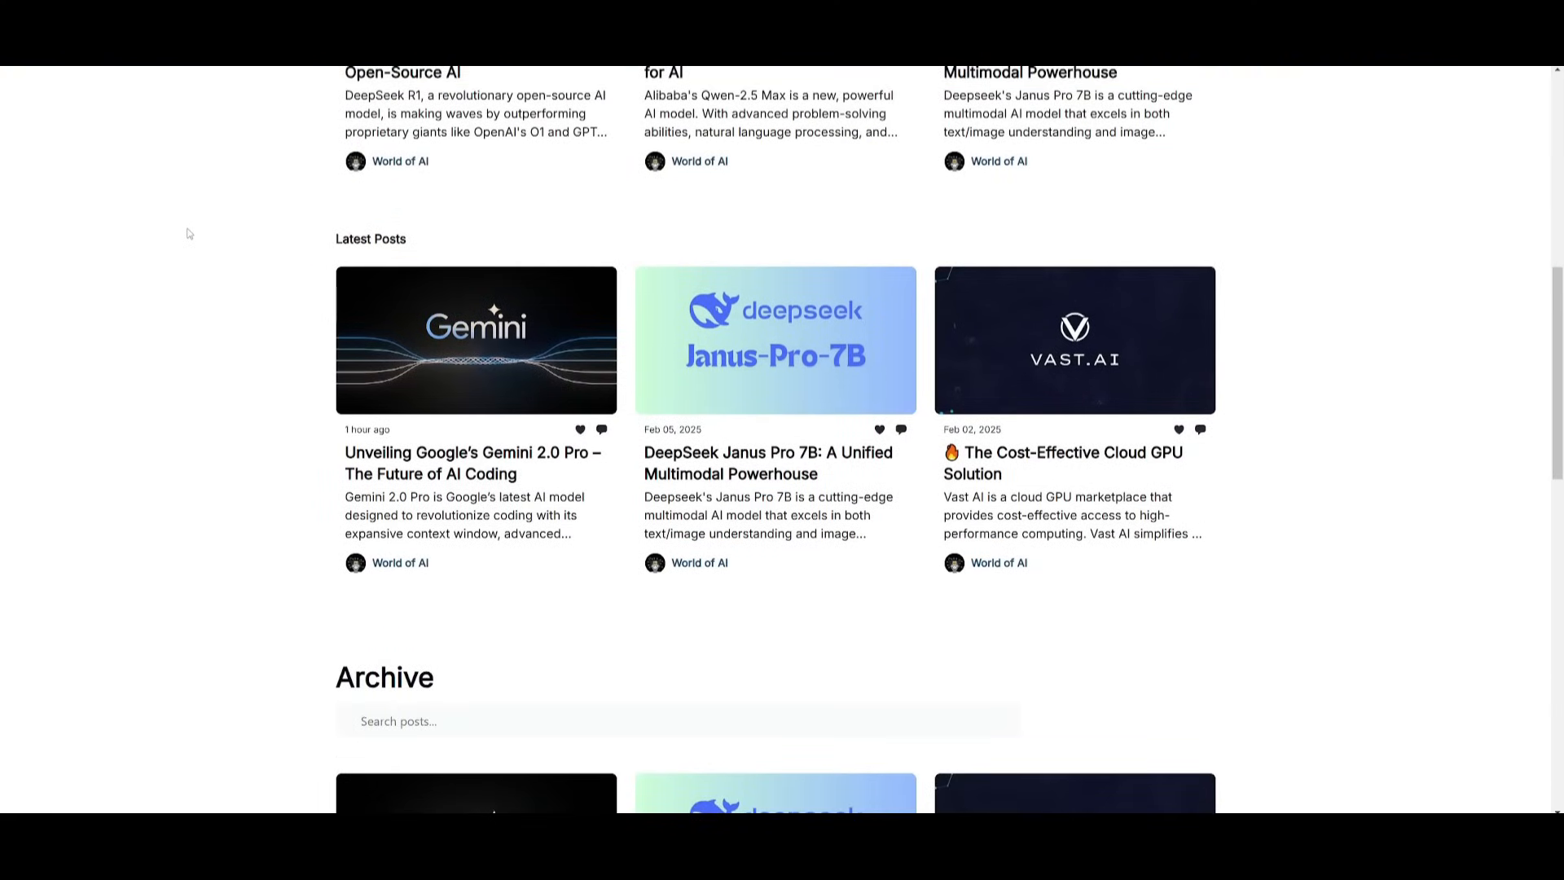
{"action": "scroll", "scroll_direction": "down", "scroll_amount": 3}
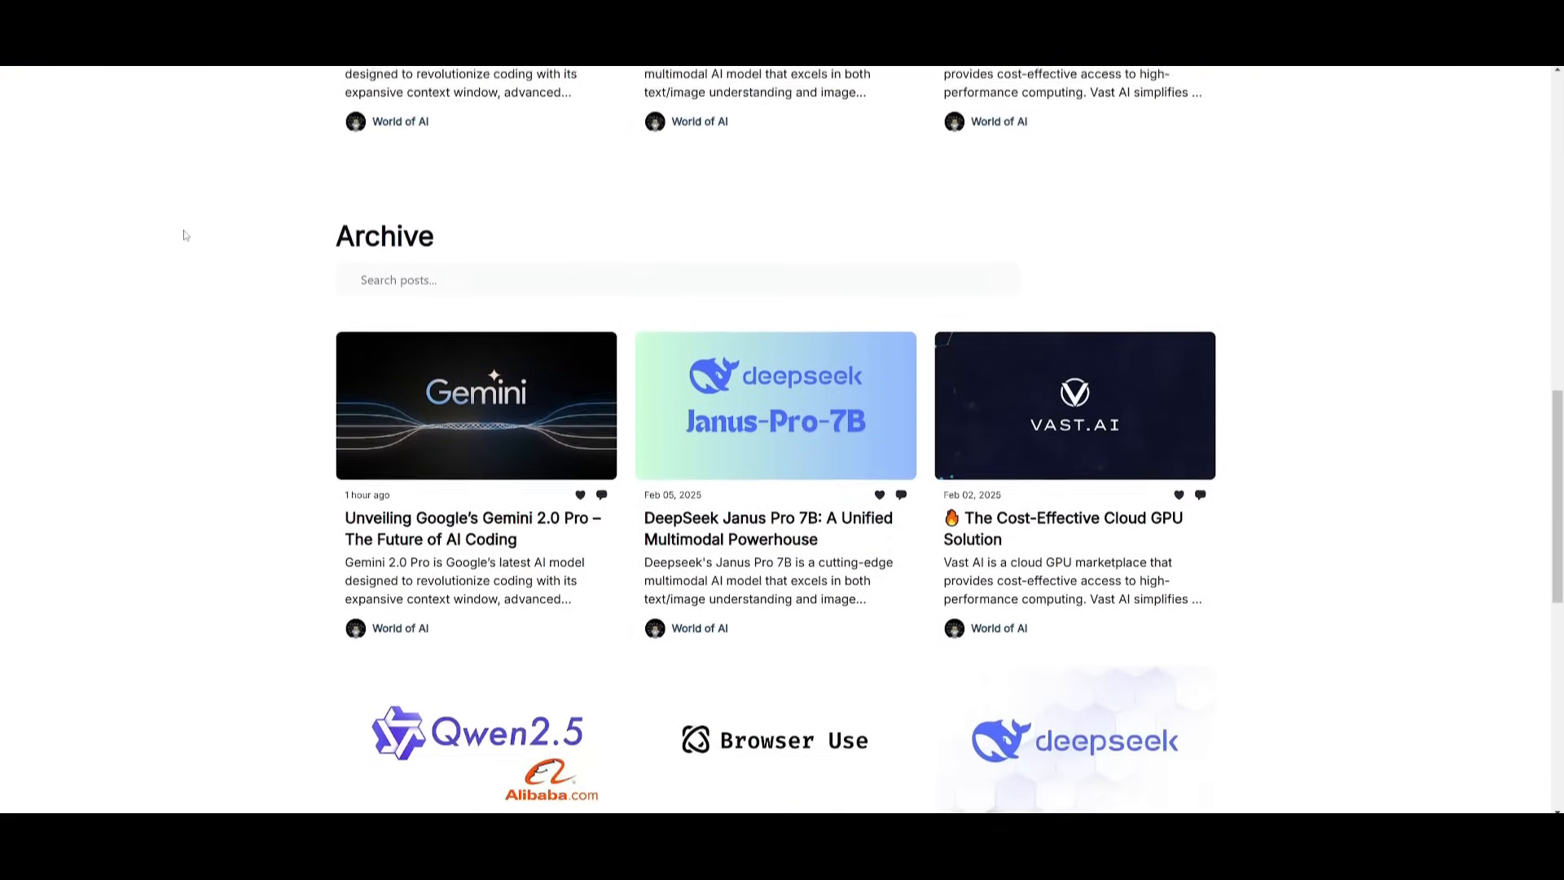
{"action": "scroll", "scroll_direction": "down", "scroll_amount": 3}
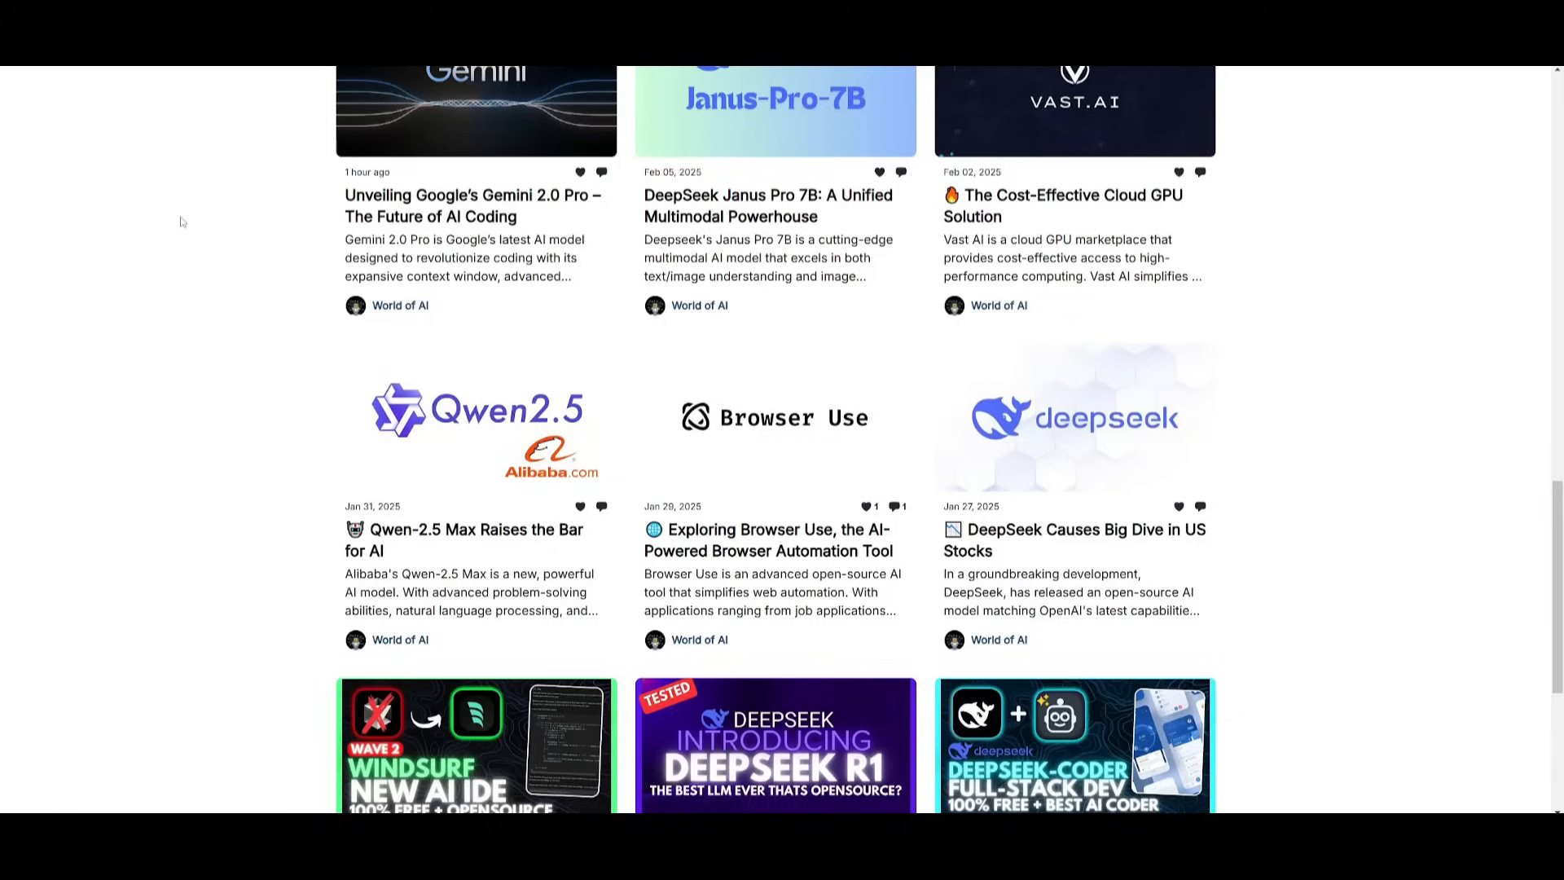
{"action": "mouse_move", "coordinate": [168, 226]}
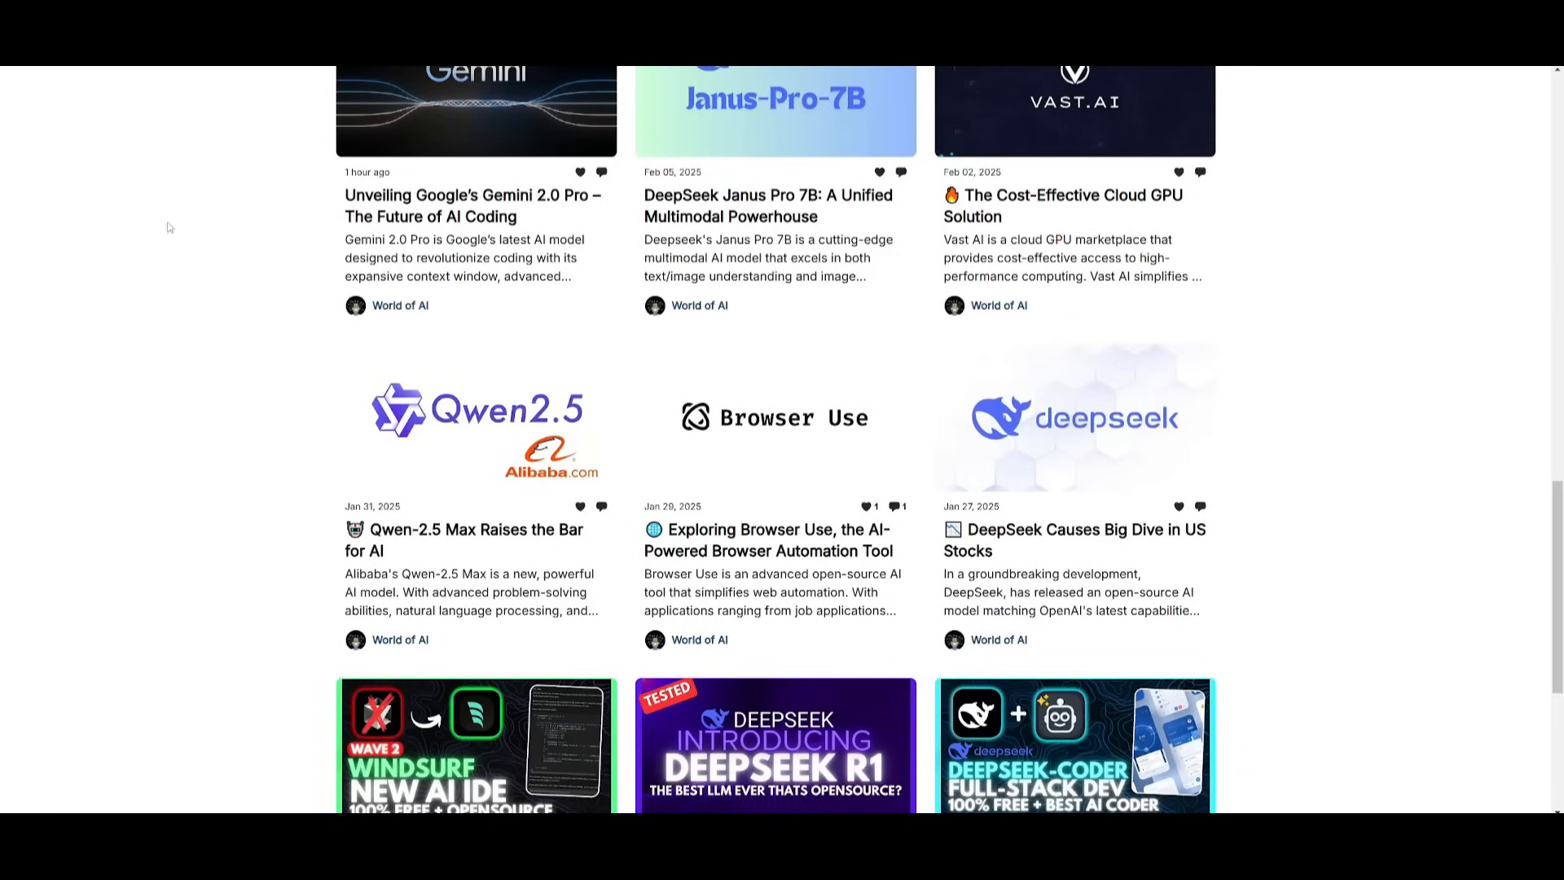
{"action": "scroll", "scroll_direction": "down", "scroll_amount": 3}
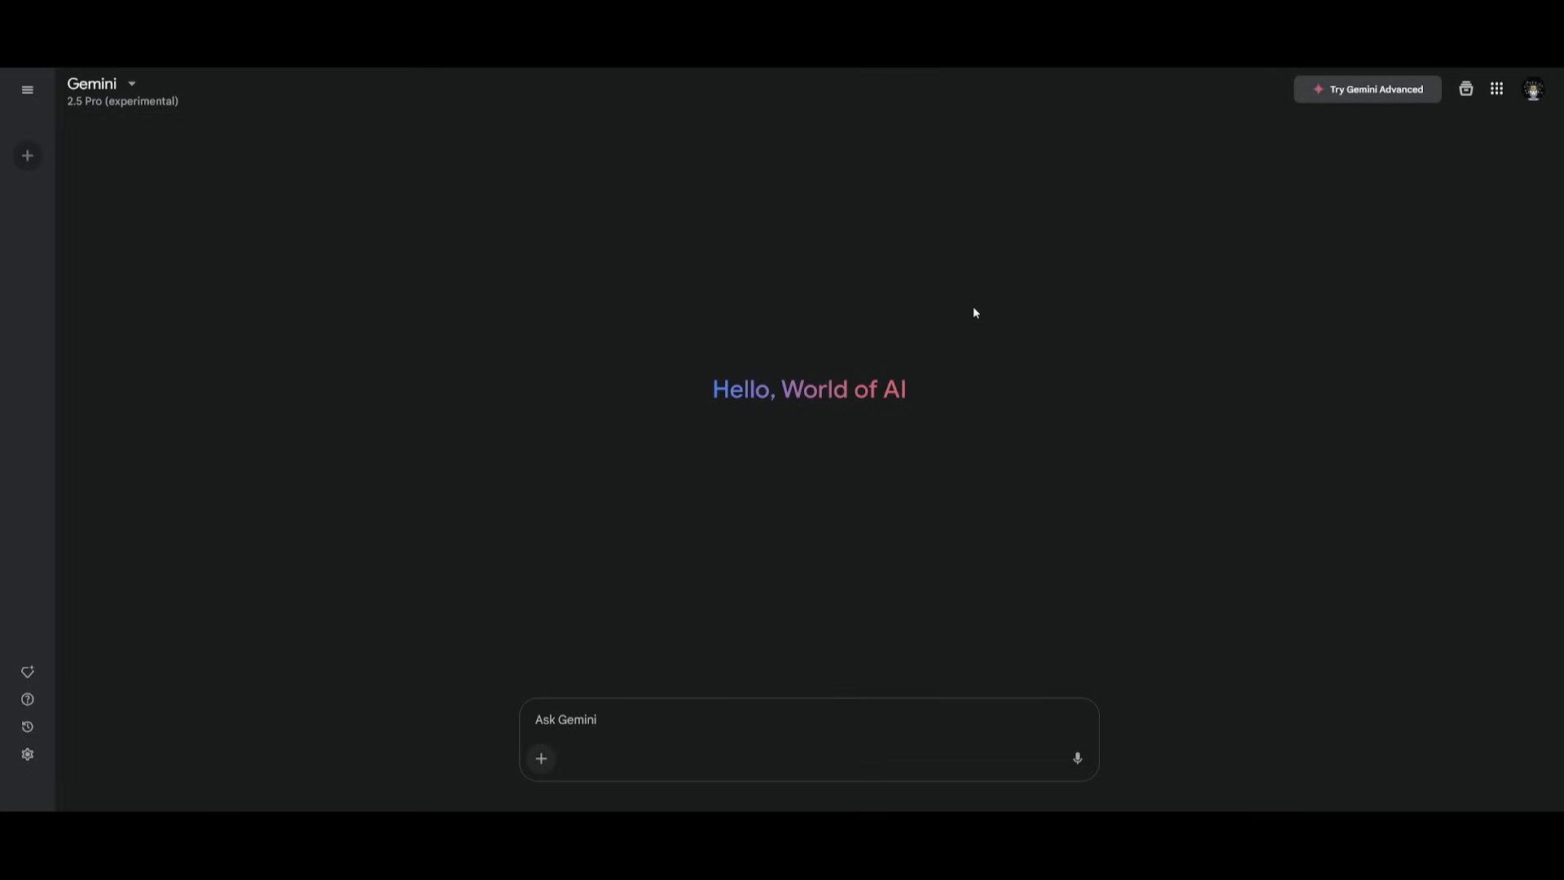
{"action": "mouse_move", "coordinate": [948, 217]}
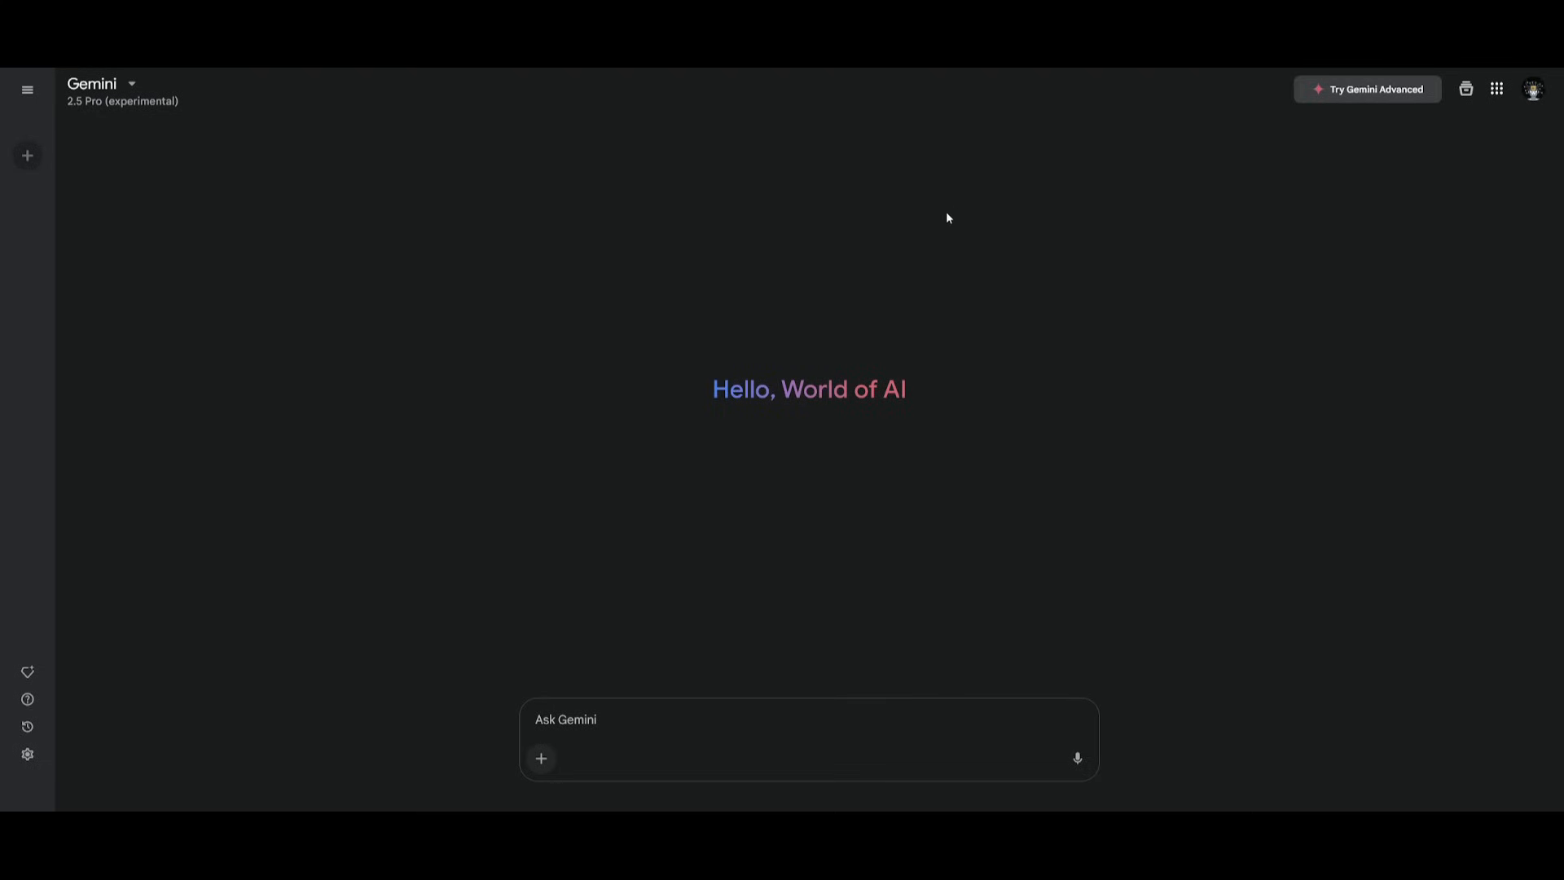
{"action": "mouse_move", "coordinate": [948, 217]}
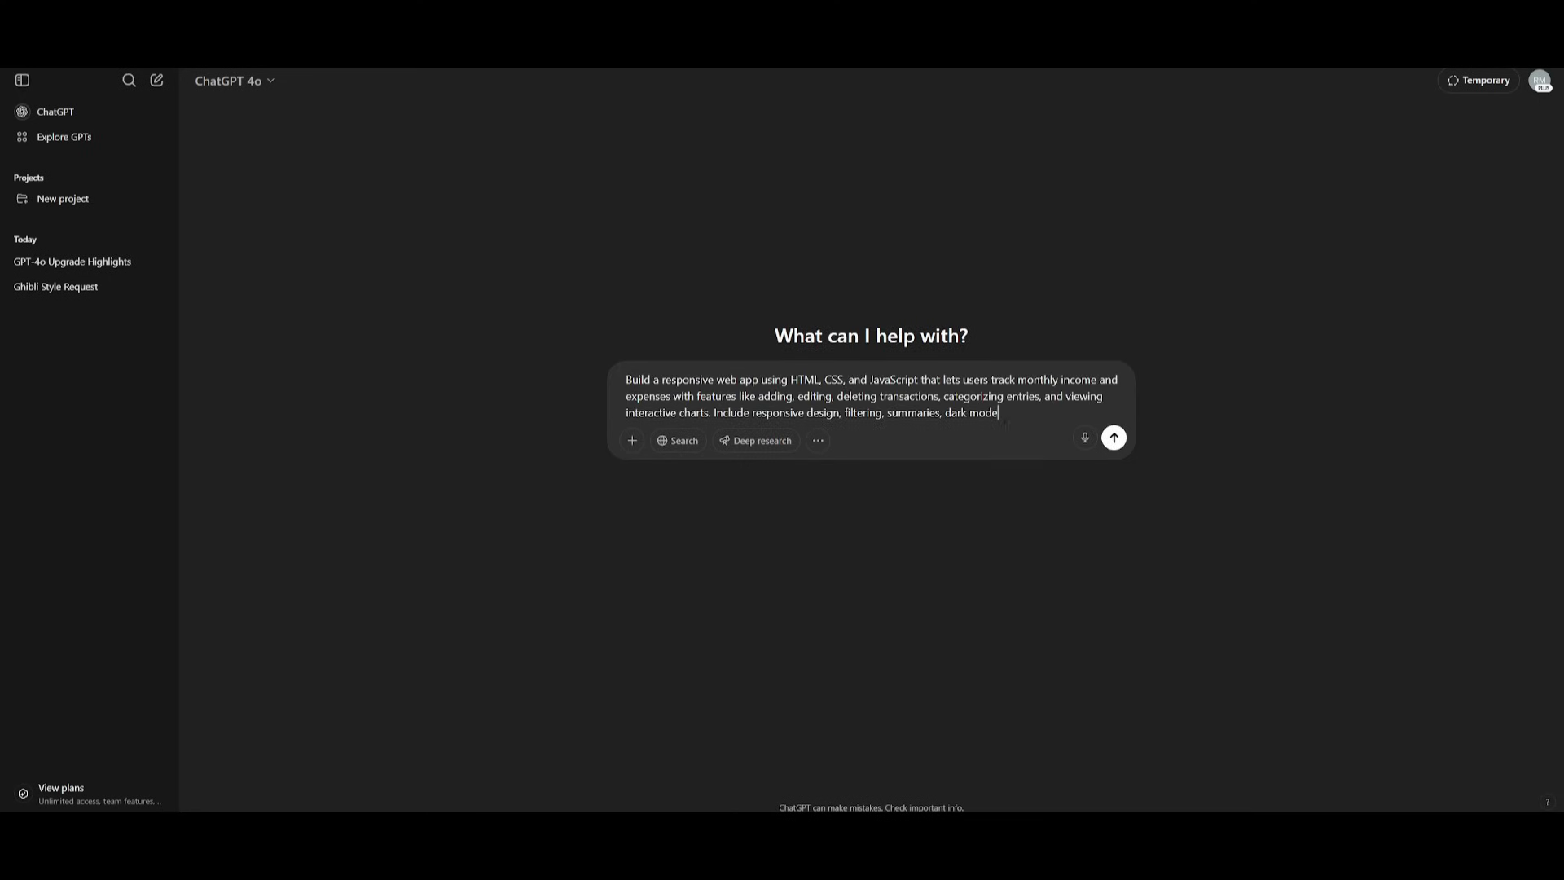
Submit the income-and-expense tracker prompt and expand its full text
{"action": "left_click", "coordinate": [1113, 437]}
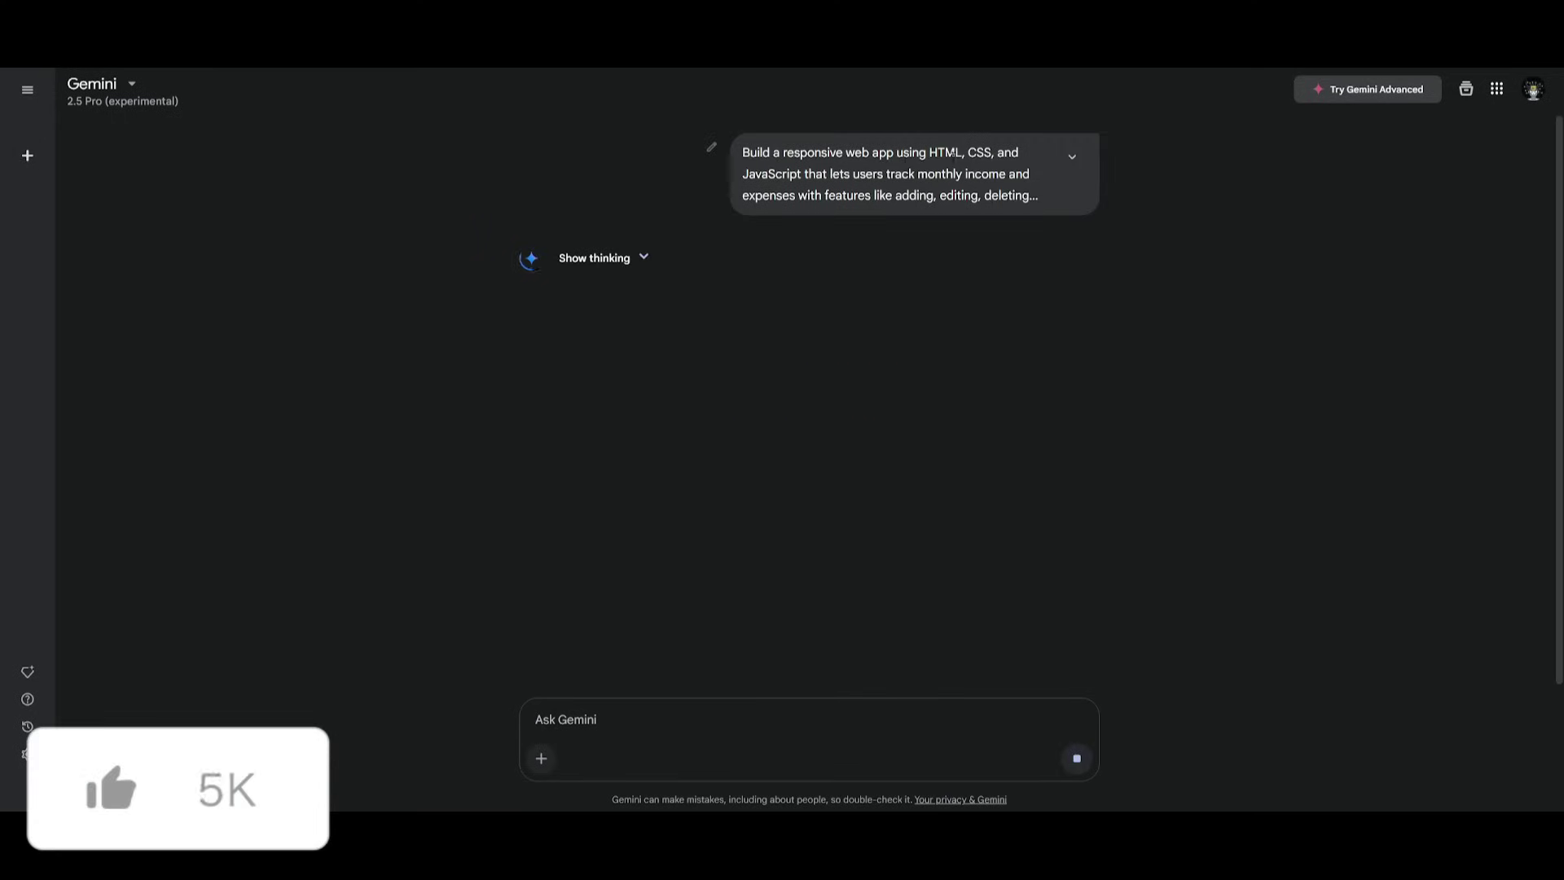
{"action": "left_click", "coordinate": [1071, 157]}
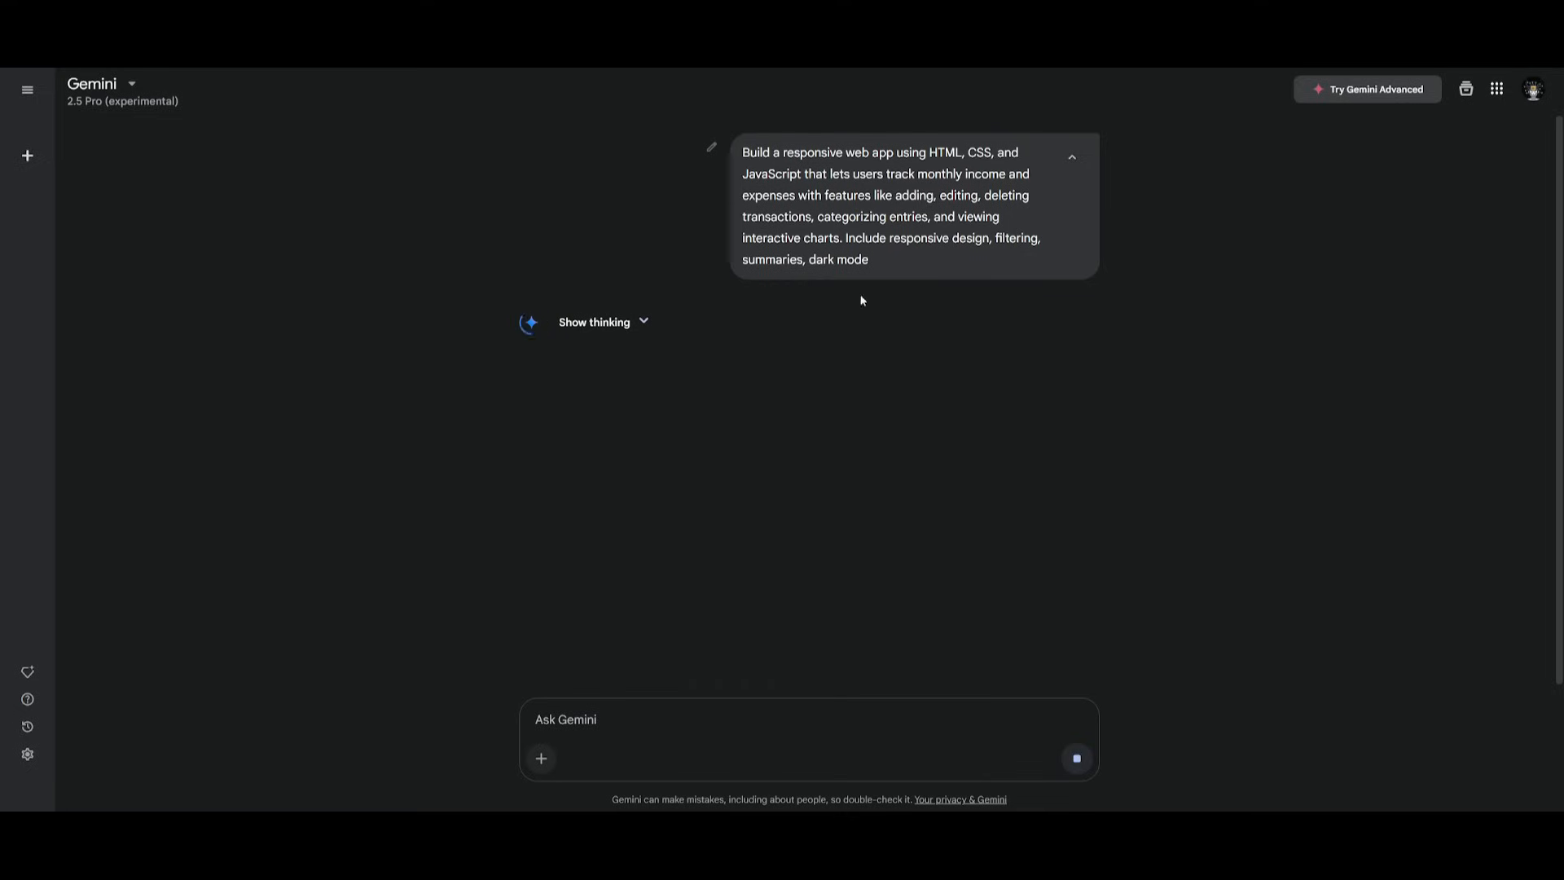
{"action": "mouse_move", "coordinate": [842, 211]}
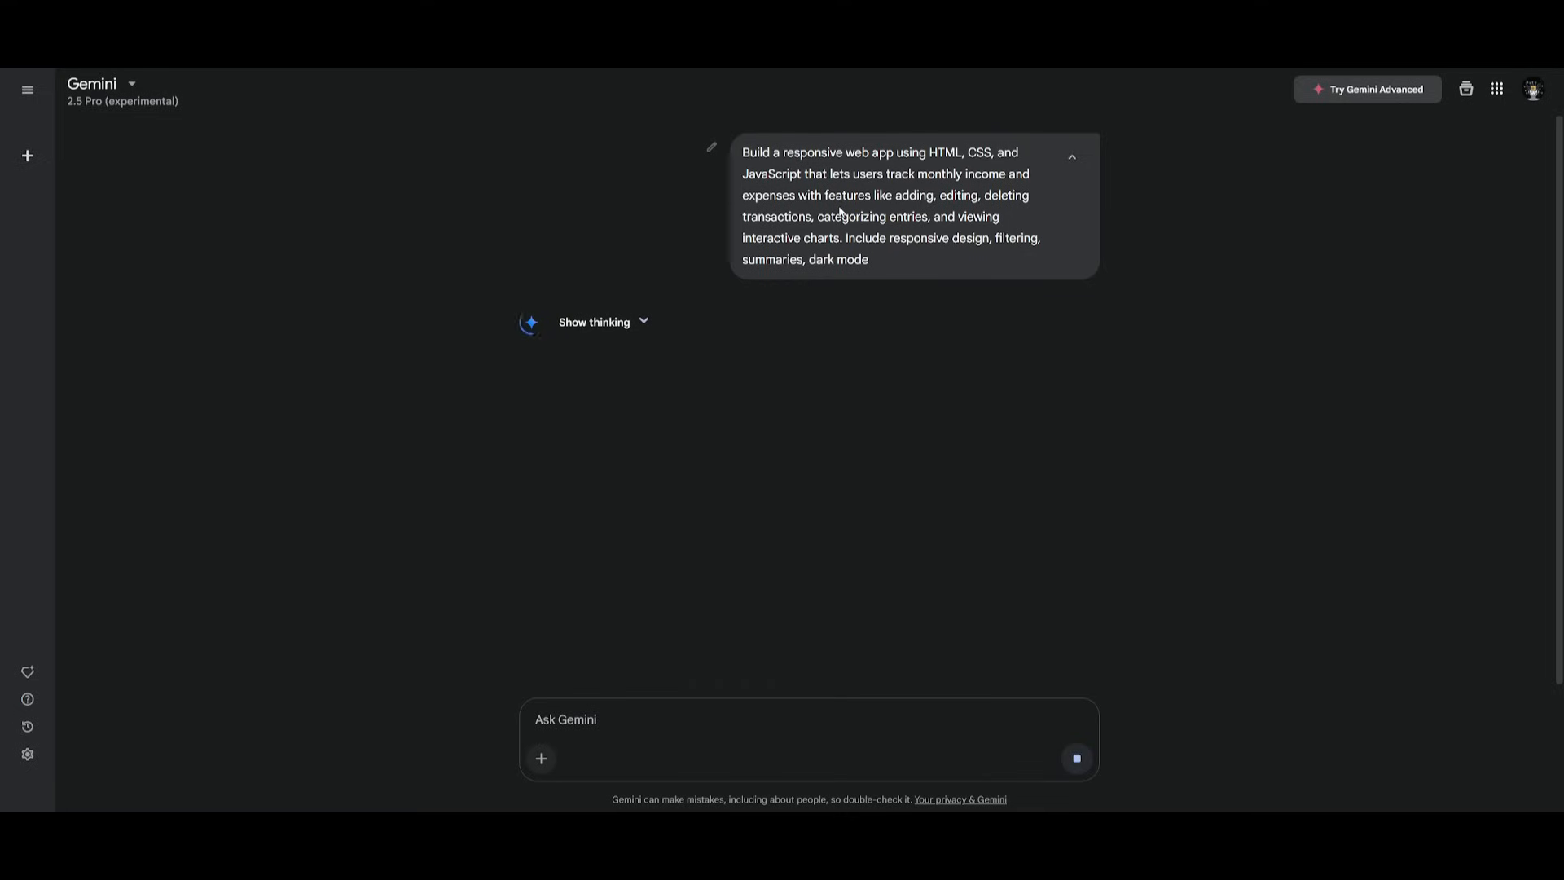
{"action": "mouse_move", "coordinate": [670, 277]}
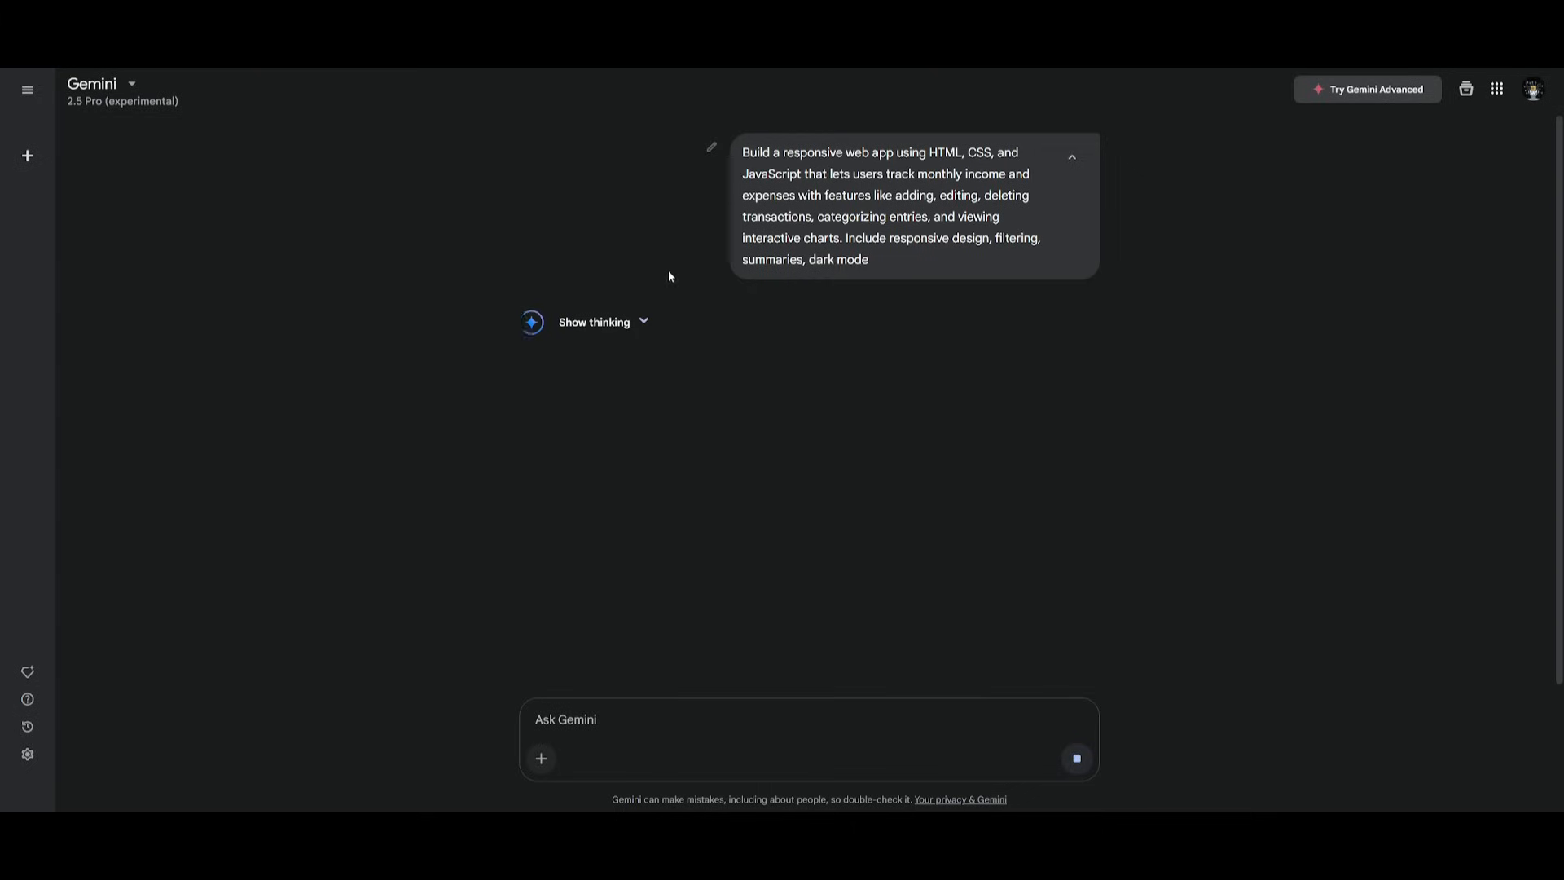
{"action": "mouse_move", "coordinate": [577, 402]}
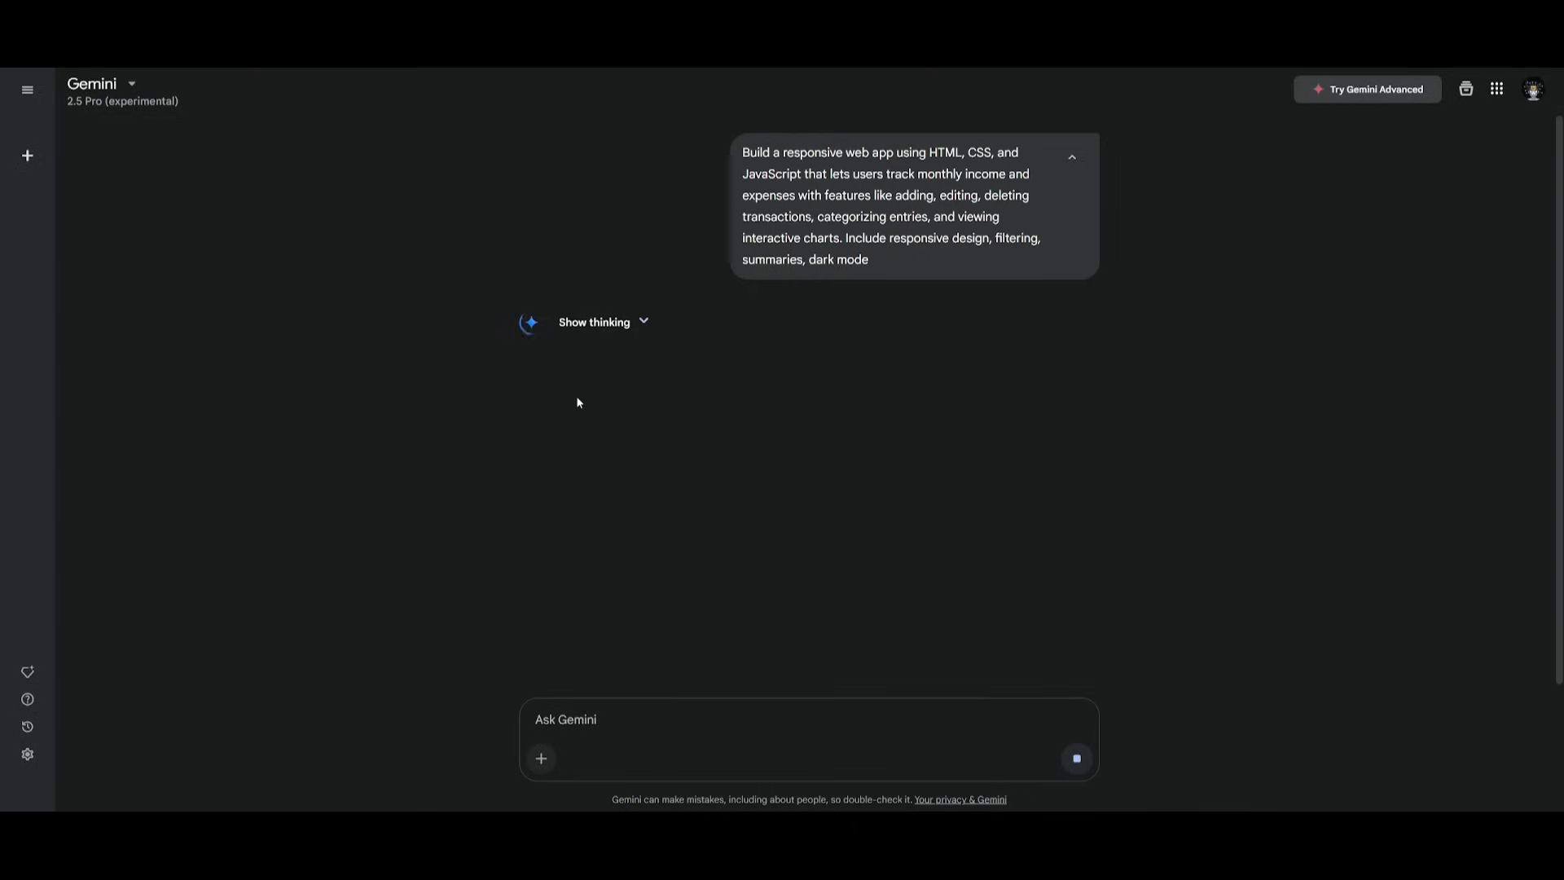
{"action": "mouse_move", "coordinate": [578, 363]}
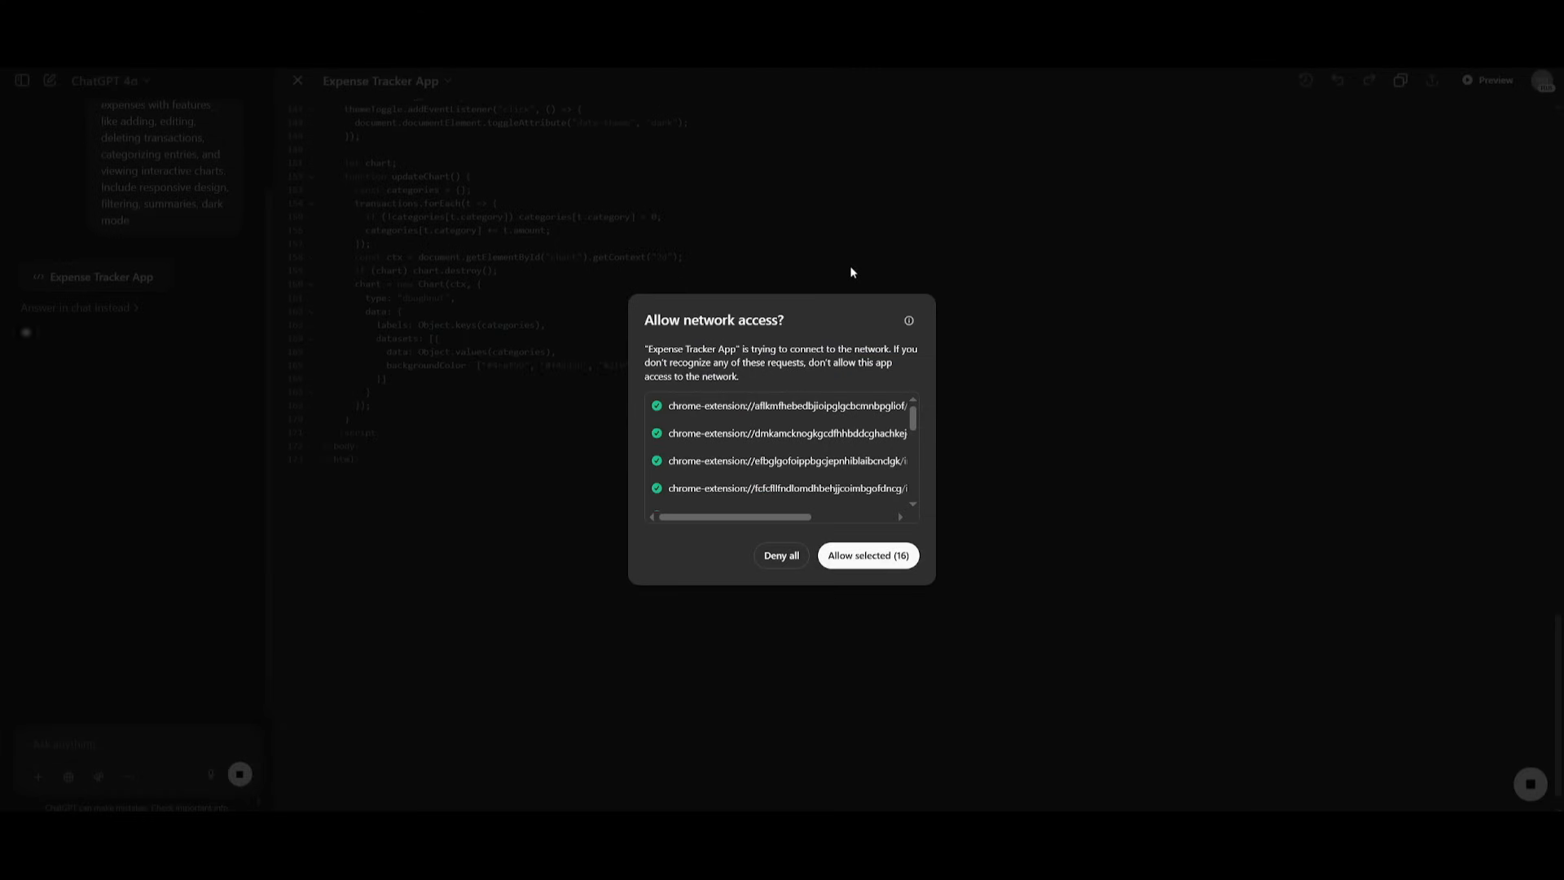
Preview GPT-4o's budget tracker in dark mode with a $10000 Food groceries expense added
{"action": "left_click", "coordinate": [866, 554]}
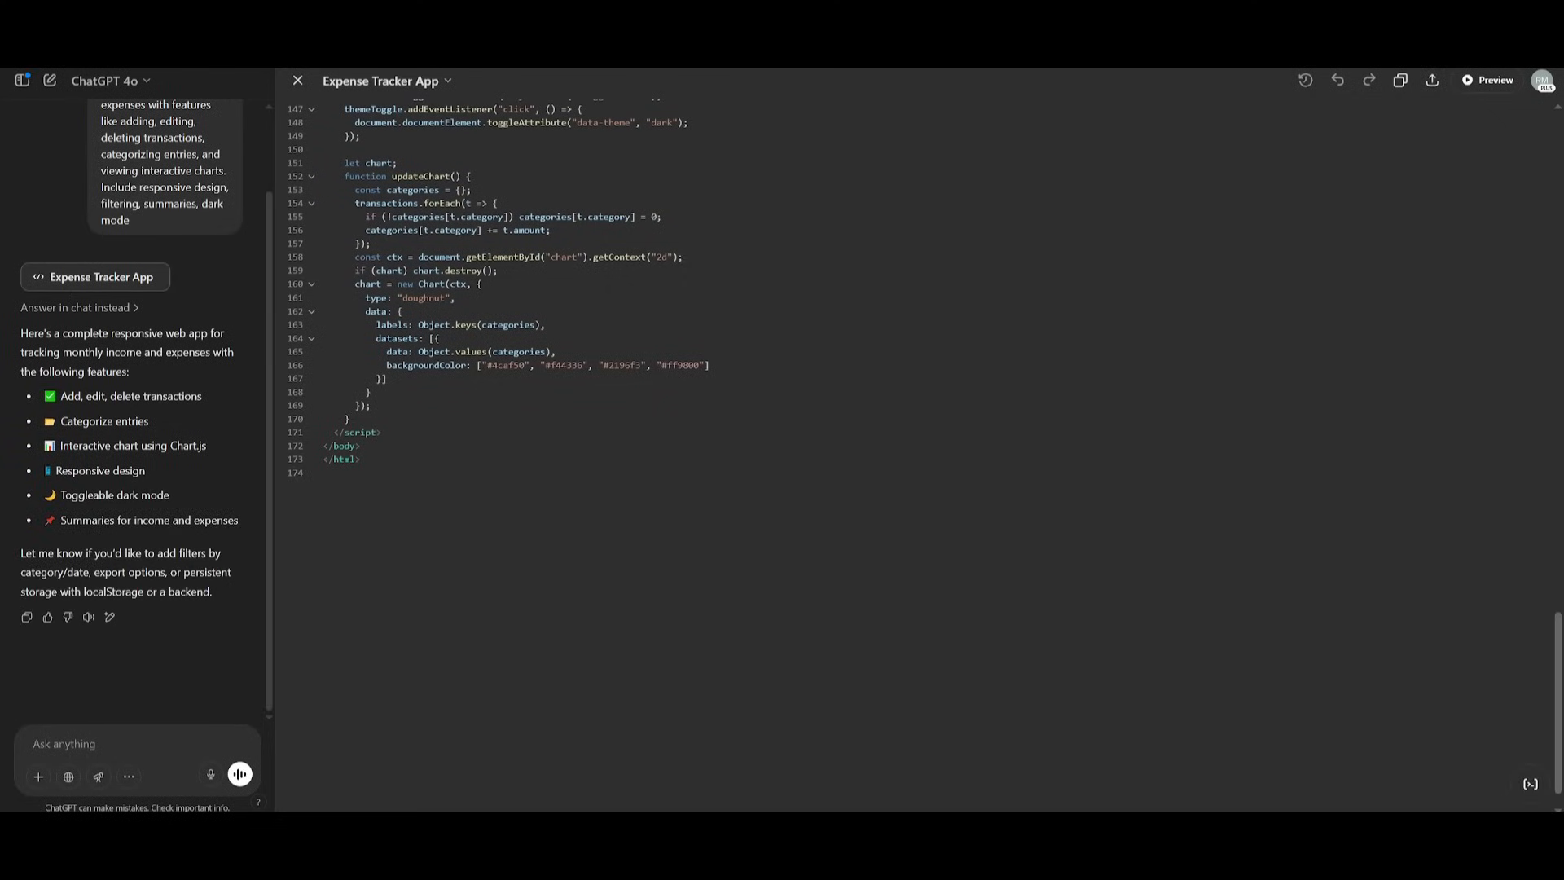
{"action": "left_click", "coordinate": [1488, 80]}
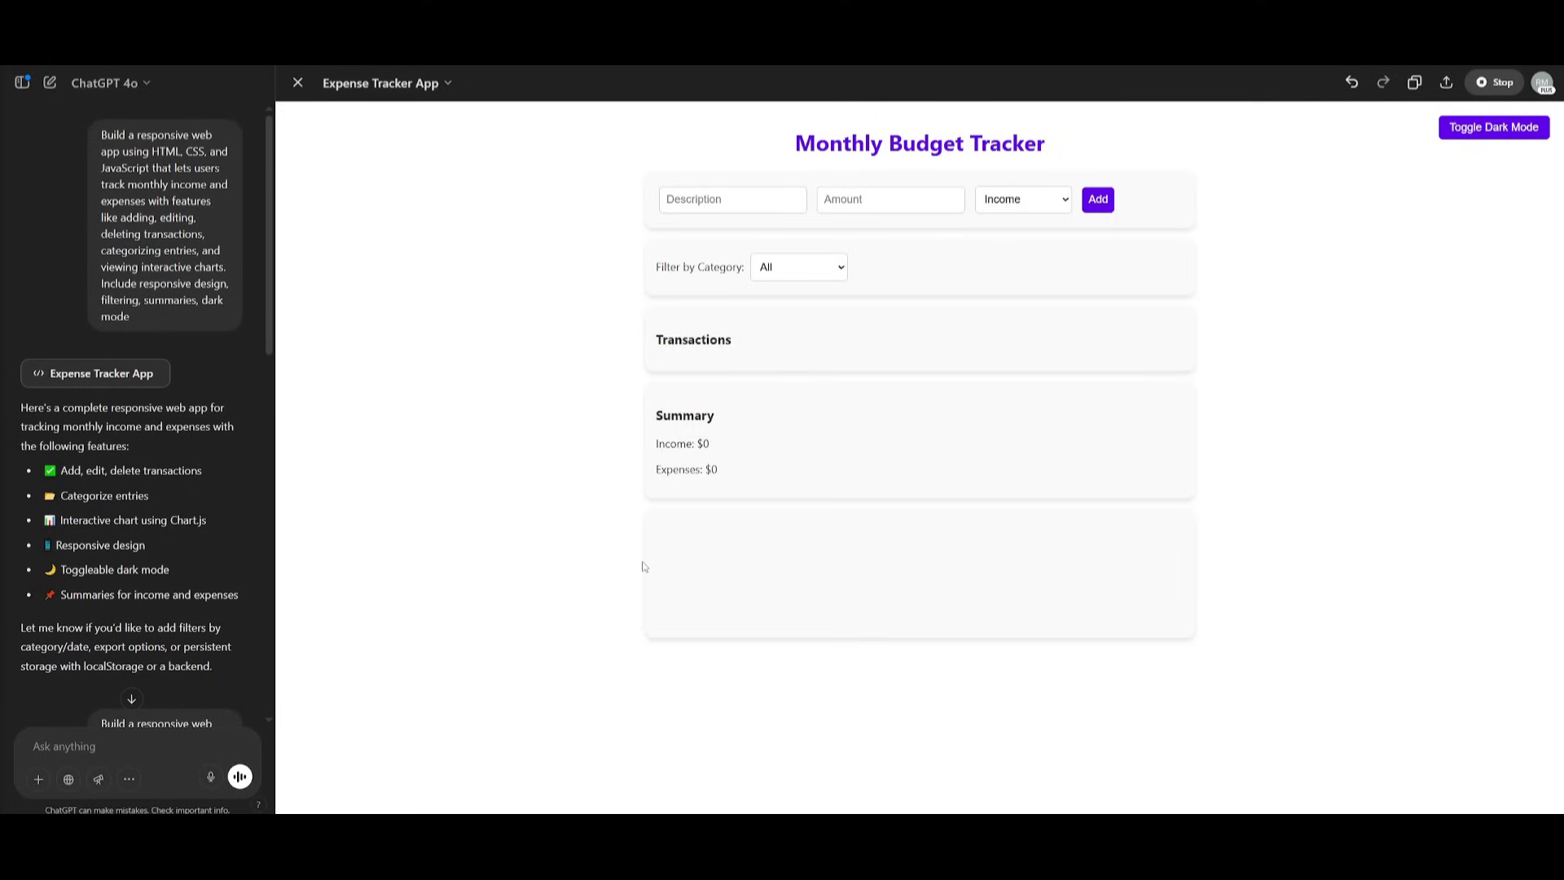
{"action": "mouse_move", "coordinate": [158, 102]}
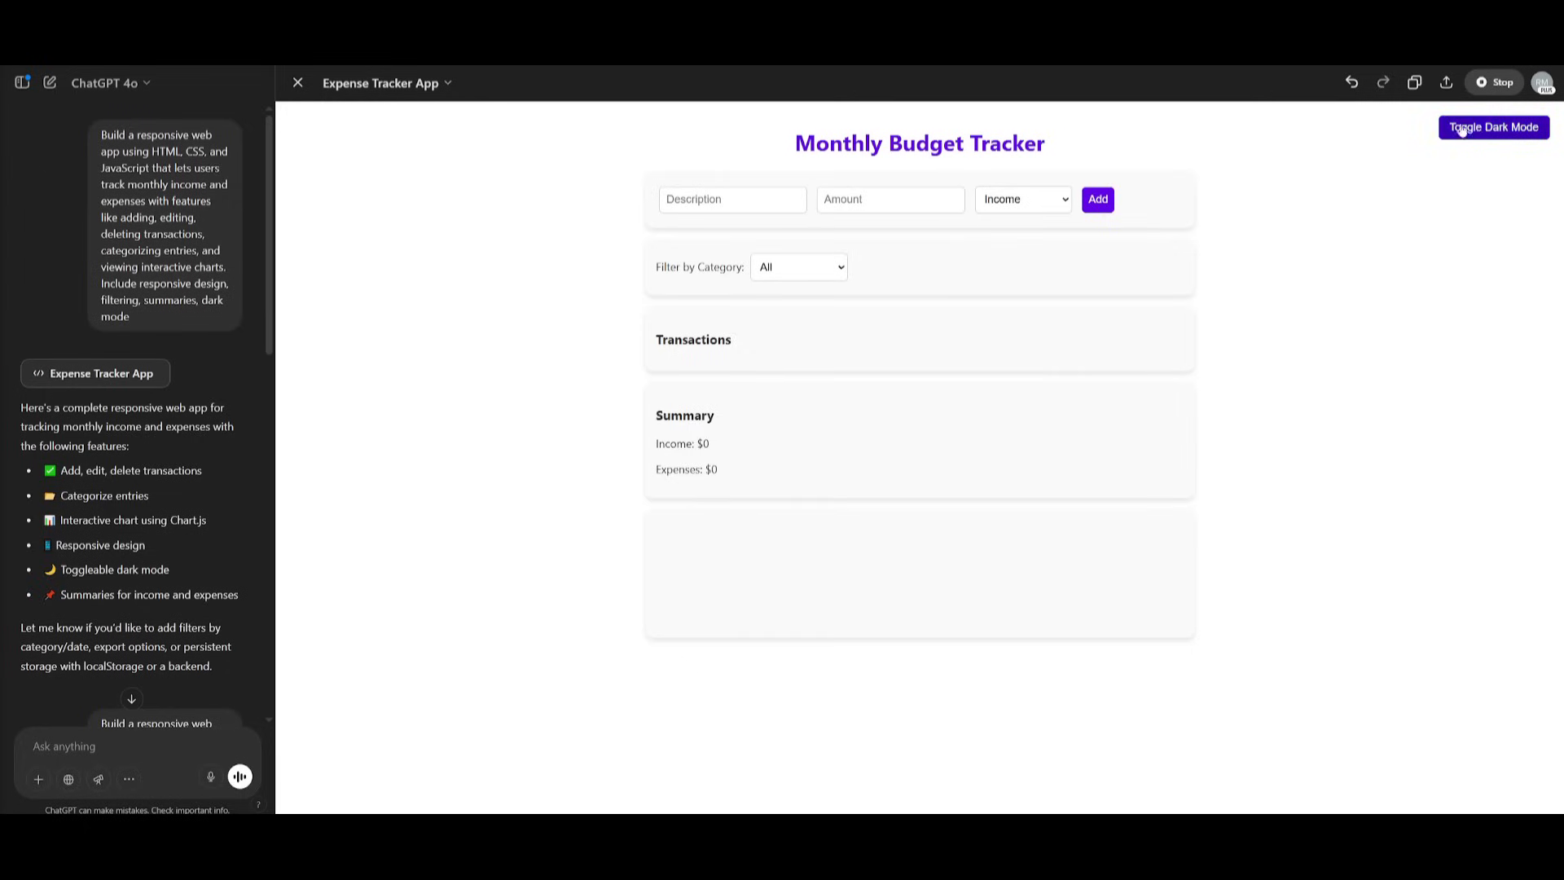
{"action": "left_click", "coordinate": [1493, 127]}
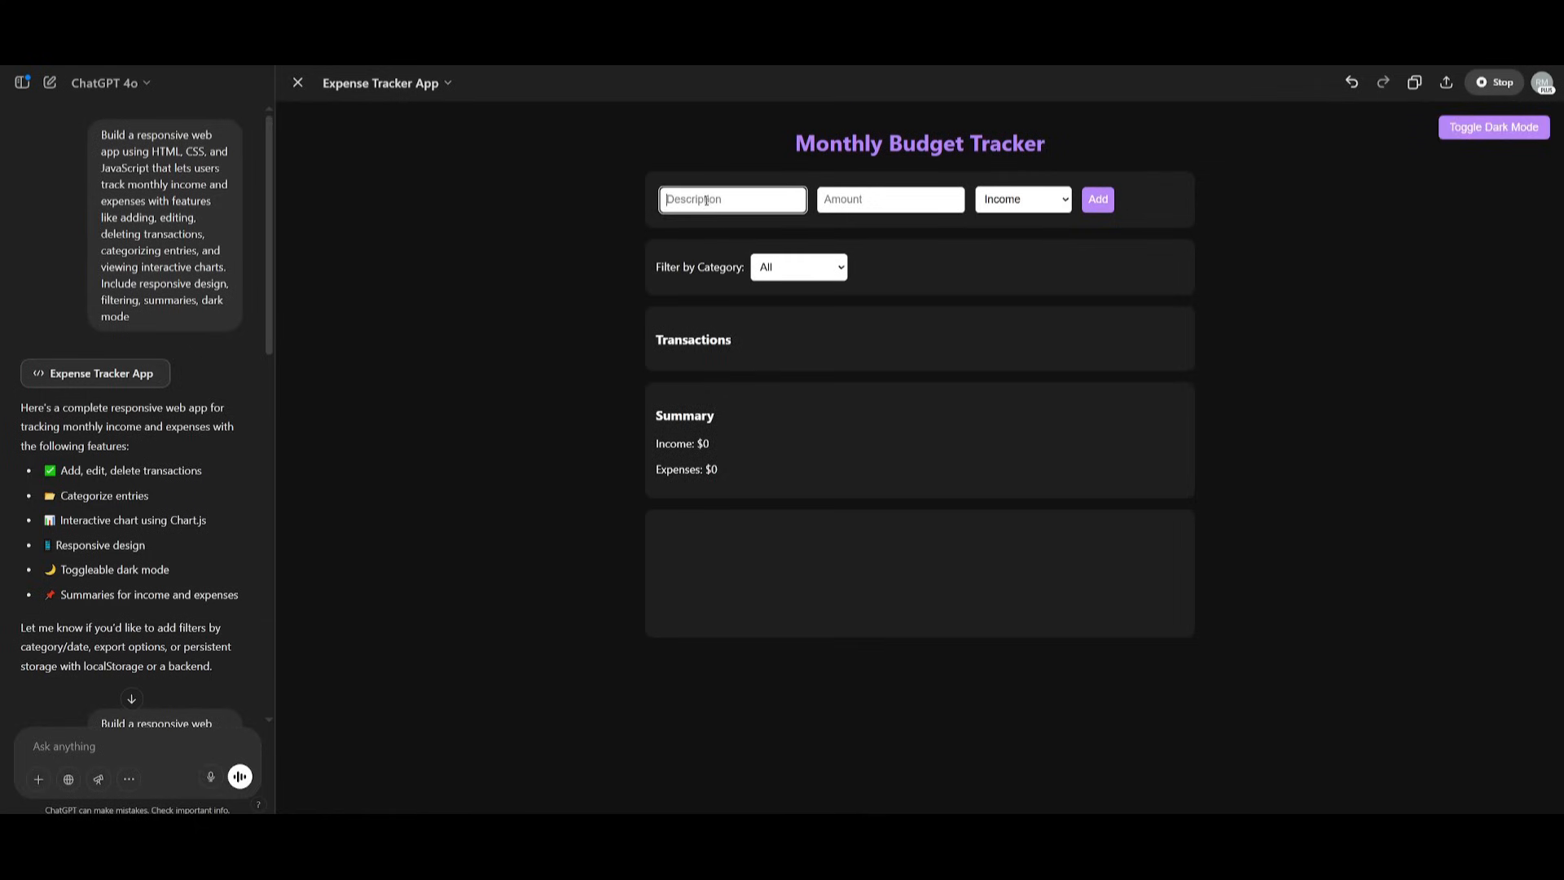
{"action": "left_click", "coordinate": [888, 199]}
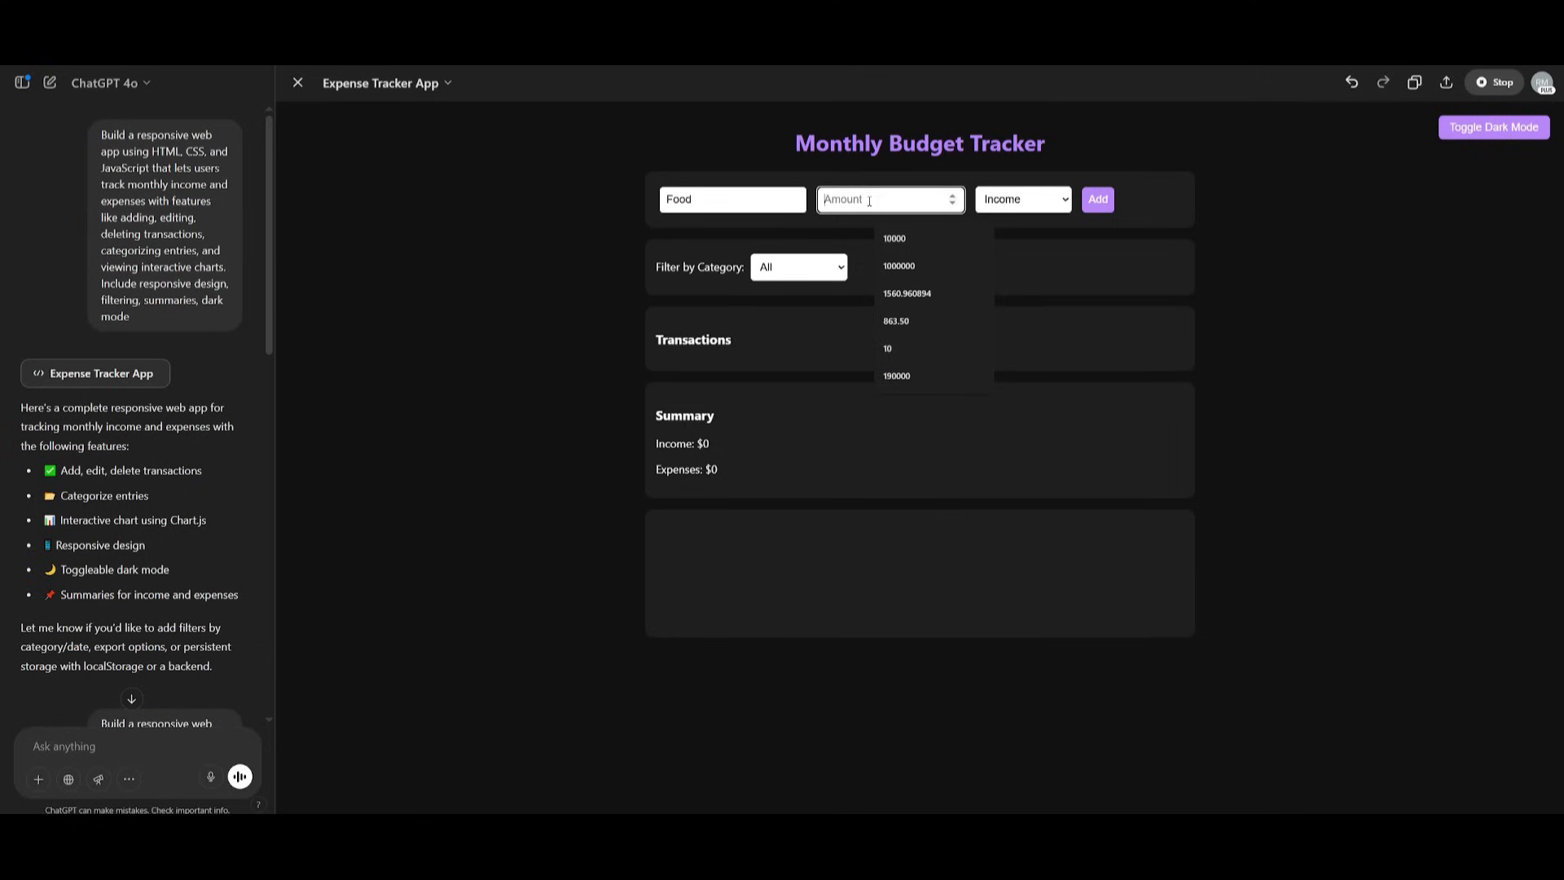
{"action": "left_click", "coordinate": [1022, 198]}
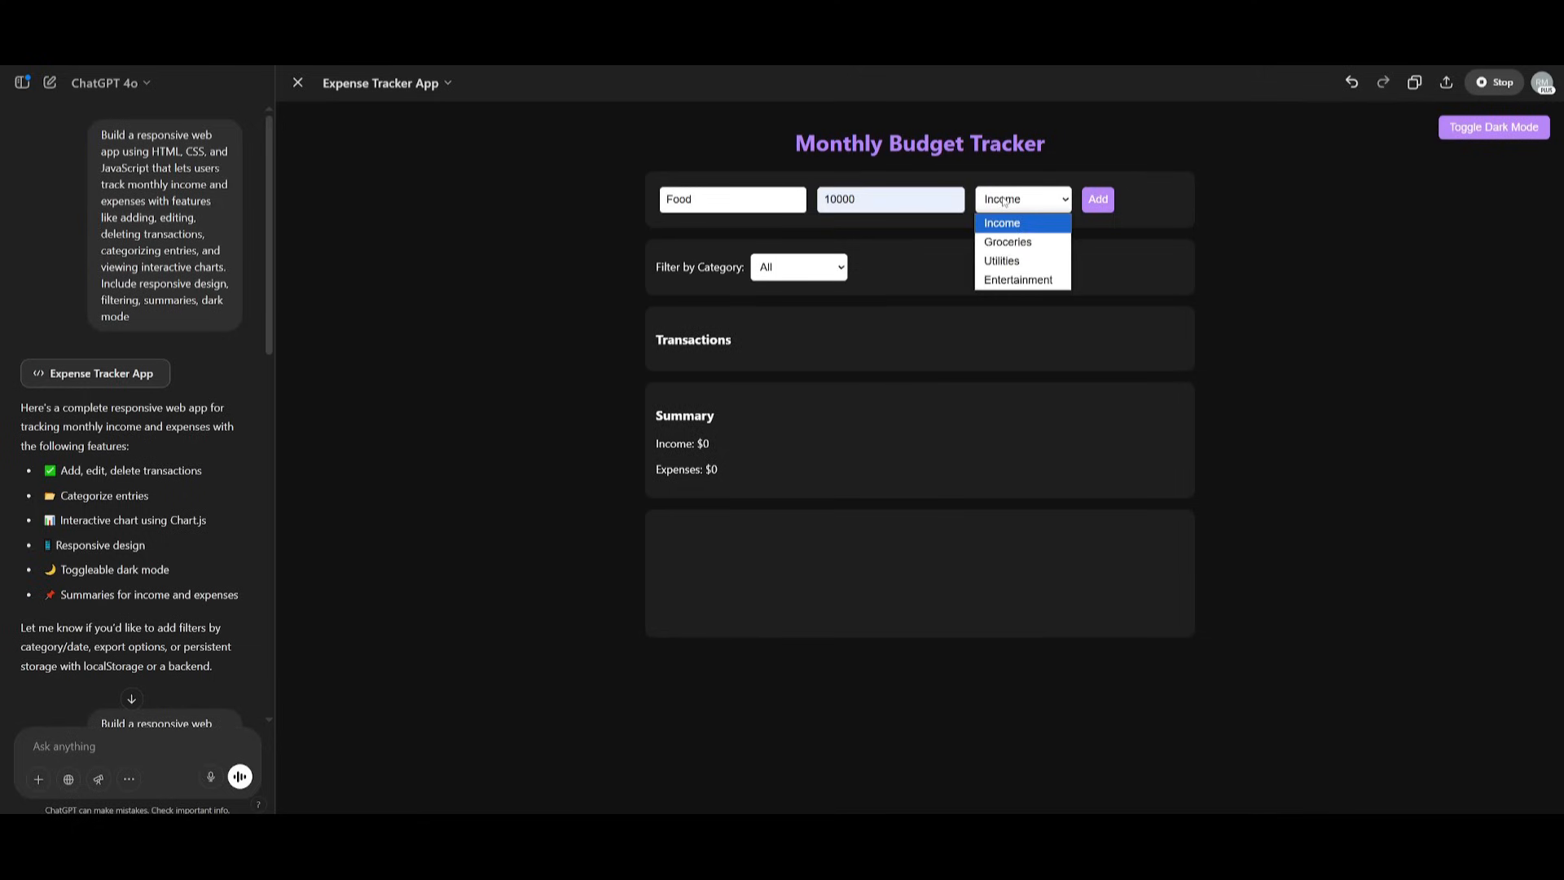
{"action": "mouse_move", "coordinate": [1007, 241]}
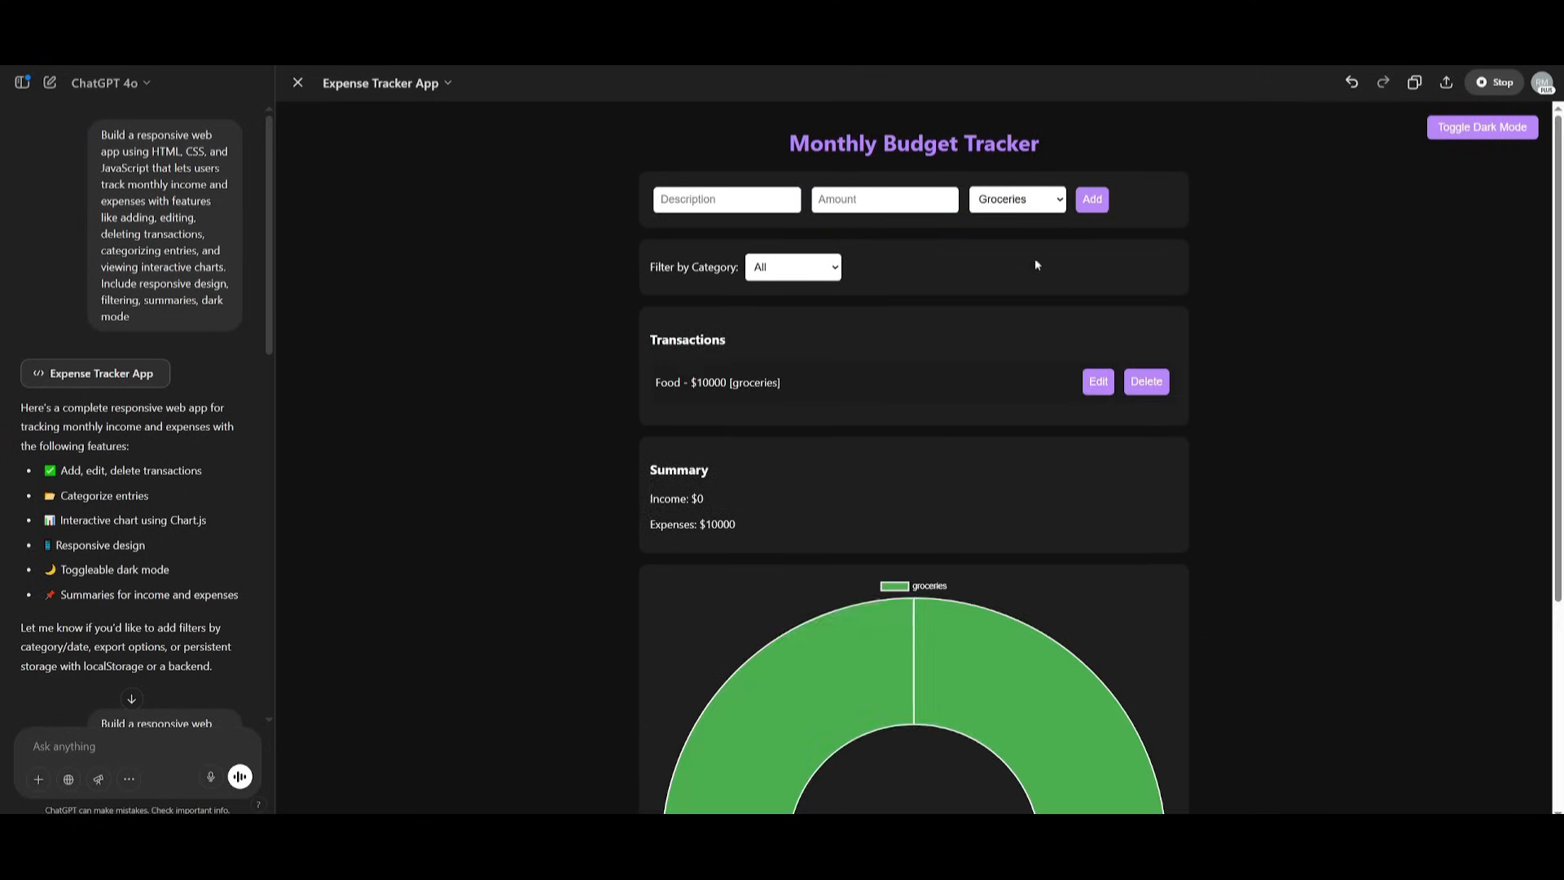
{"action": "scroll", "scroll_direction": "down", "scroll_amount": 3}
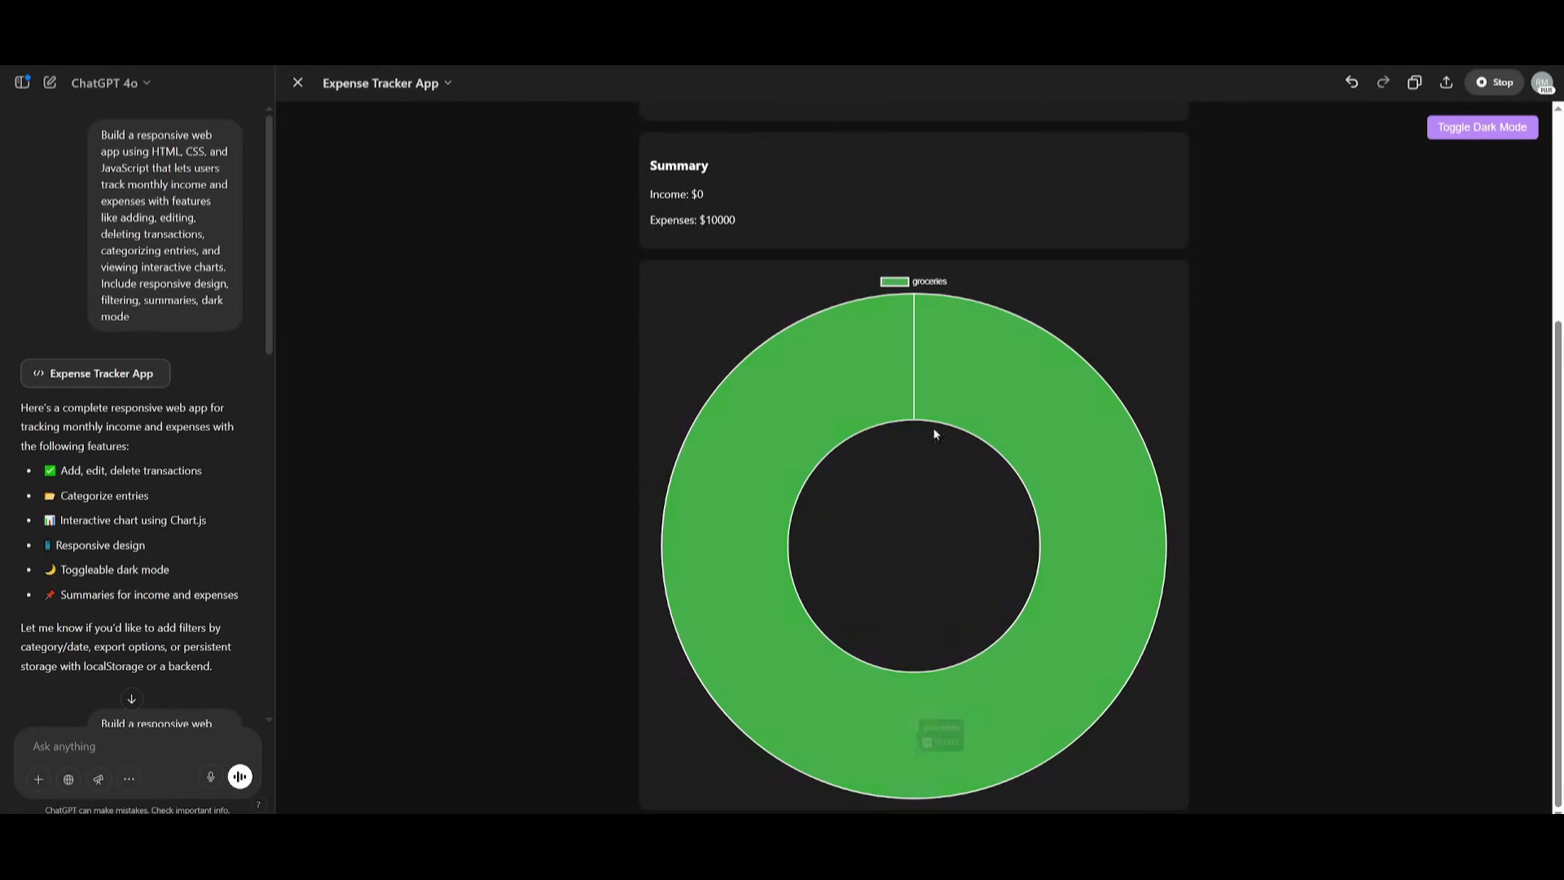
{"action": "scroll", "scroll_direction": "up", "scroll_amount": 3}
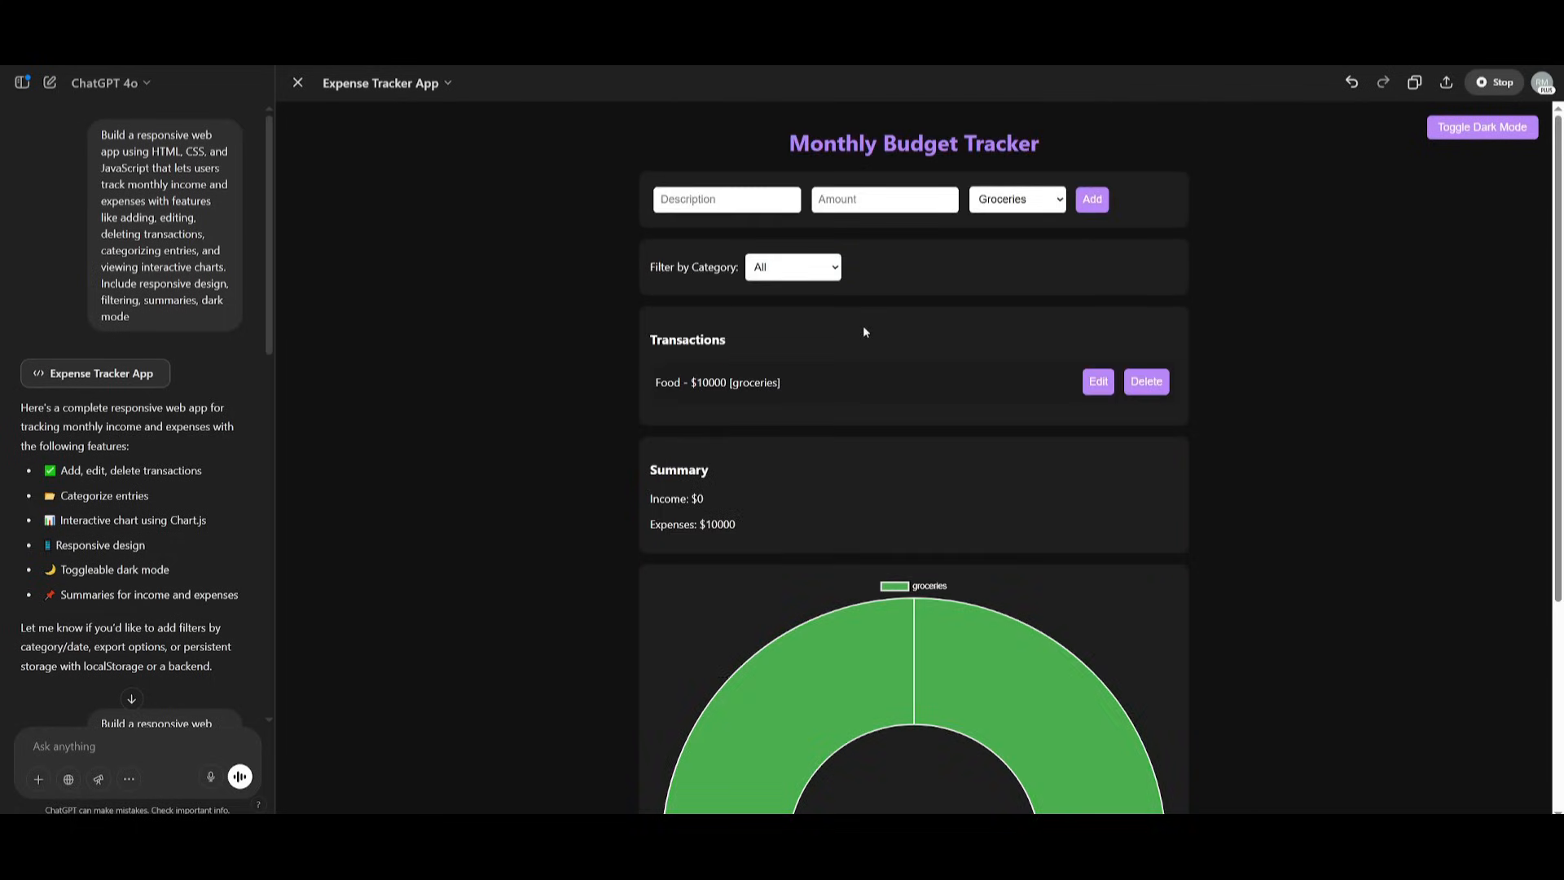
{"action": "mouse_move", "coordinate": [1086, 421]}
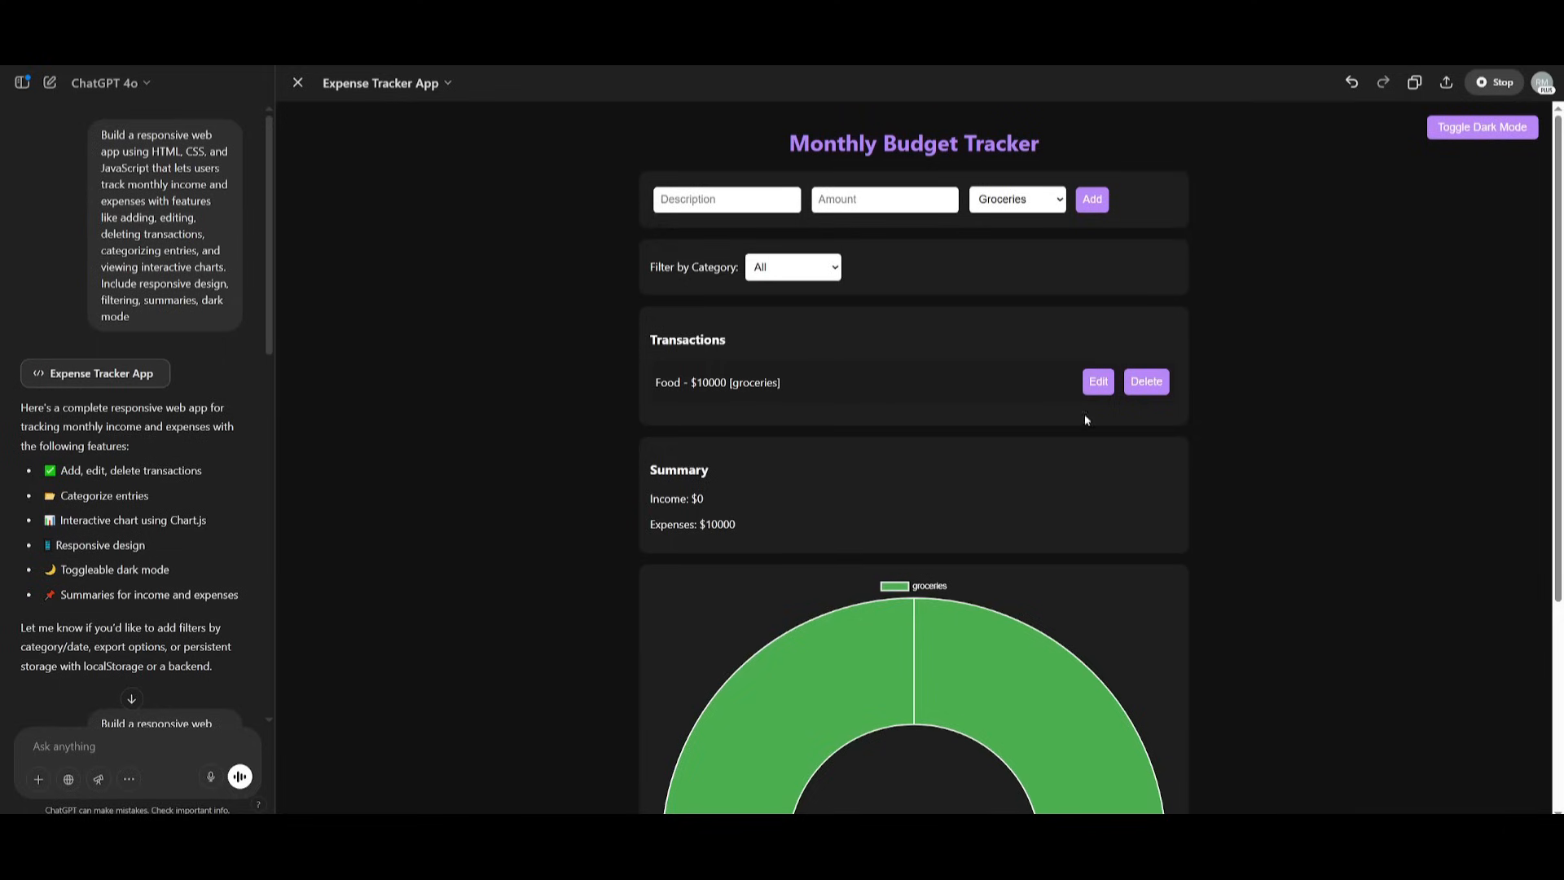
{"action": "mouse_move", "coordinate": [1020, 514]}
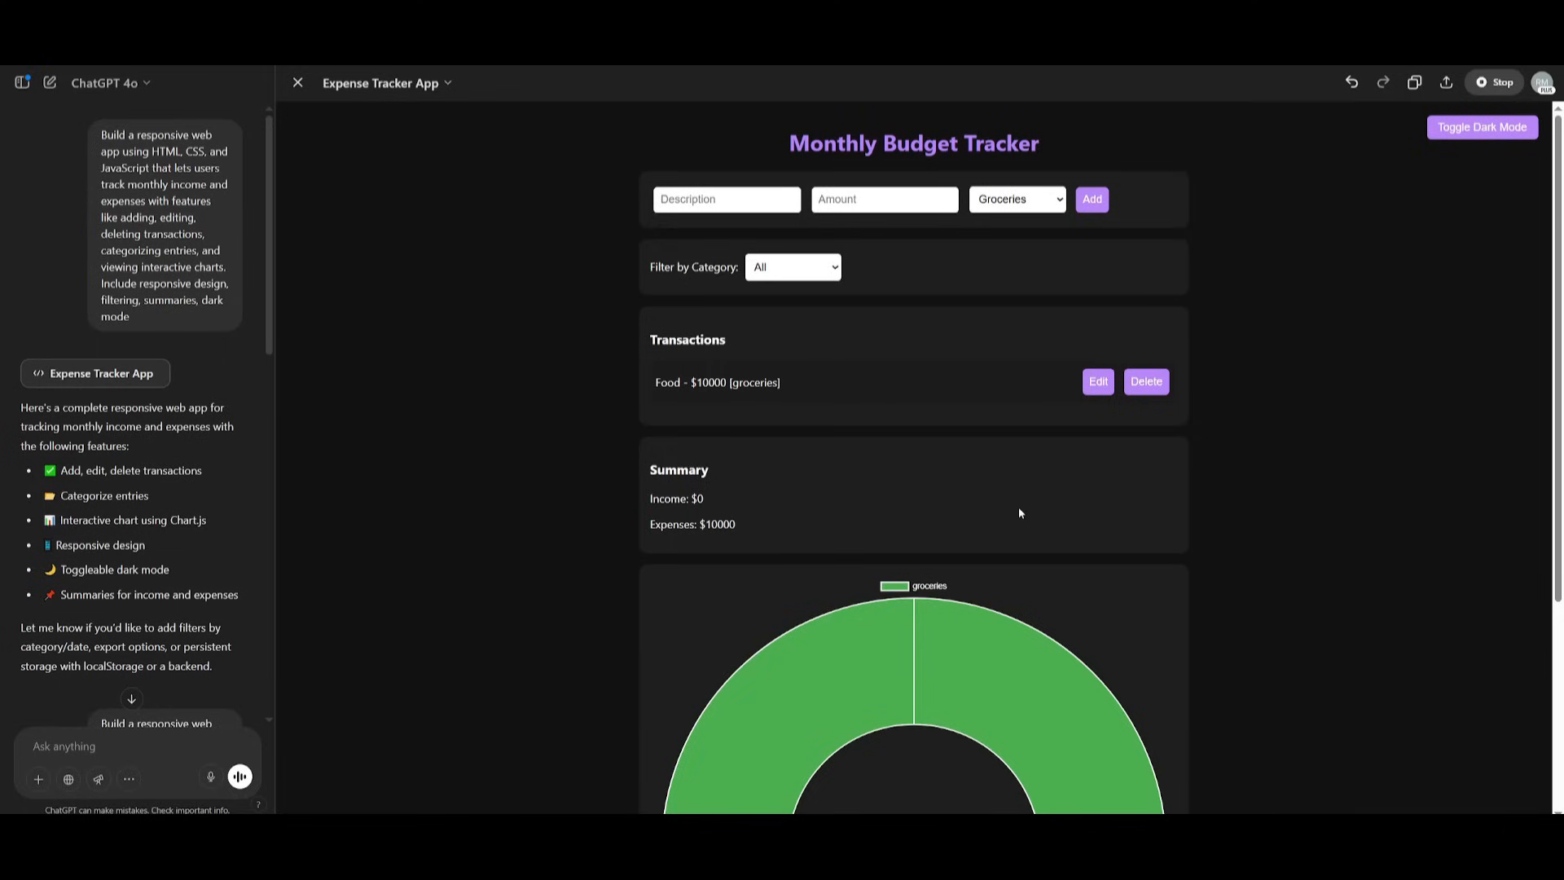
{"action": "mouse_move", "coordinate": [1118, 119]}
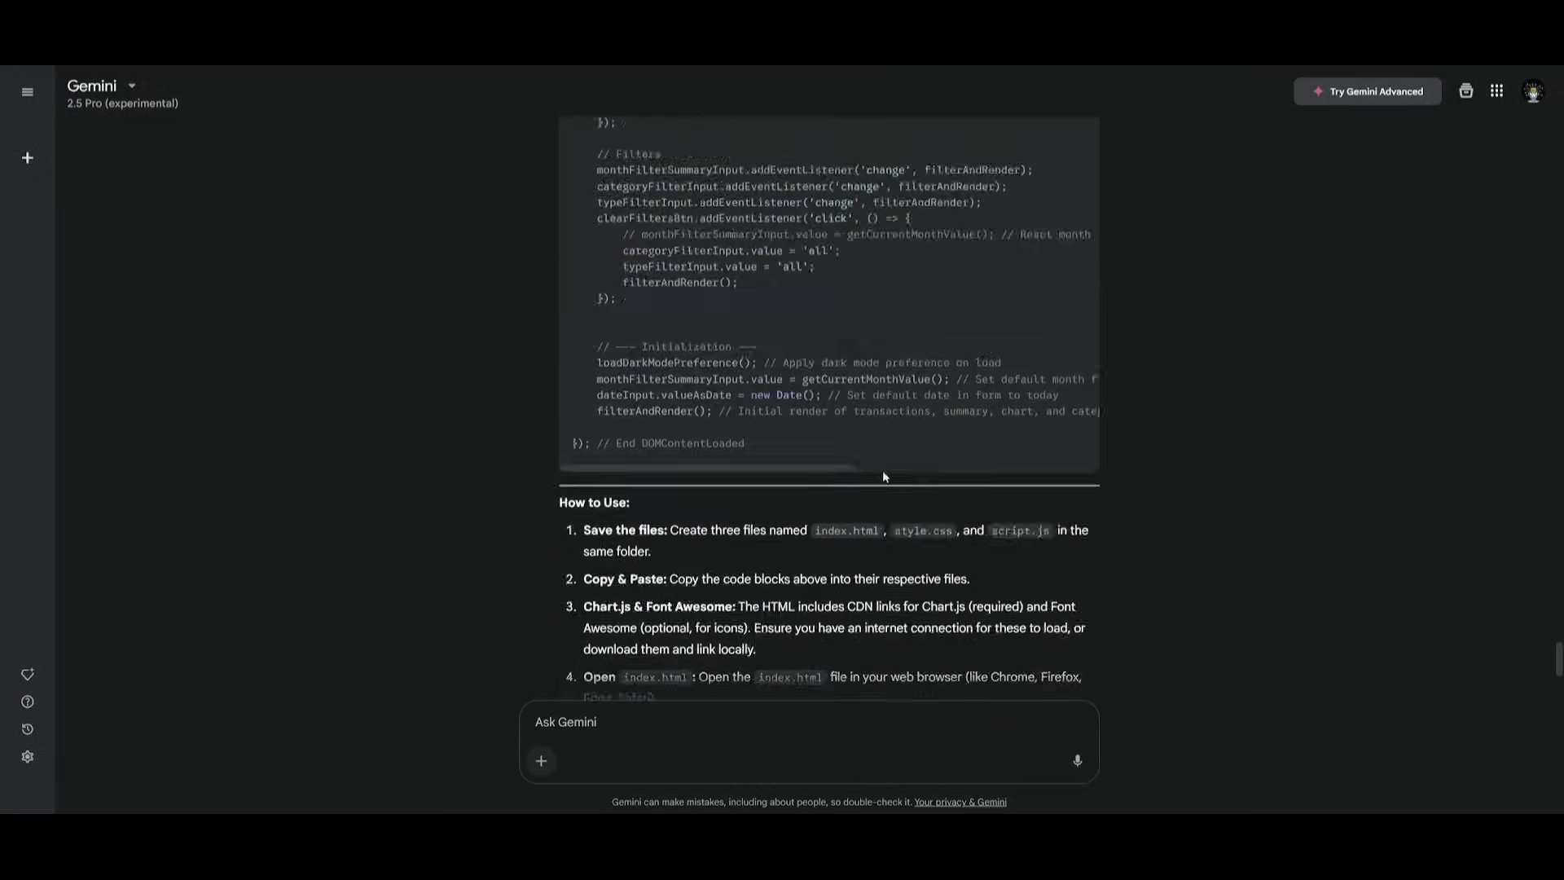
Add a $10000 groceries income entry to Gemini's tracker and check the empty Transactions list
{"action": "scroll", "scroll_direction": "up", "scroll_amount": 3}
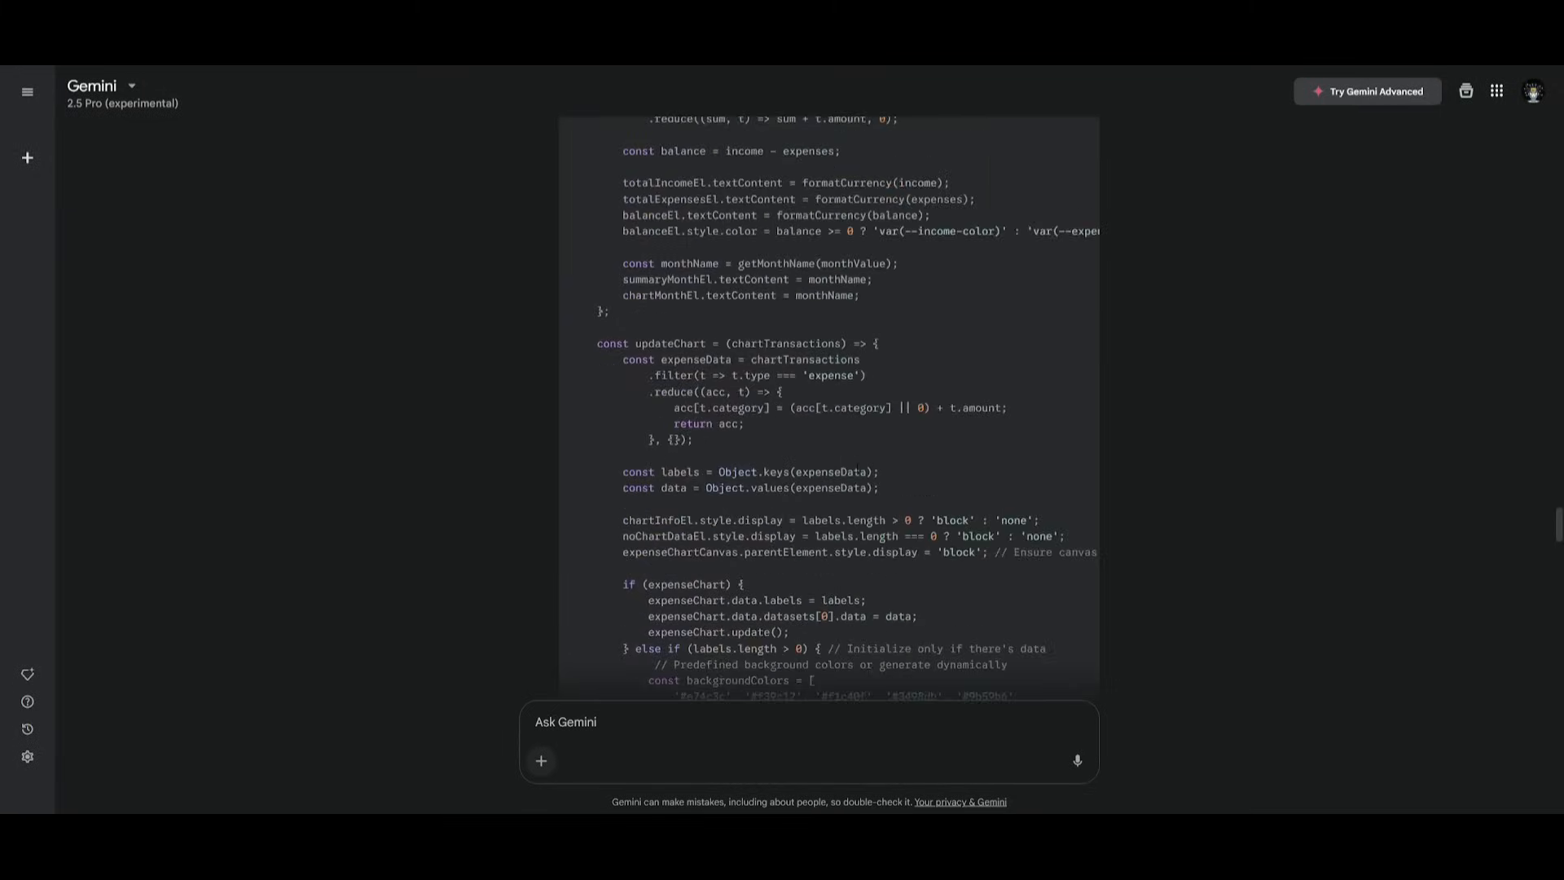
{"action": "scroll", "scroll_direction": "down", "scroll_amount": 3}
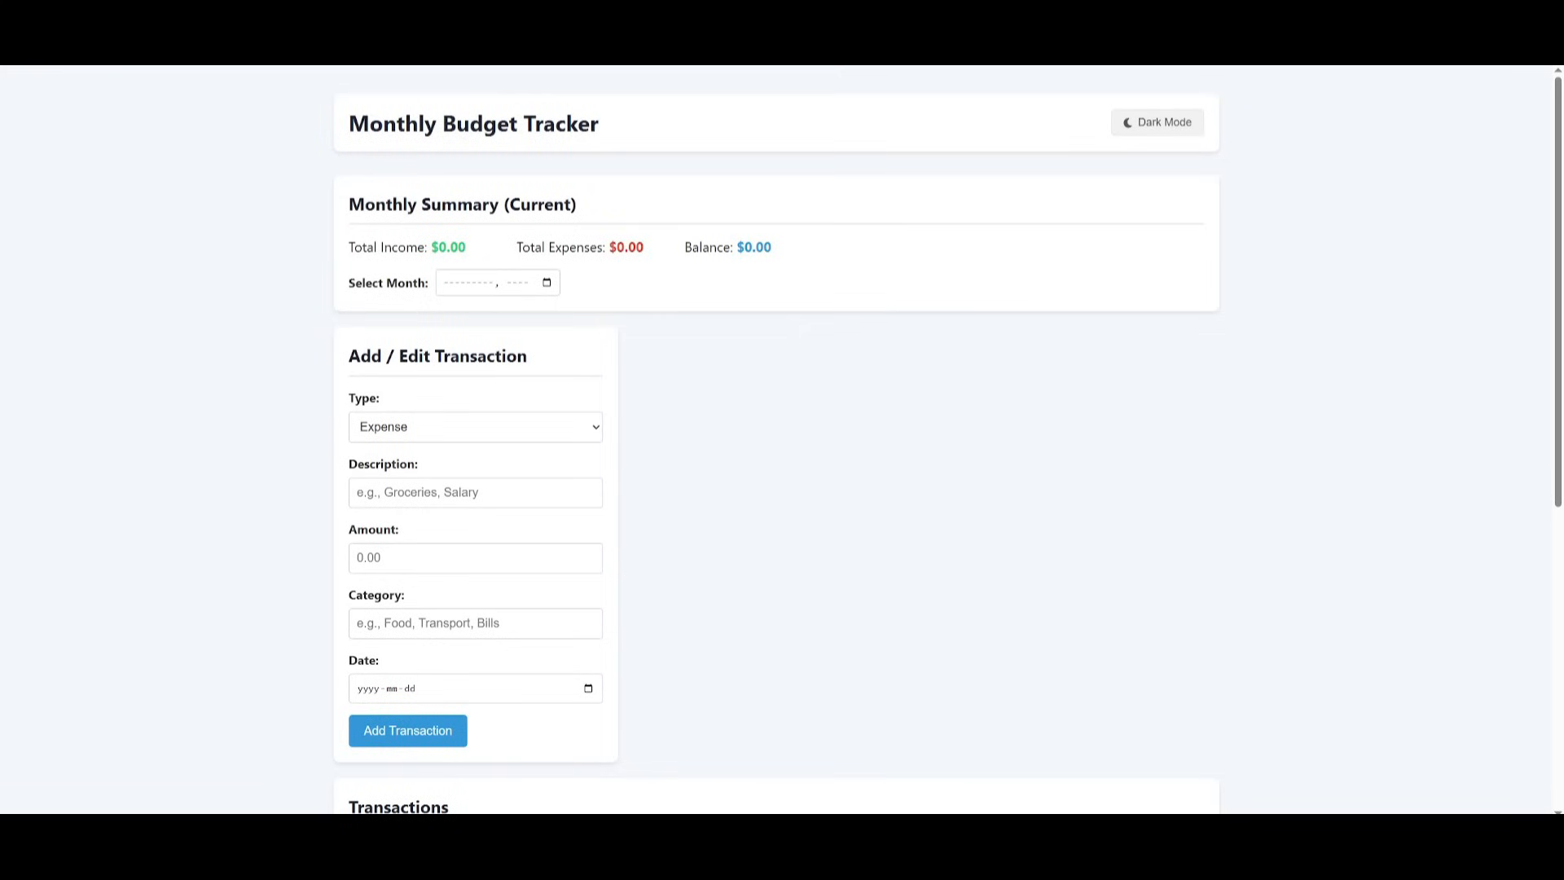
{"action": "mouse_move", "coordinate": [796, 161]}
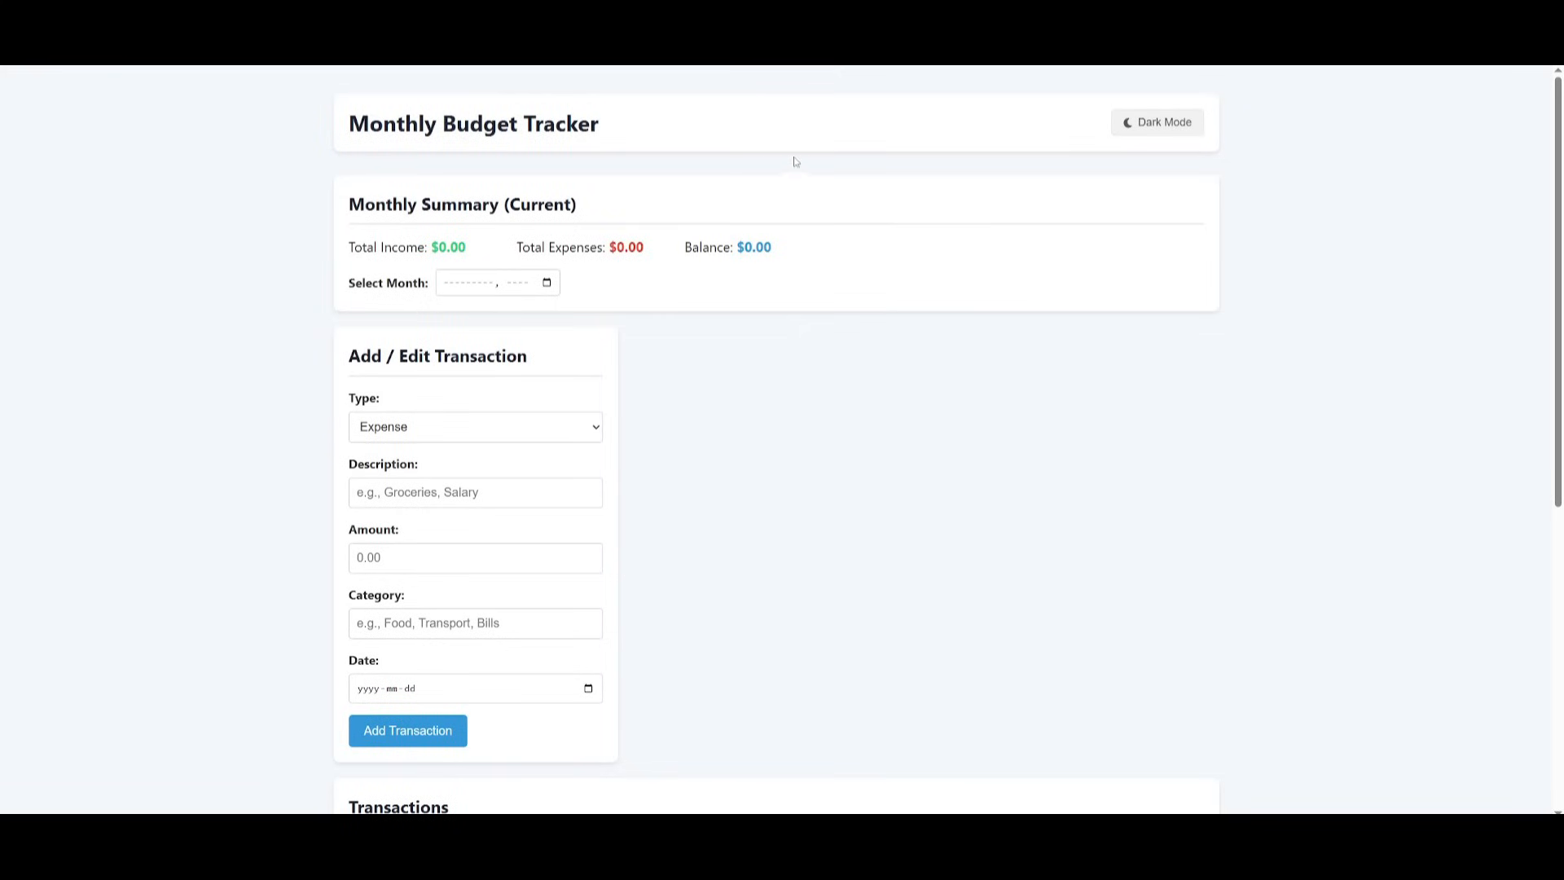
{"action": "mouse_move", "coordinate": [896, 339]}
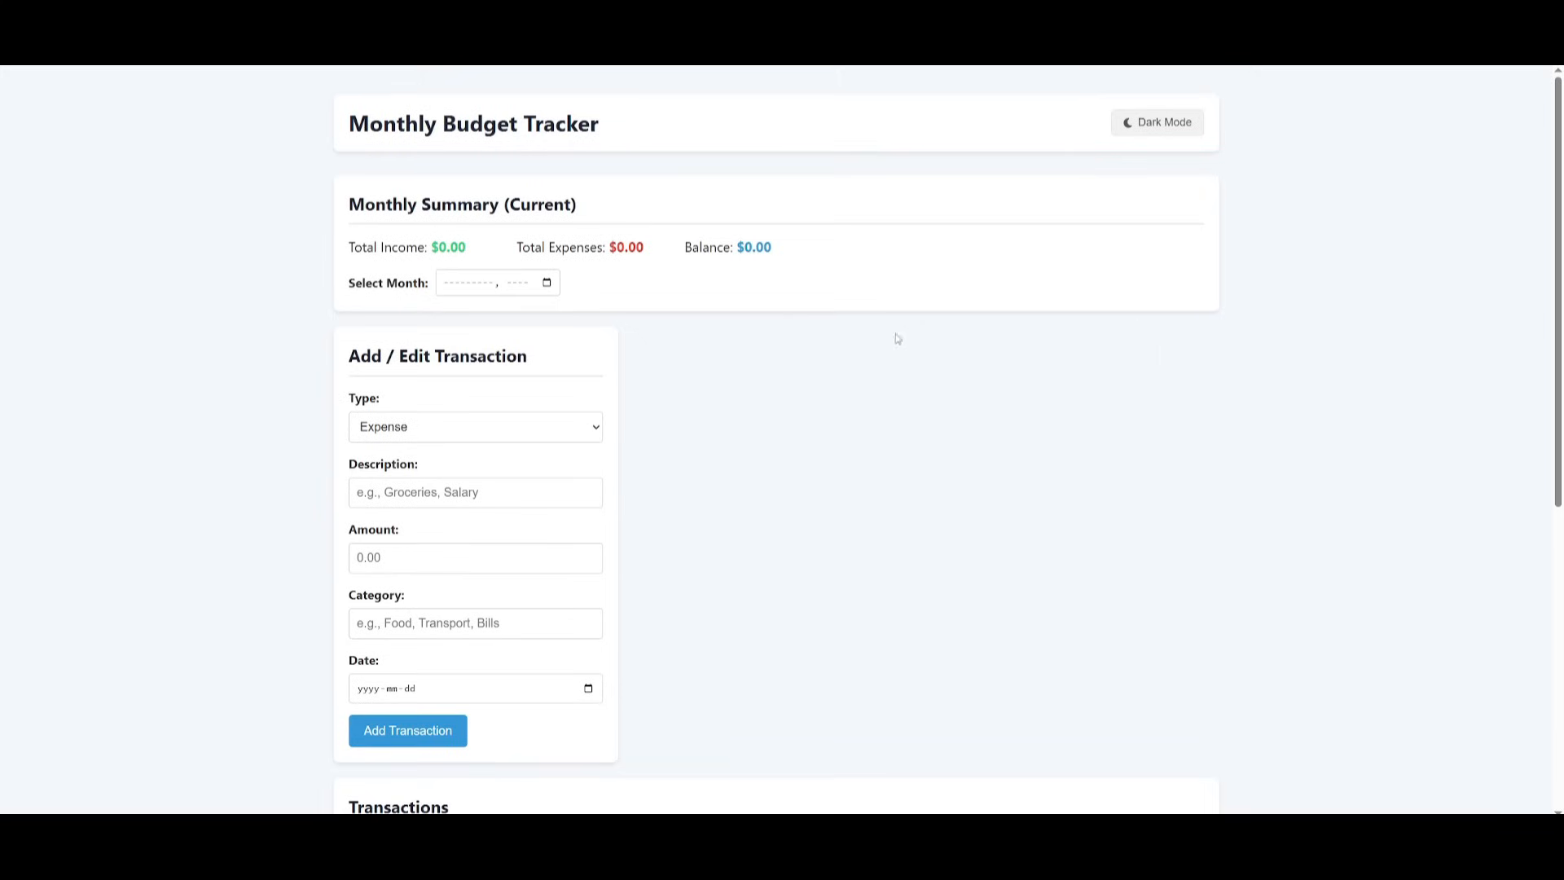
{"action": "mouse_move", "coordinate": [1157, 123]}
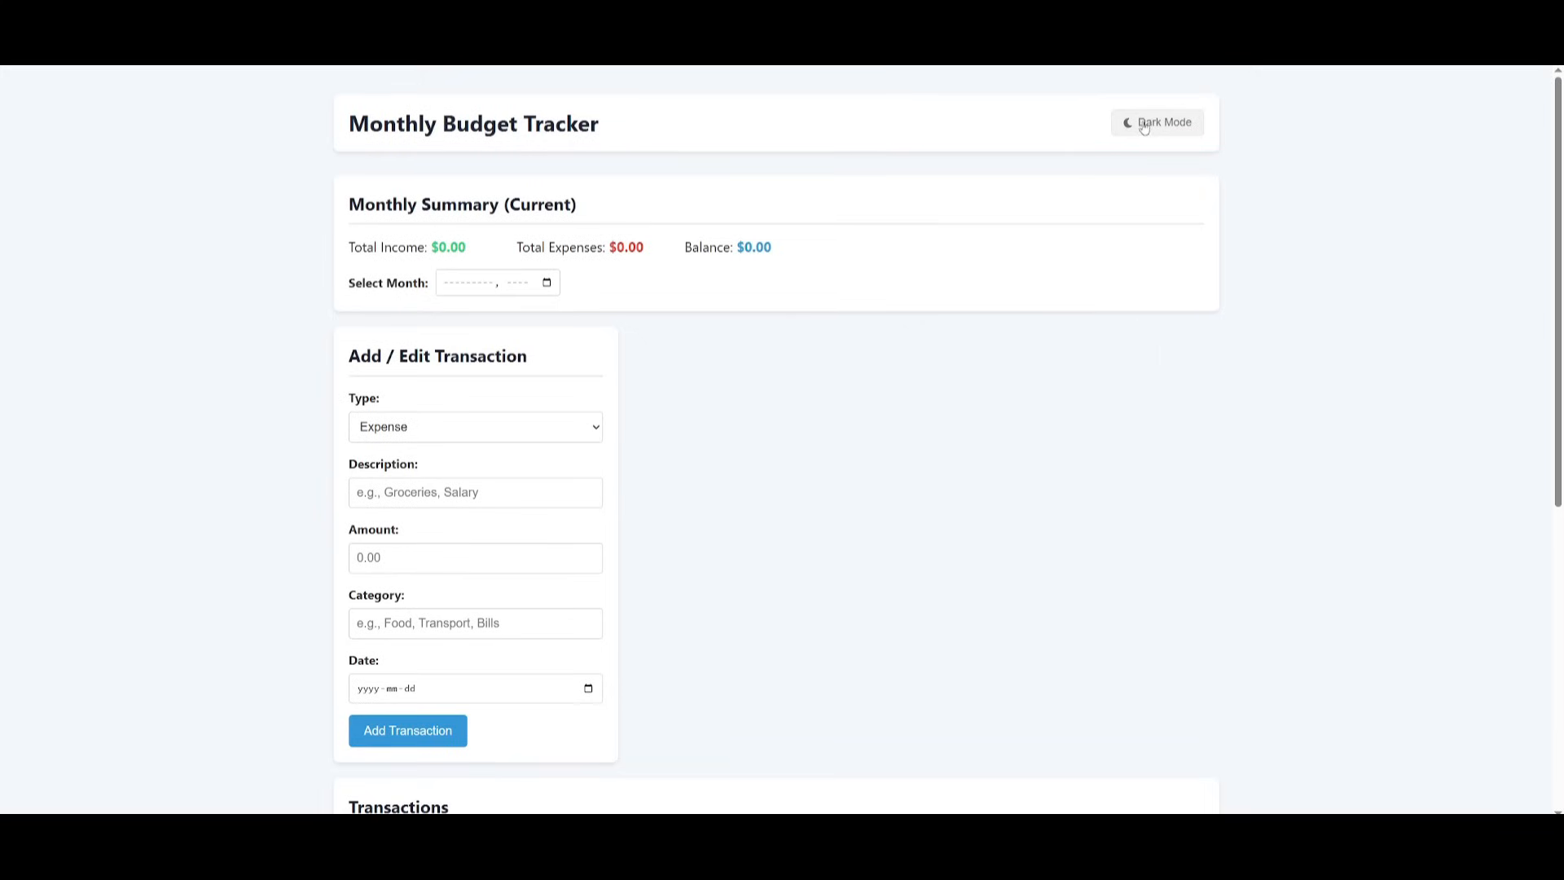
{"action": "mouse_move", "coordinate": [455, 372]}
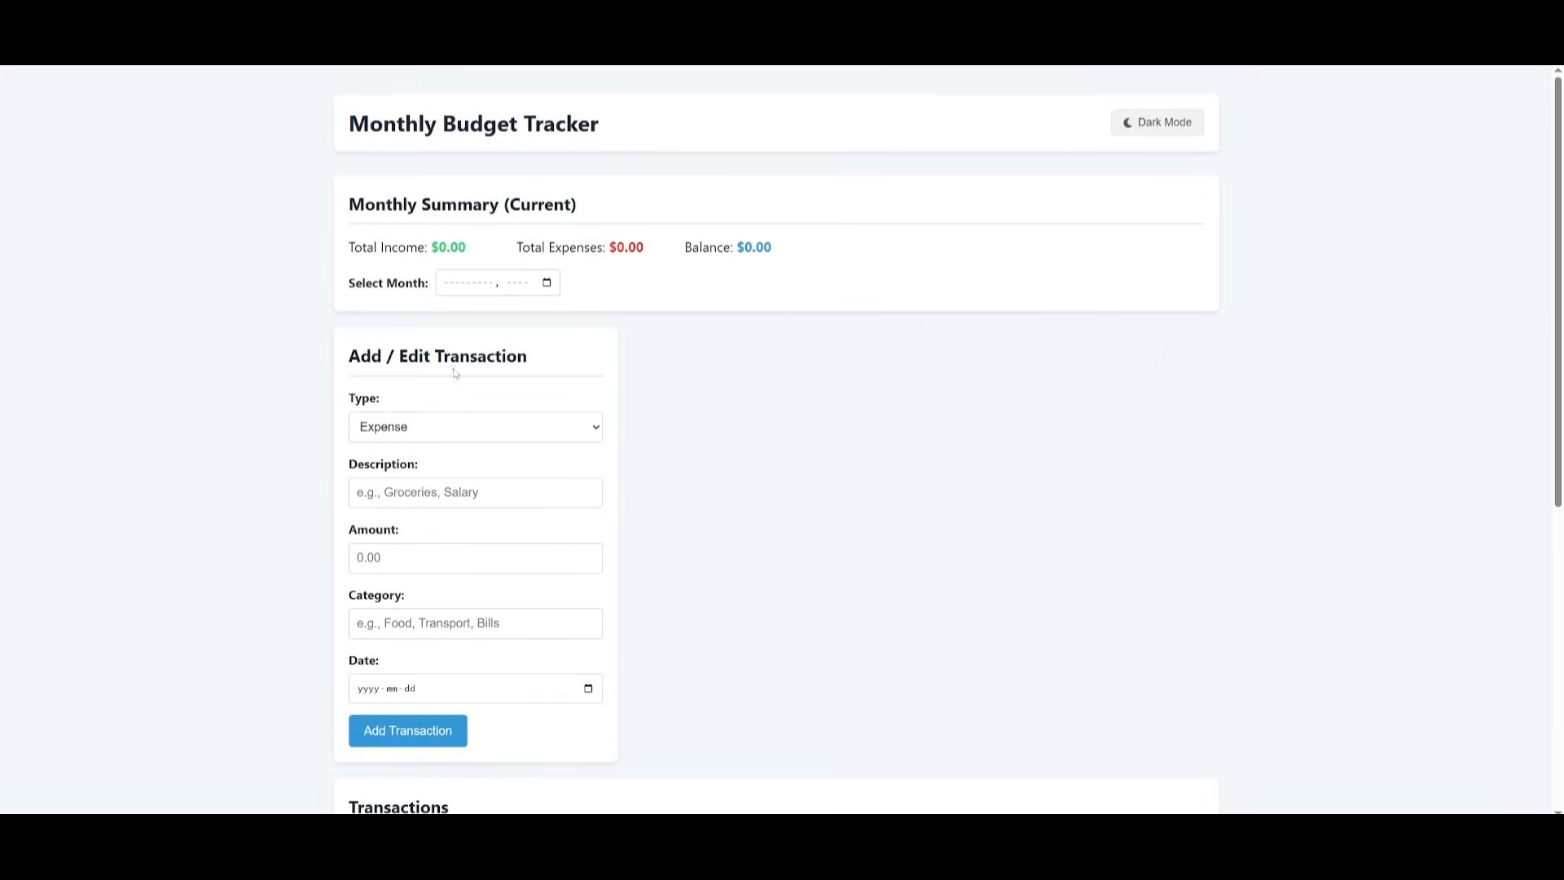
{"action": "type", "text": "groceries"}
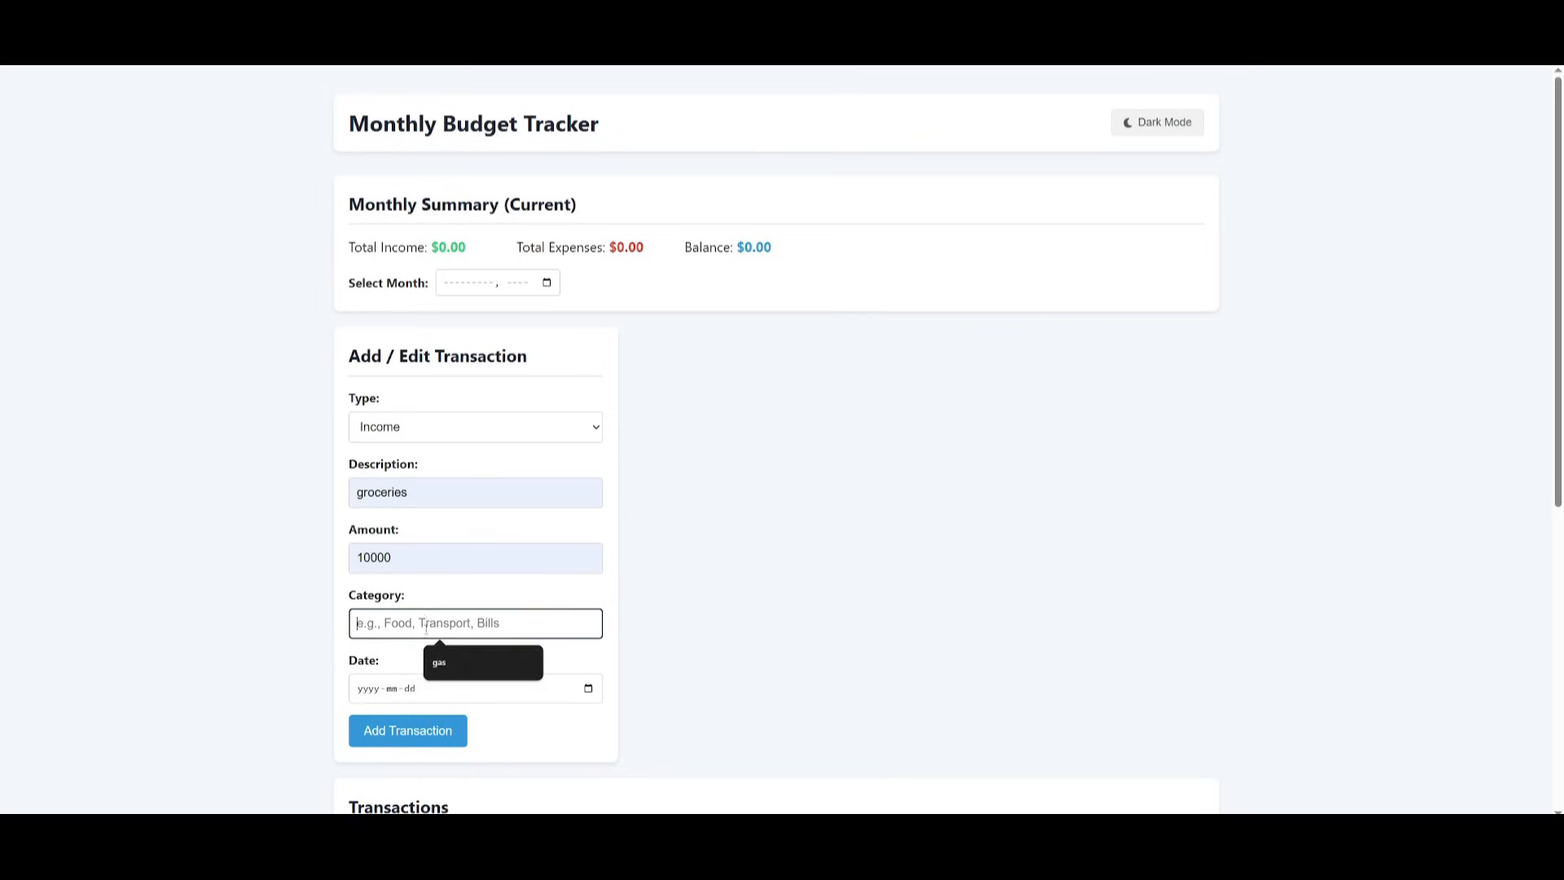
{"action": "left_click", "coordinate": [474, 688]}
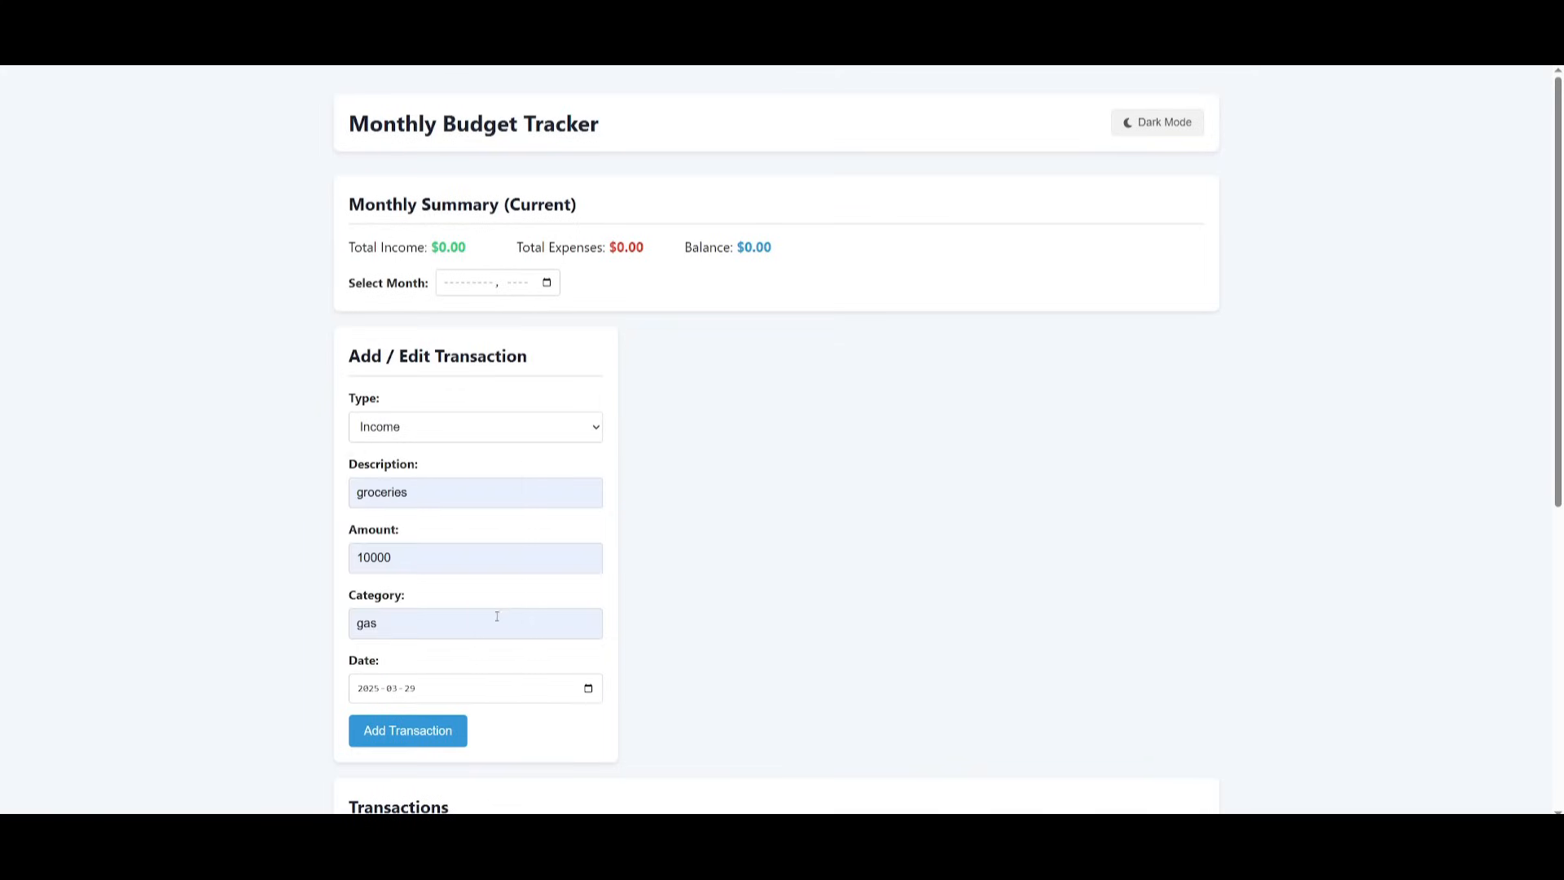
{"action": "left_click", "coordinate": [408, 730]}
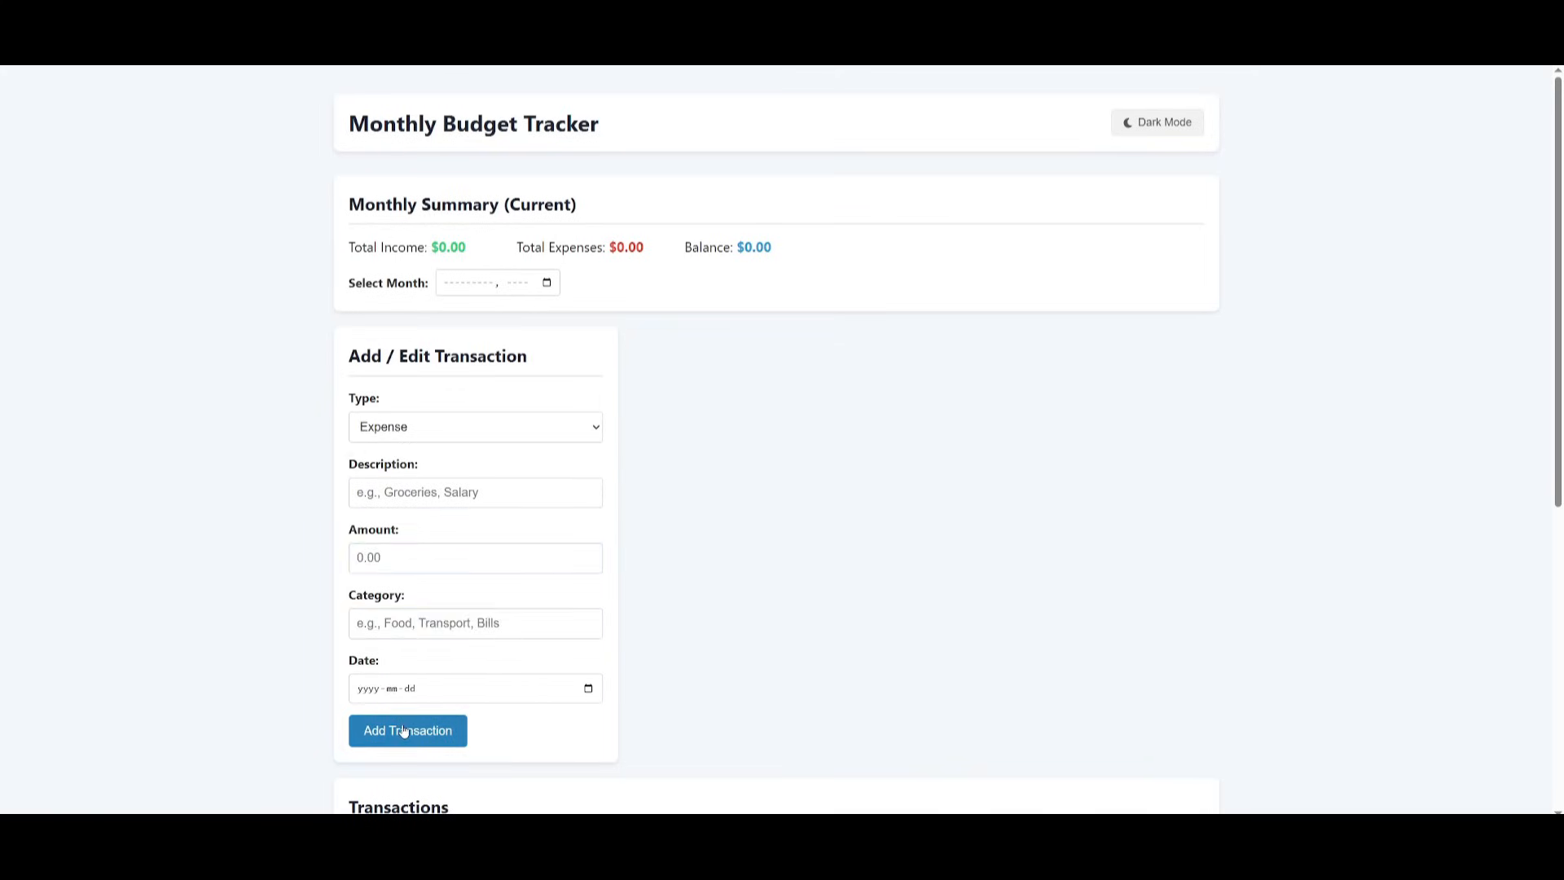
{"action": "scroll", "scroll_direction": "down", "scroll_amount": 3}
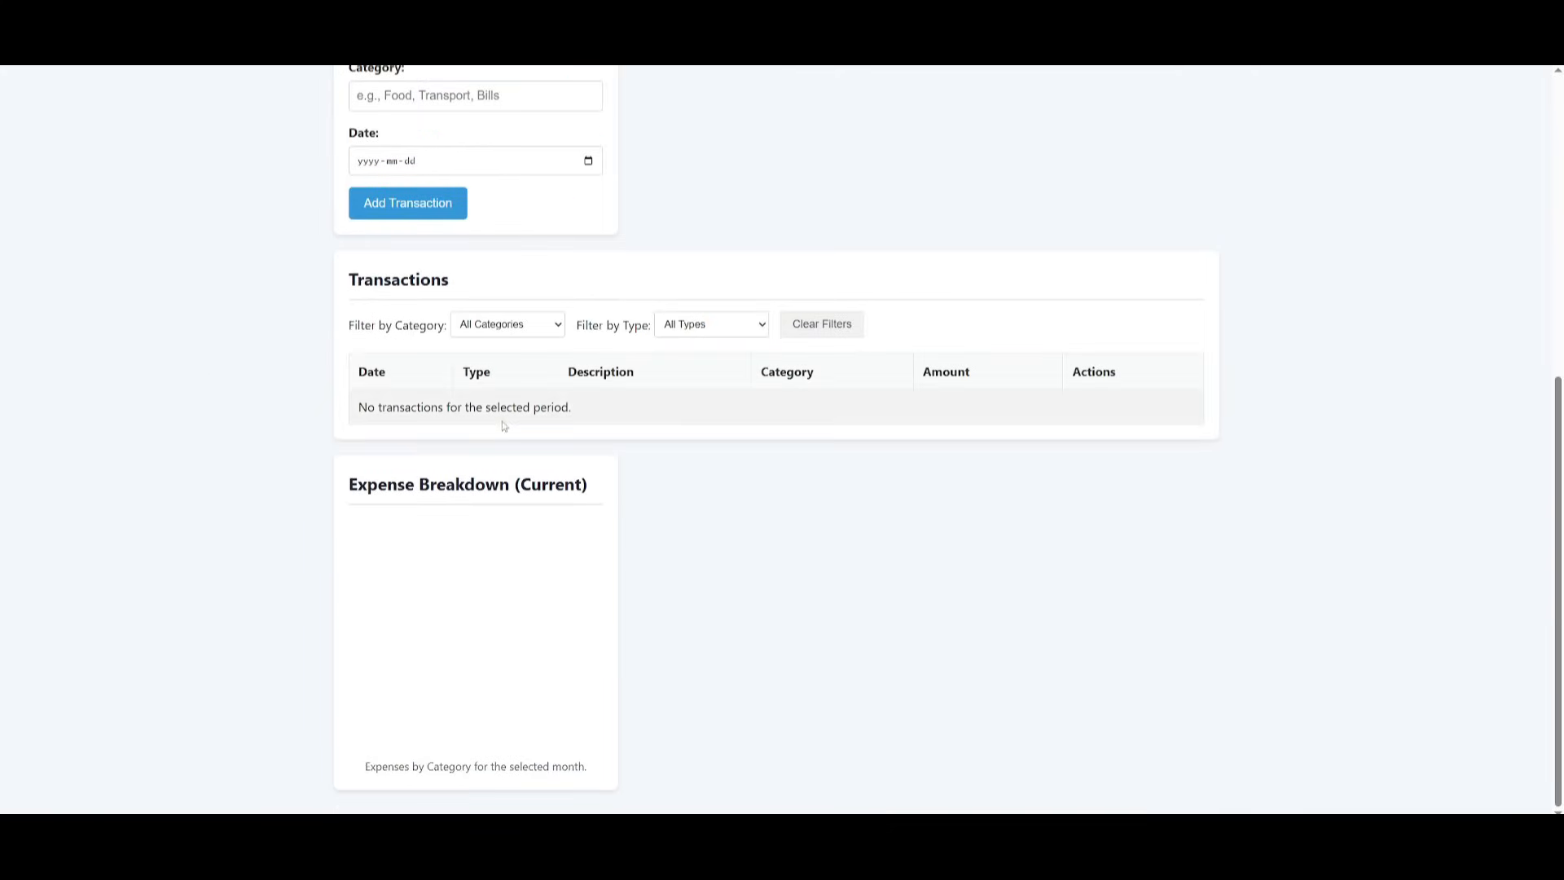
{"action": "scroll", "scroll_direction": "up", "scroll_amount": 3}
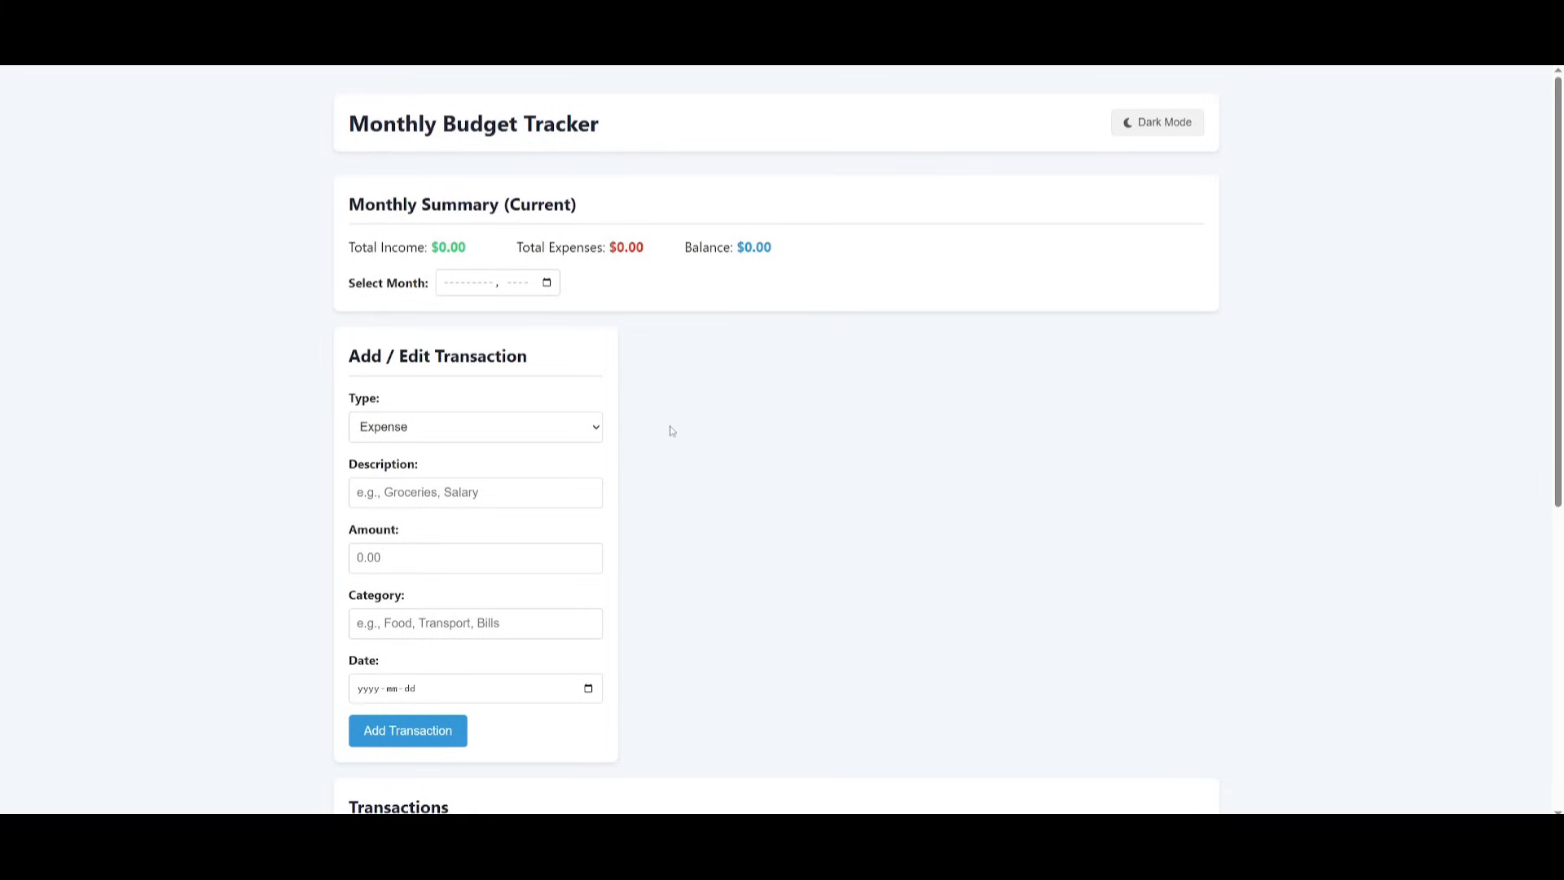
{"action": "mouse_move", "coordinate": [652, 75]}
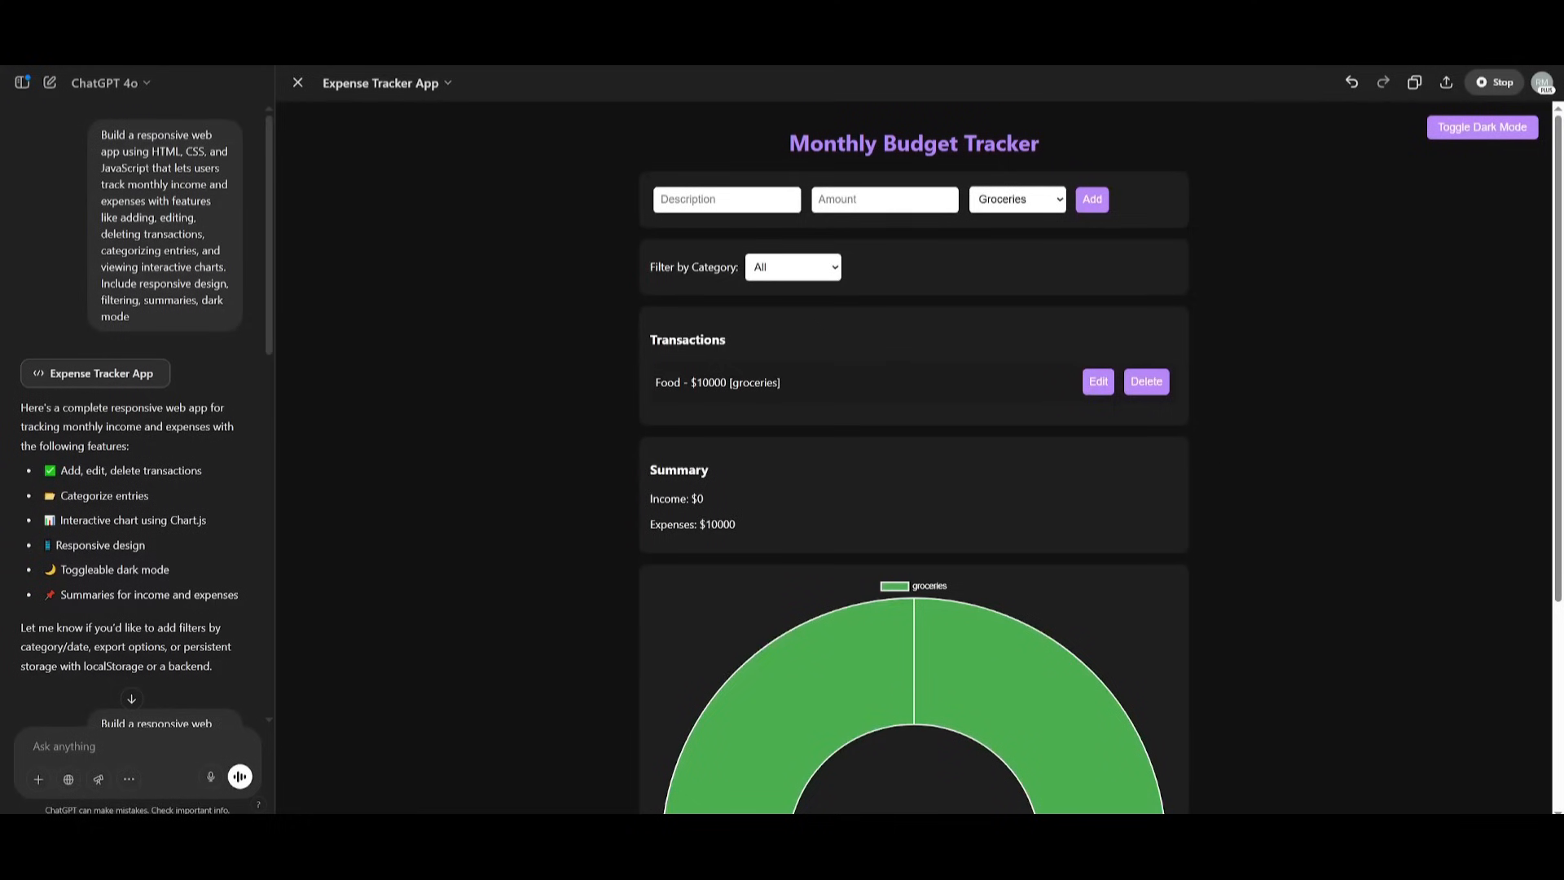
{"action": "mouse_move", "coordinate": [890, 429]}
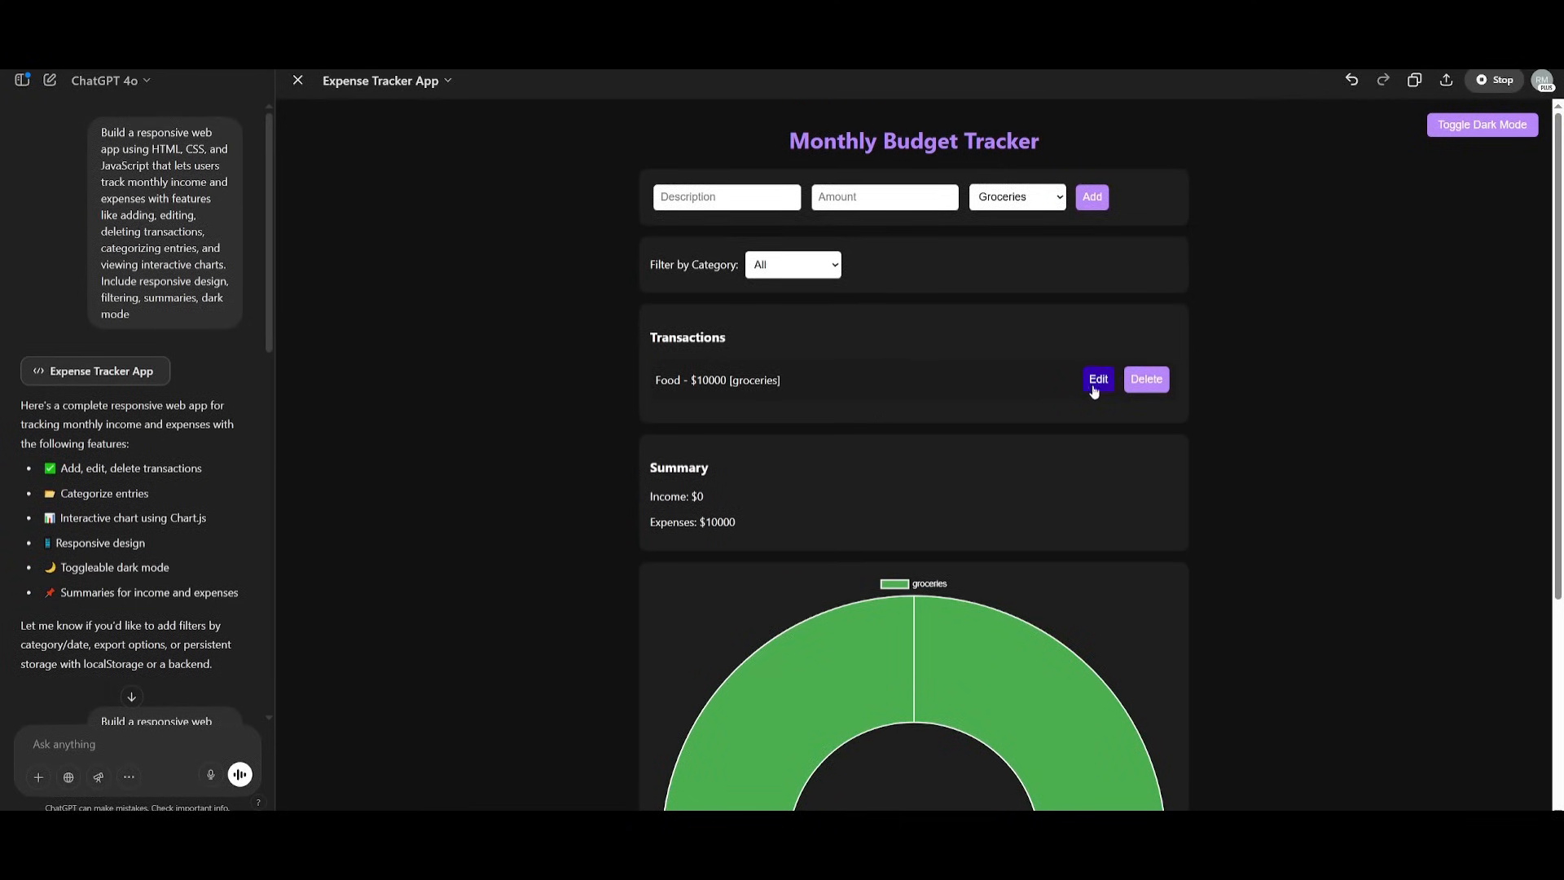
{"action": "mouse_move", "coordinate": [1178, 315]}
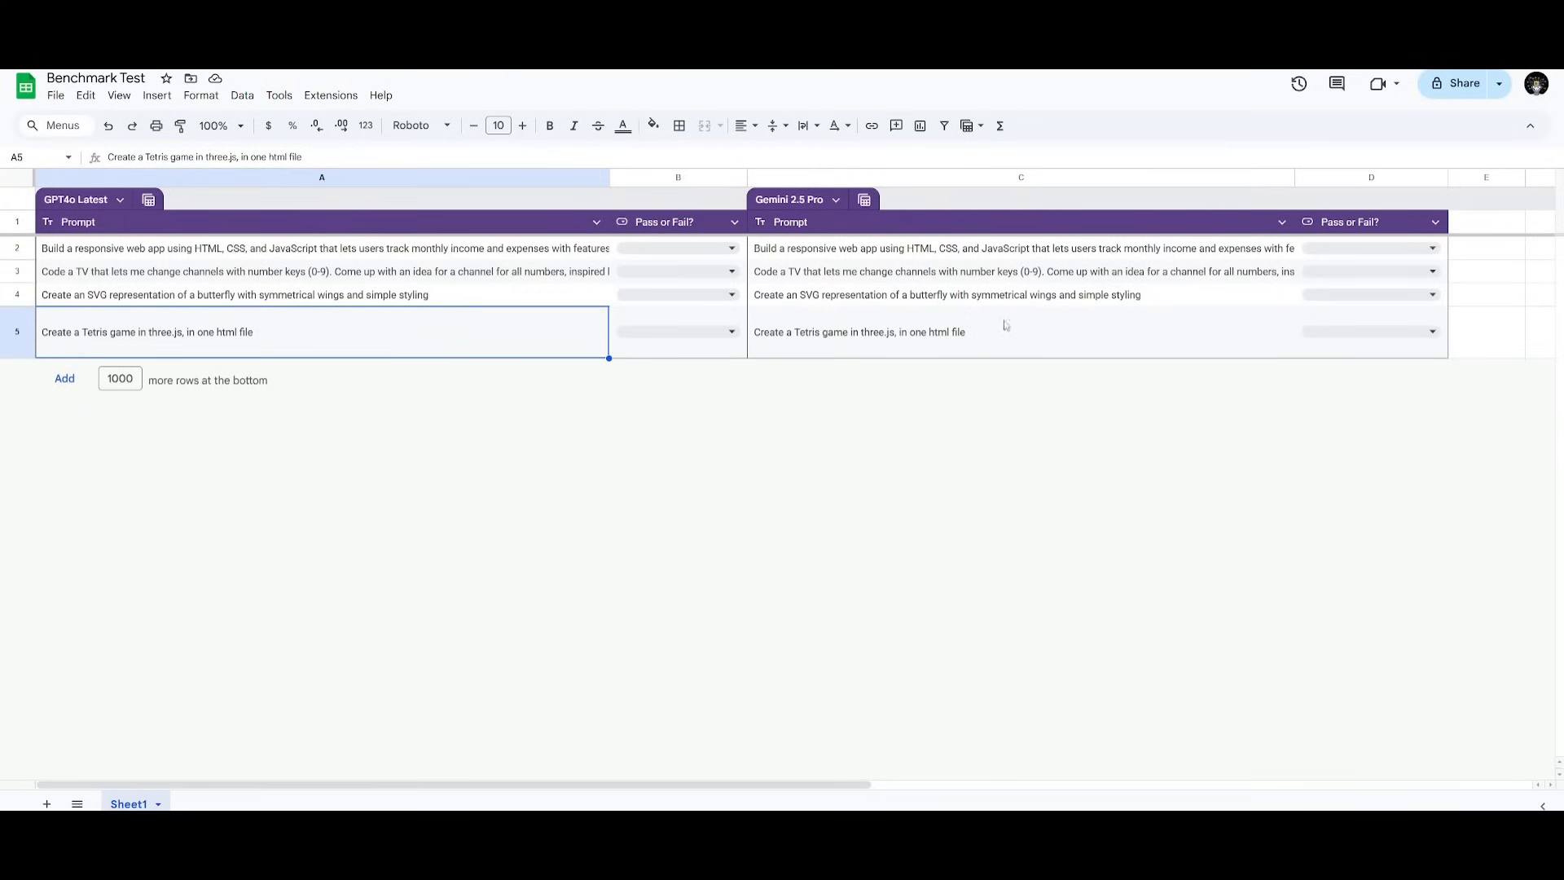
Record Pass in B2 for GPT-4o's budget tracker prompt
{"action": "left_click", "coordinate": [633, 247]}
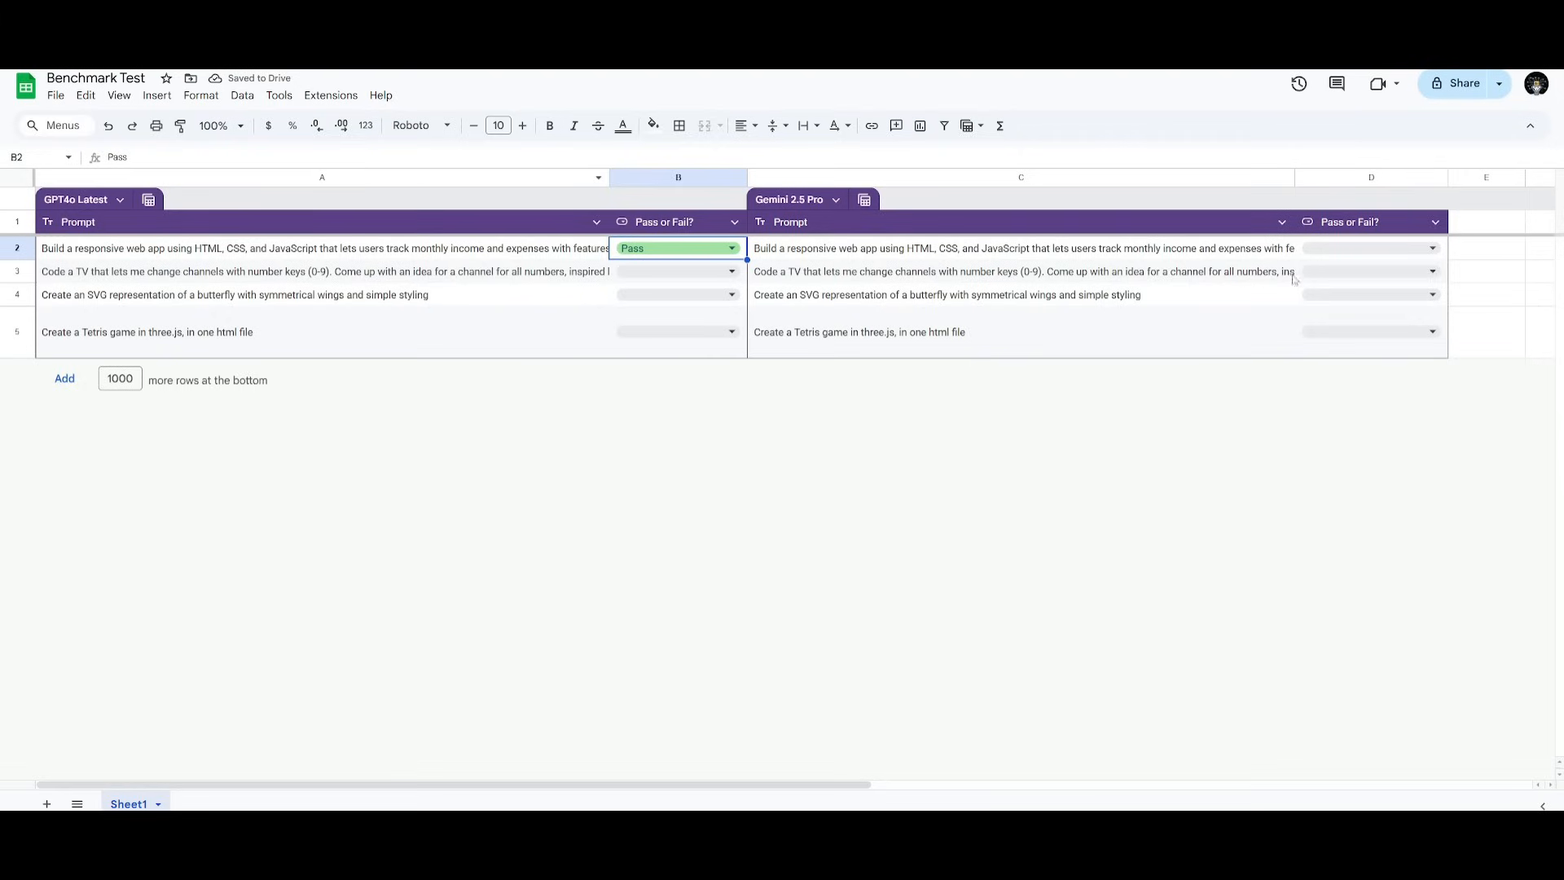
{"action": "left_click", "coordinate": [1432, 247]}
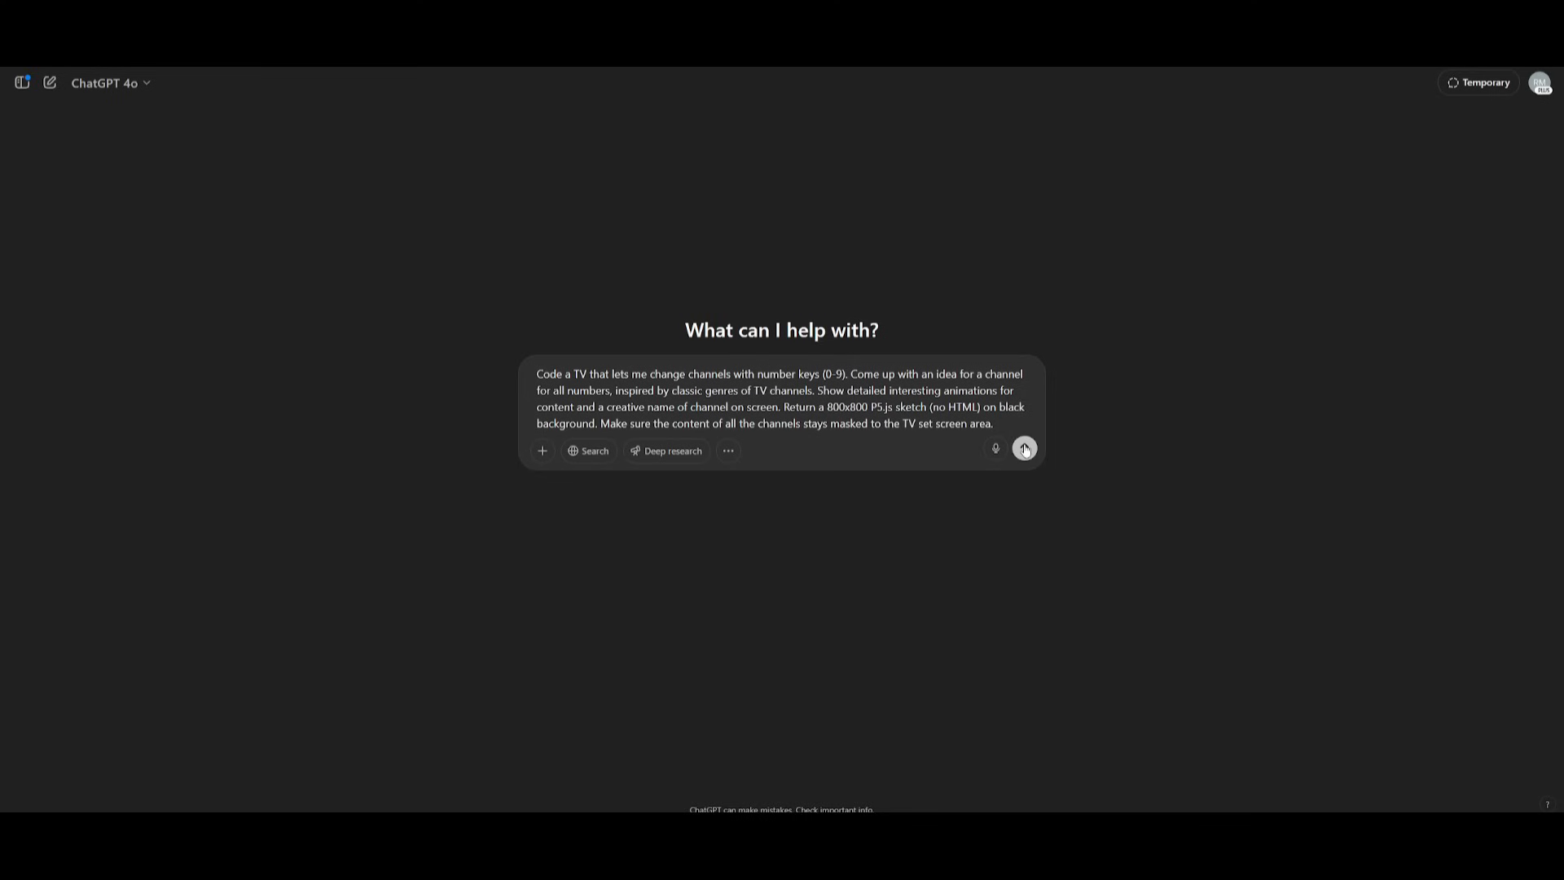
Send the TV channel-changer P5.js prompt to GPT-4o and review its ten-channel table and code
{"action": "left_click", "coordinate": [1023, 450]}
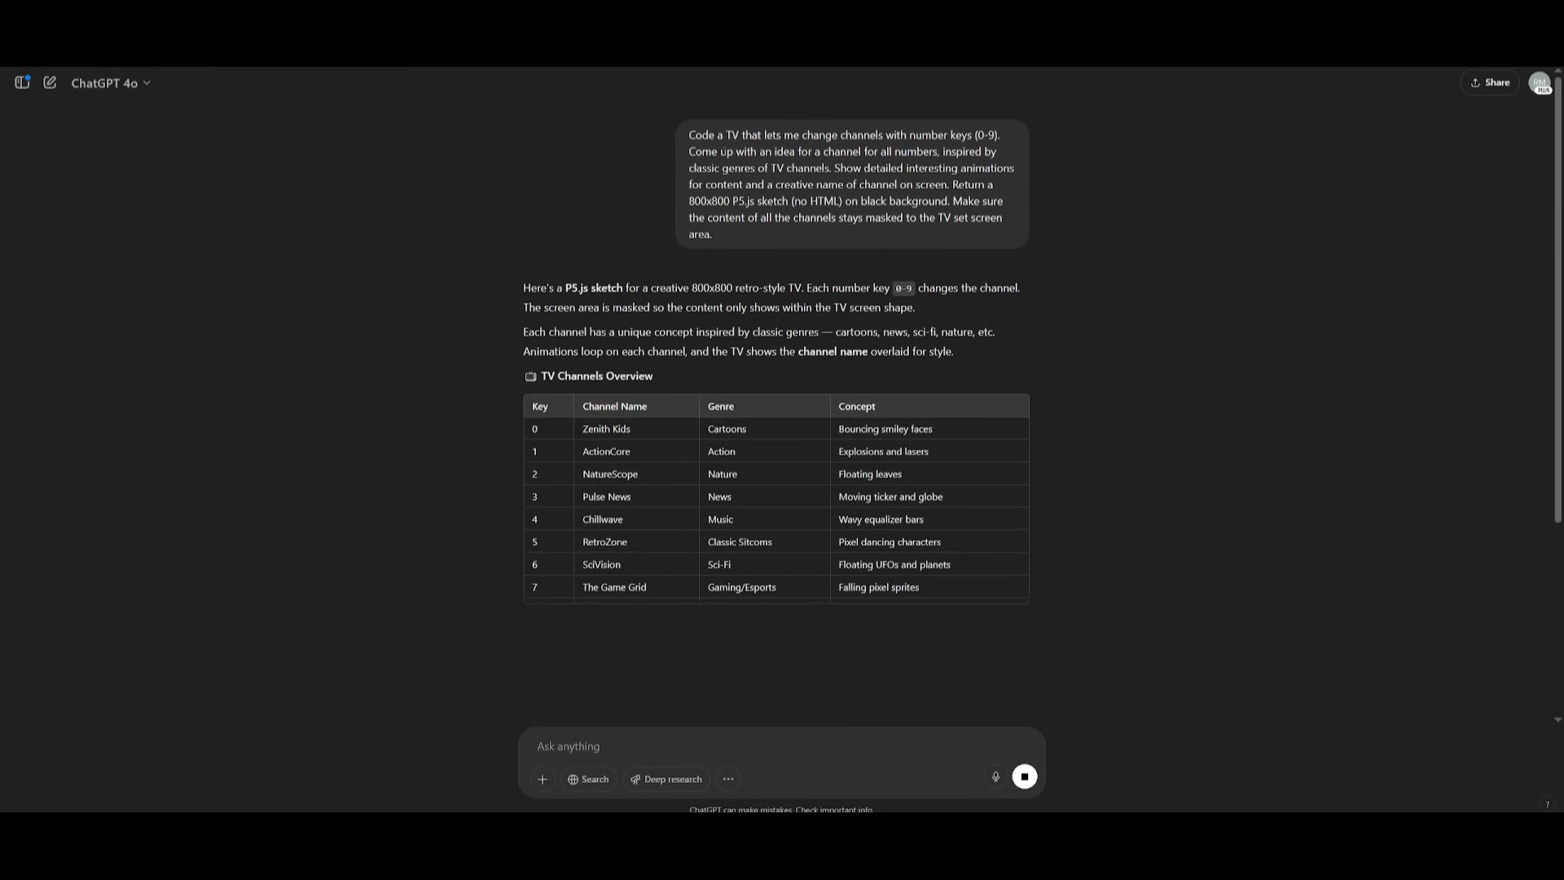
{"action": "scroll", "scroll_direction": "down", "scroll_amount": 3}
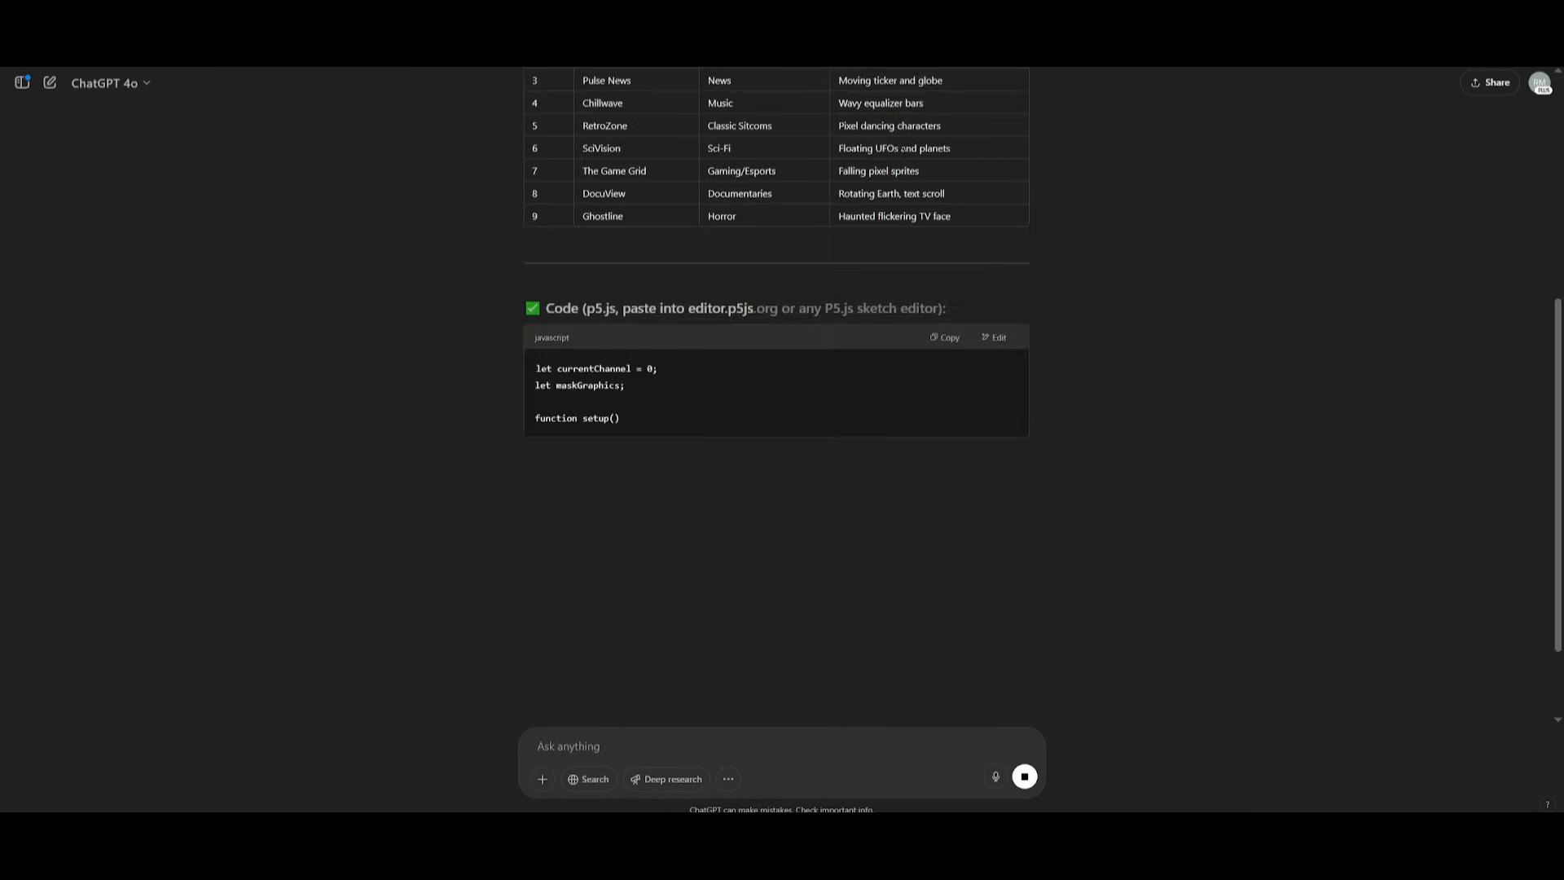
{"action": "scroll", "scroll_direction": "up", "scroll_amount": 3}
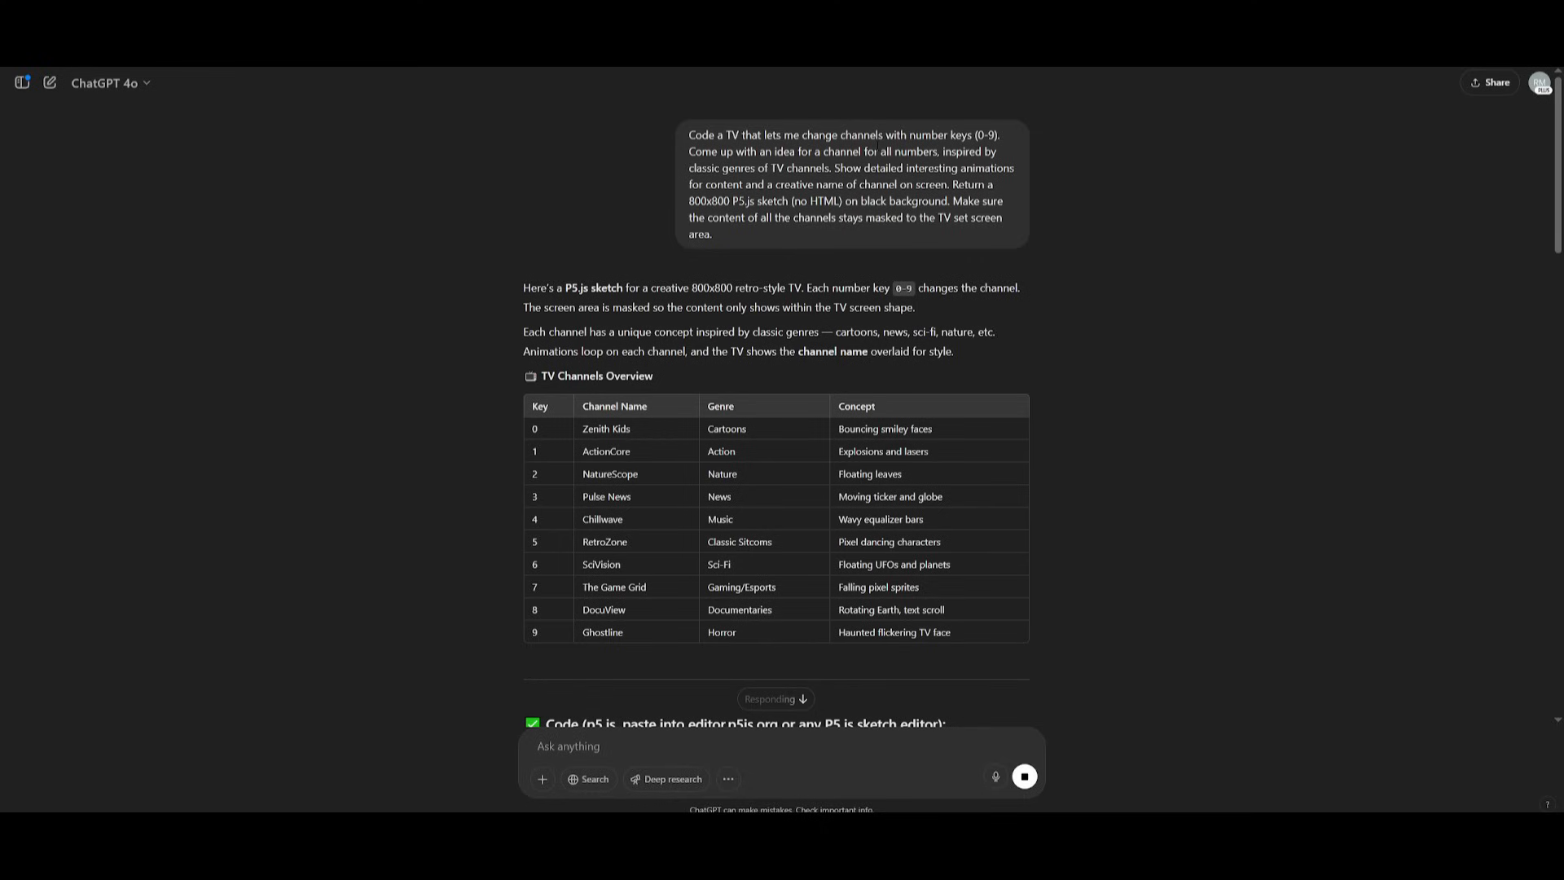
{"action": "scroll", "scroll_direction": "down", "scroll_amount": 3}
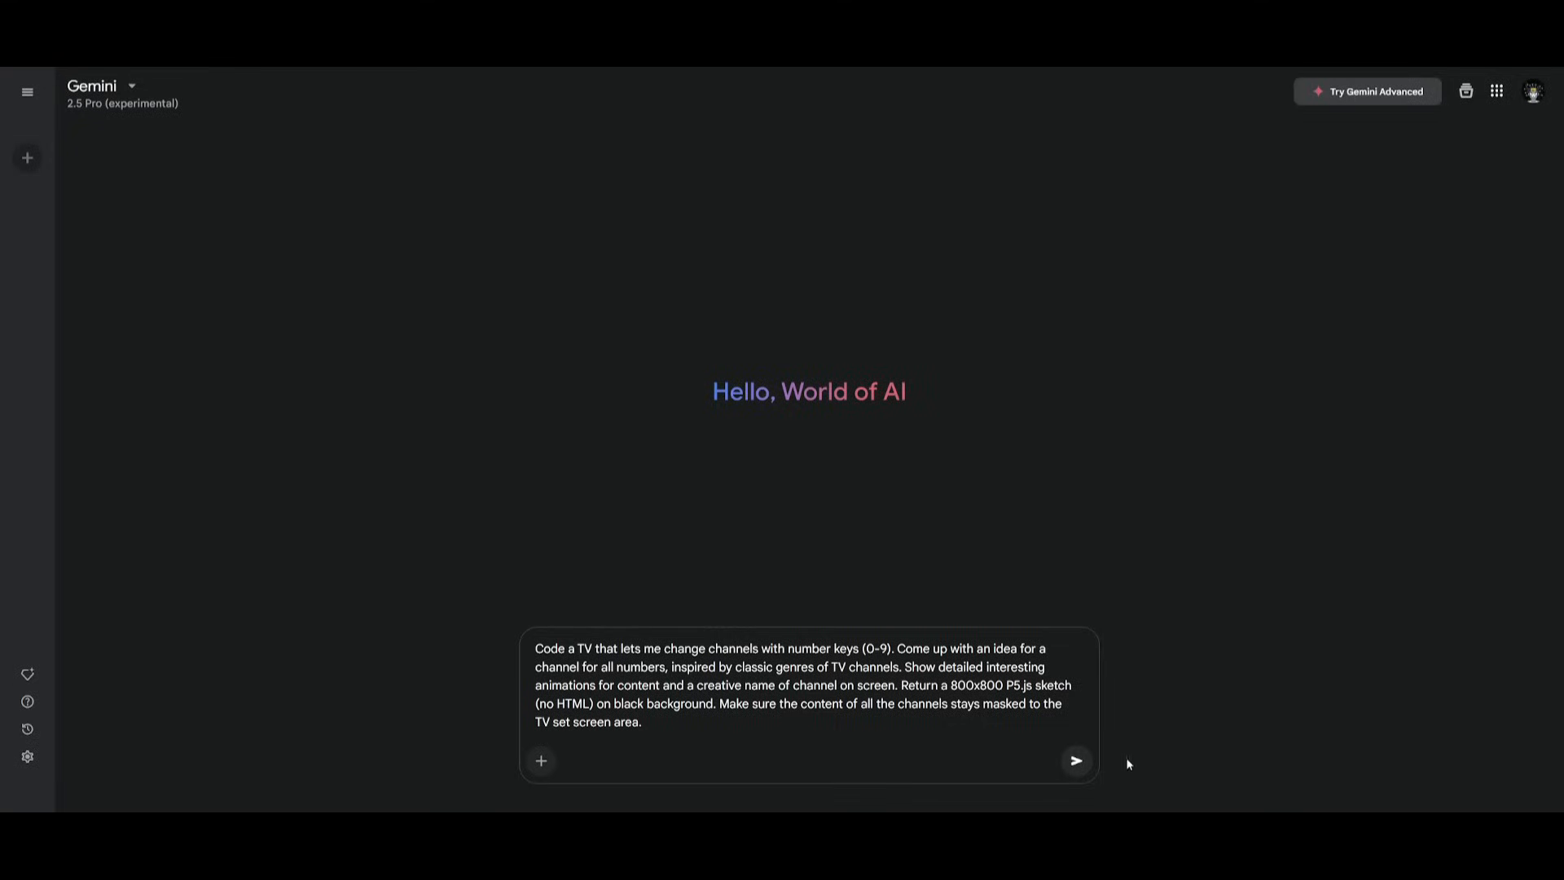
Send the TV channel P5.js prompt to Gemini 2.5 Pro and review its ten-channel sketch code
{"action": "left_click", "coordinate": [1076, 761]}
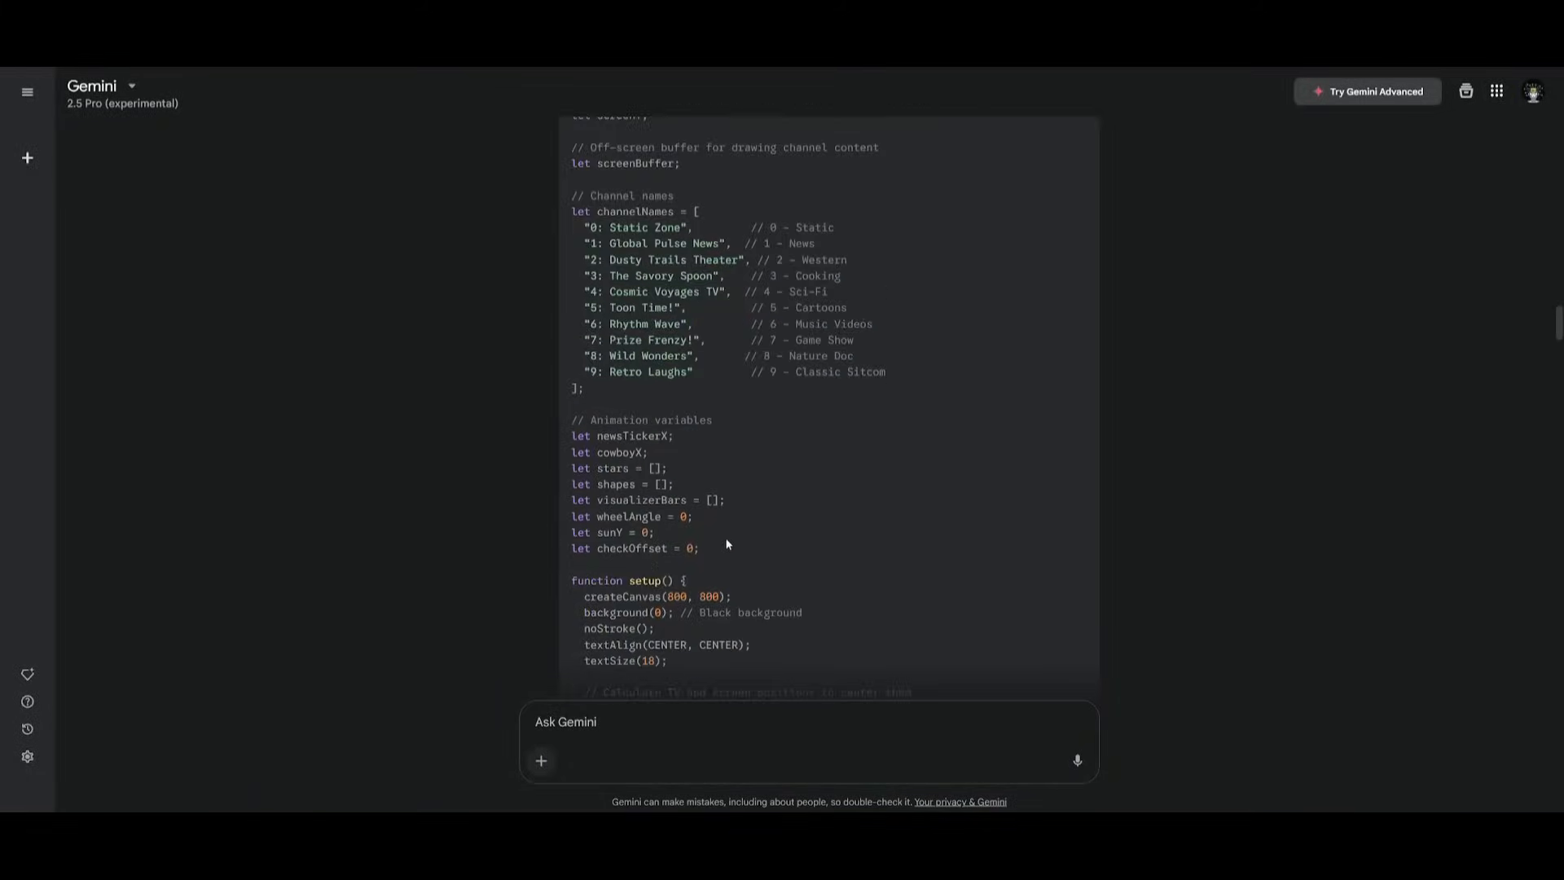
{"action": "scroll", "scroll_direction": "down", "scroll_amount": 3}
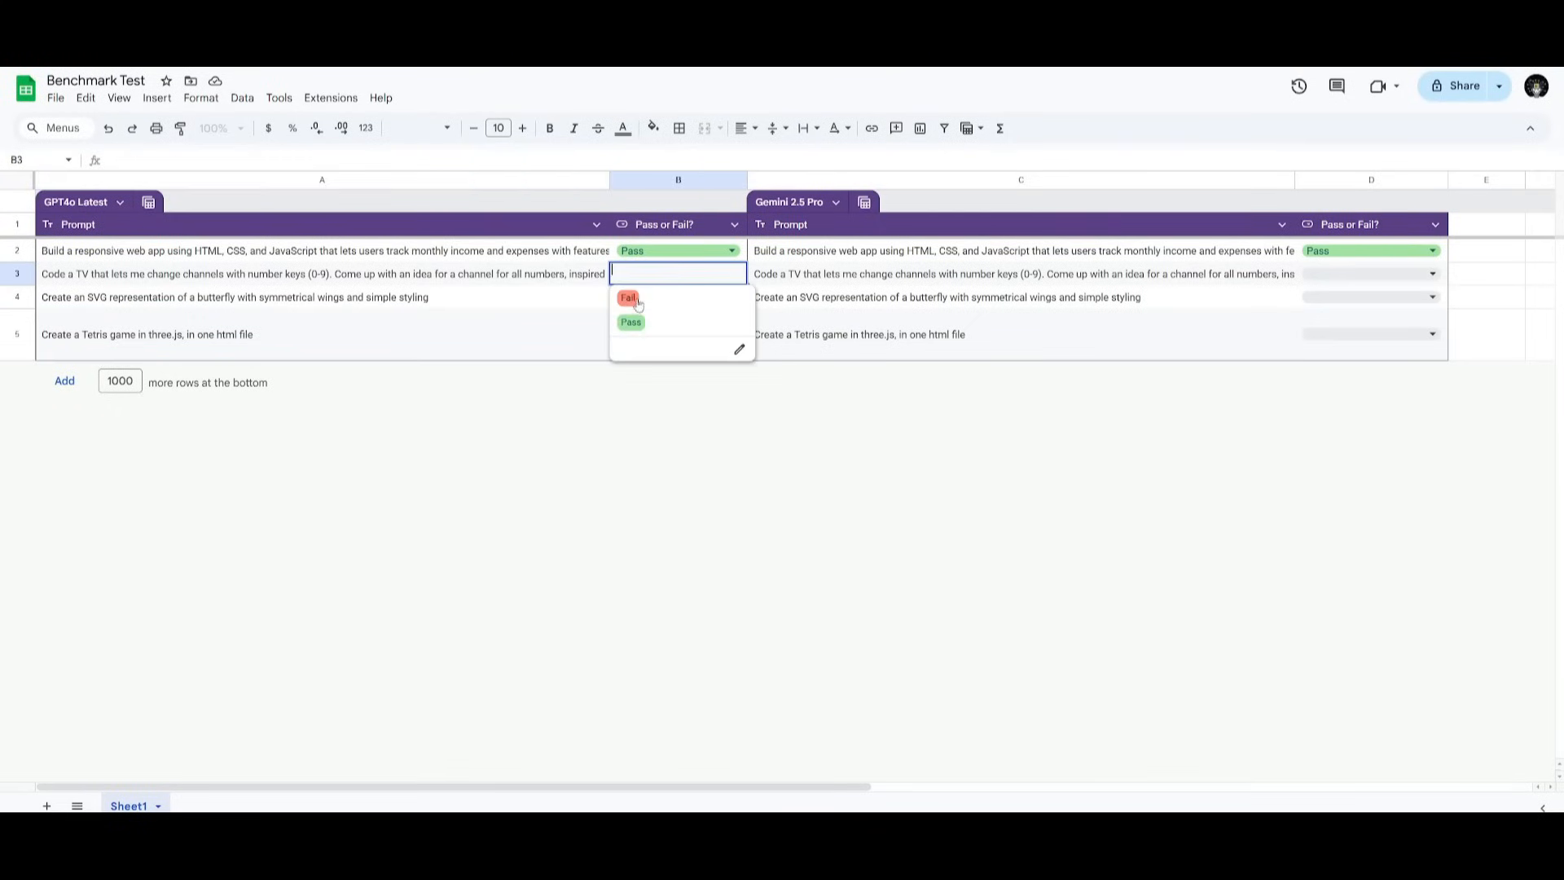
Record Fail in B3 and D3 for the TV sketches, set D2, and send GPT-4o the butterfly prompt
{"action": "left_click", "coordinate": [629, 296]}
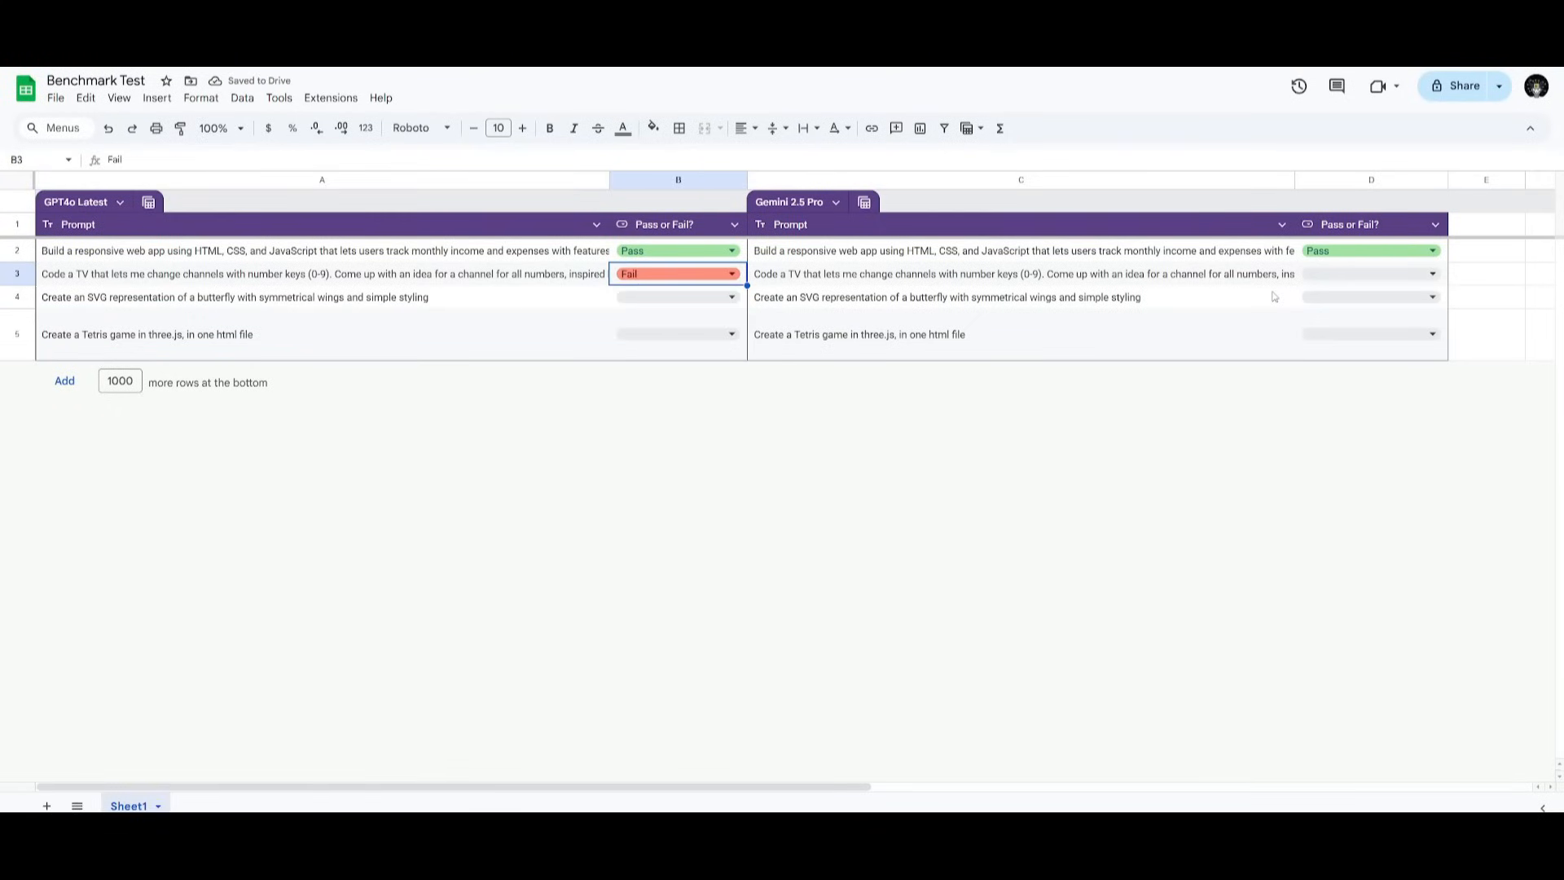
{"action": "left_click", "coordinate": [1370, 274]}
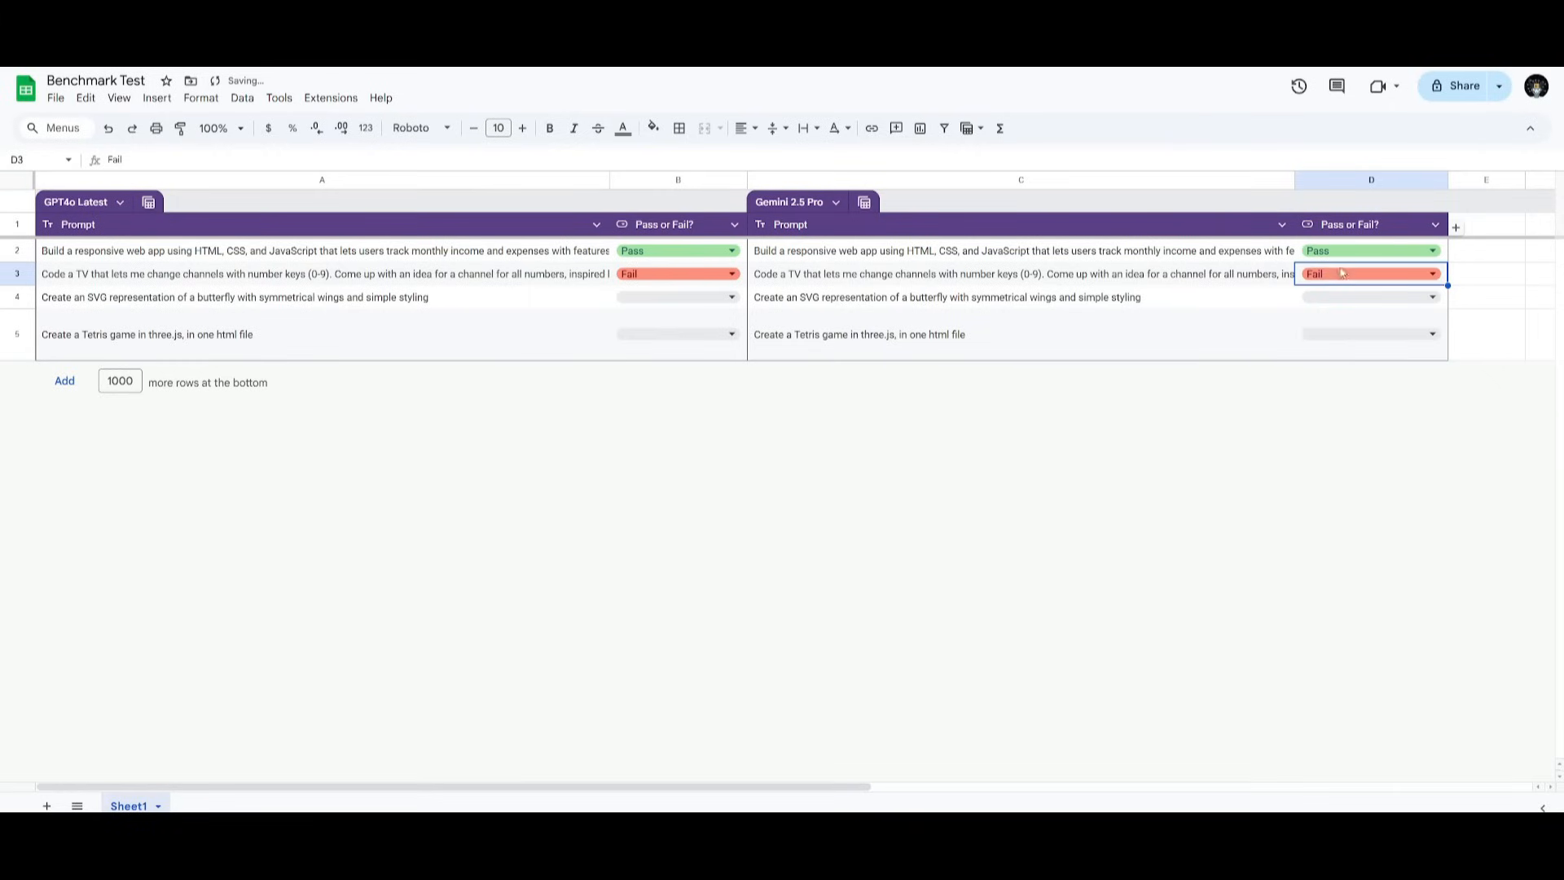
{"action": "left_click", "coordinate": [1370, 249]}
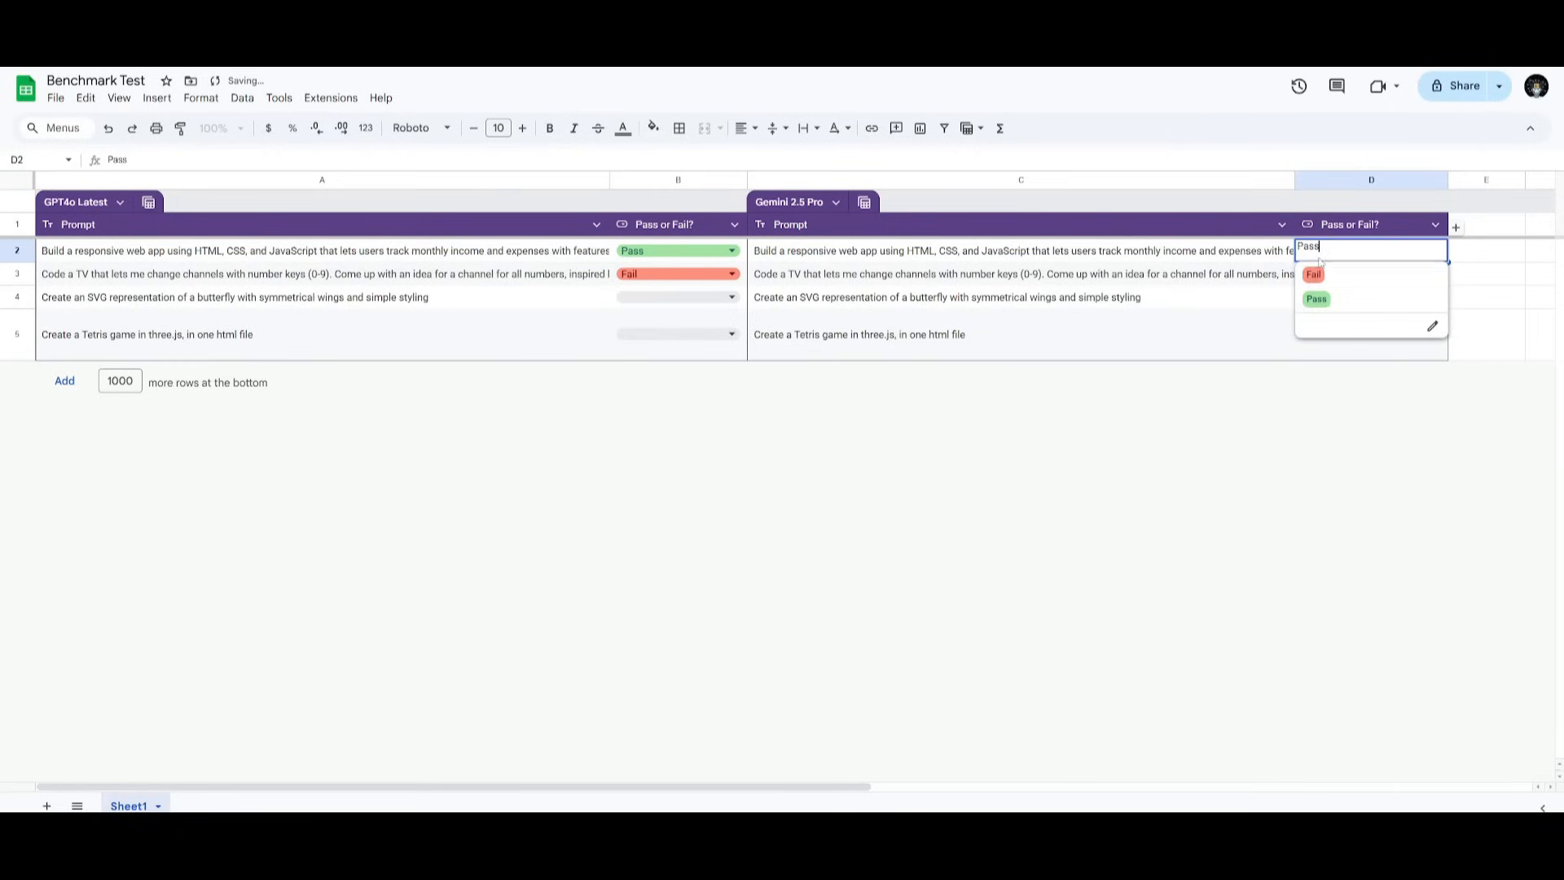
{"action": "left_click", "coordinate": [1315, 273]}
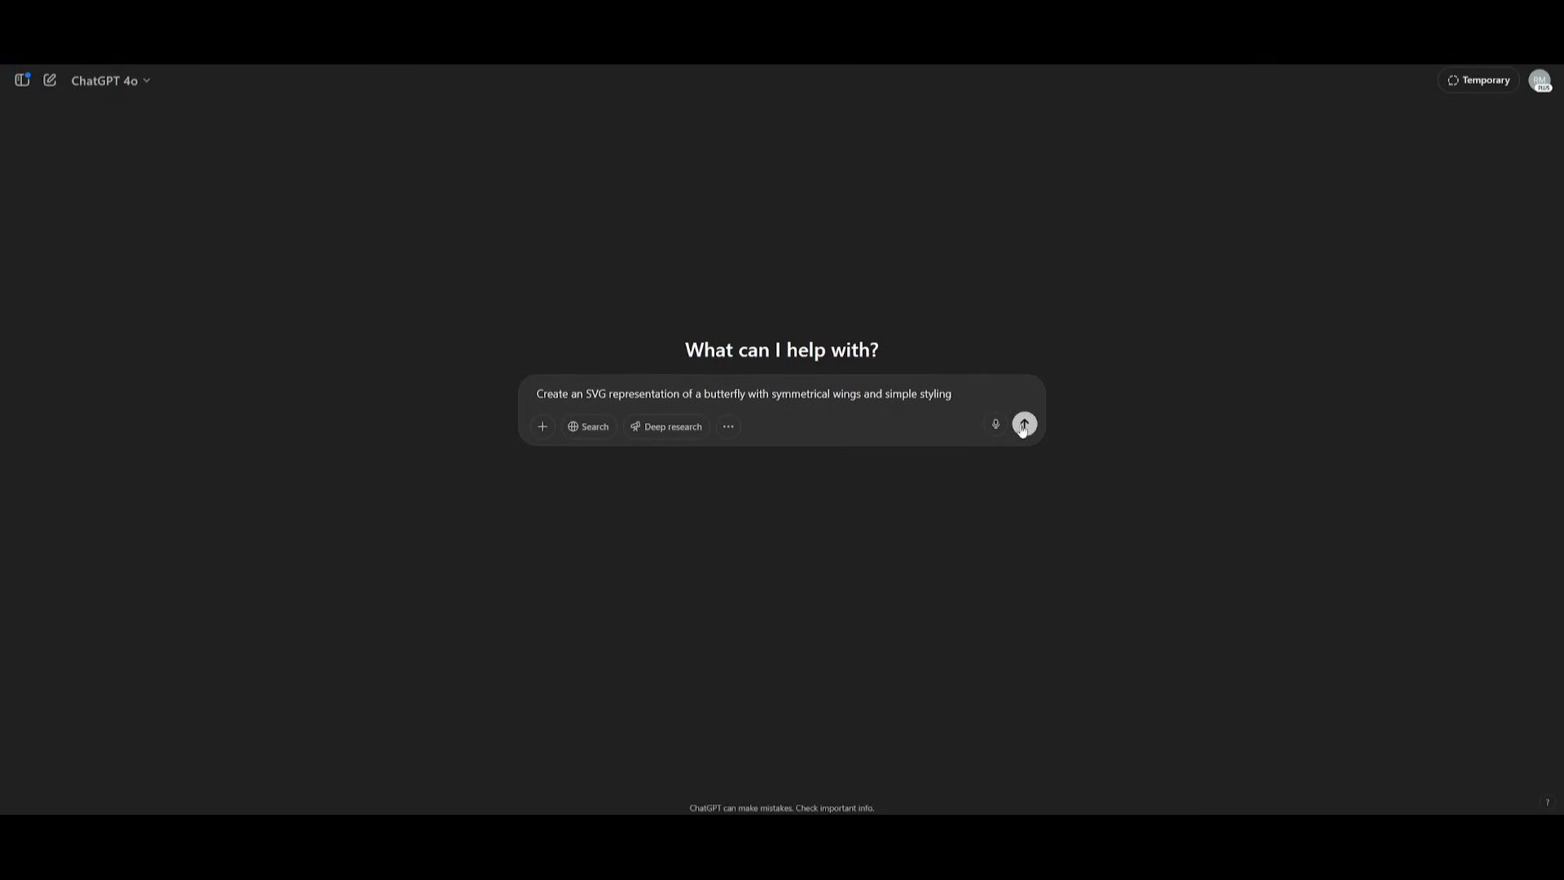
{"action": "left_click", "coordinate": [1023, 424]}
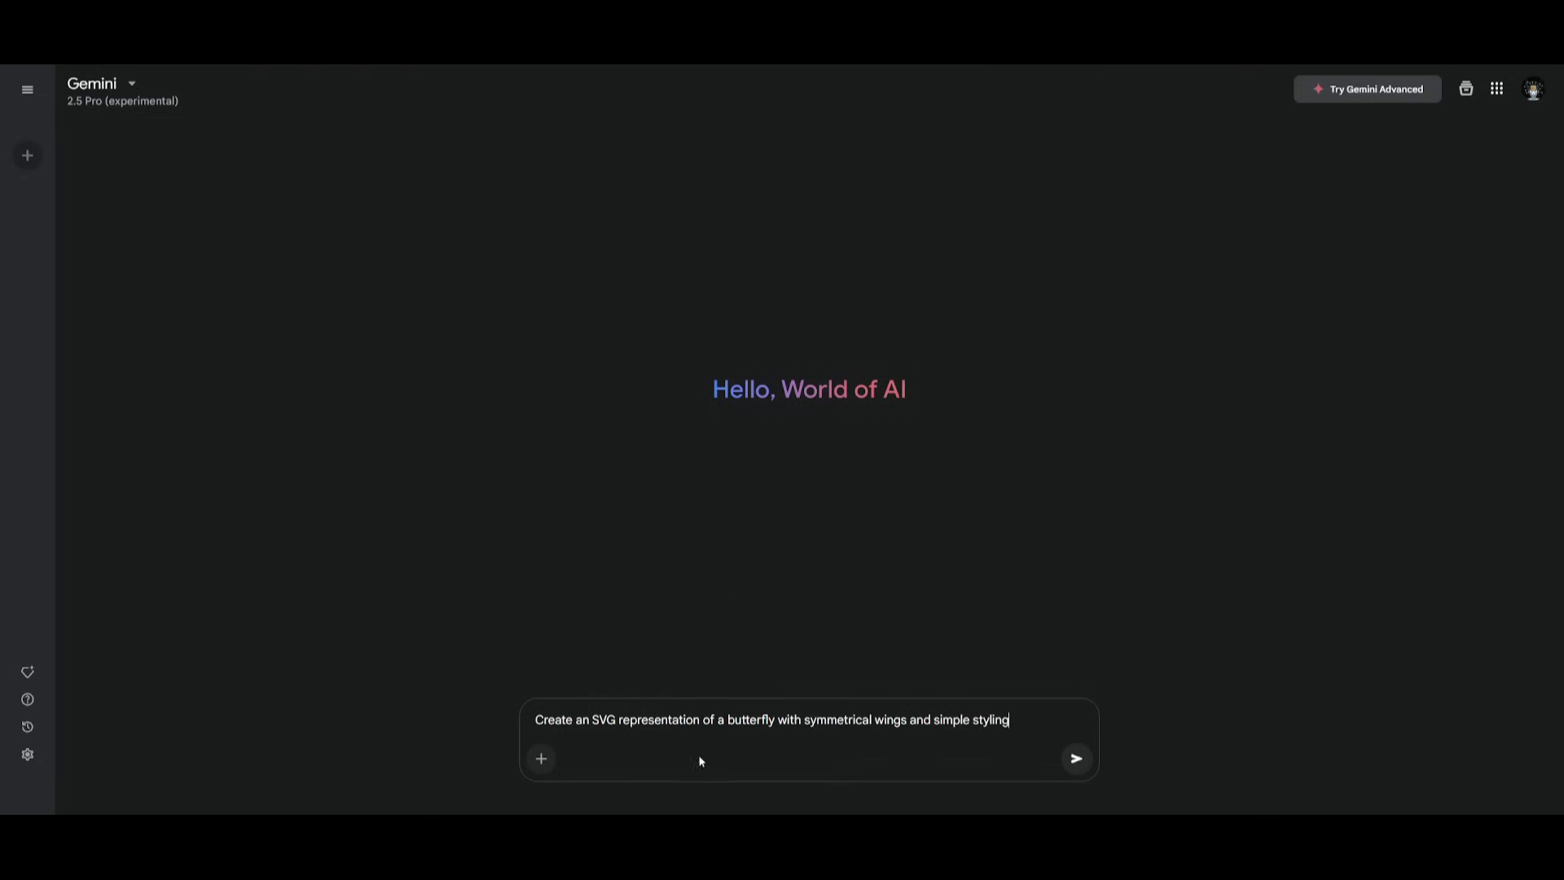
Send Gemini the symmetrical-wings SVG butterfly prompt
{"action": "left_click", "coordinate": [1075, 758]}
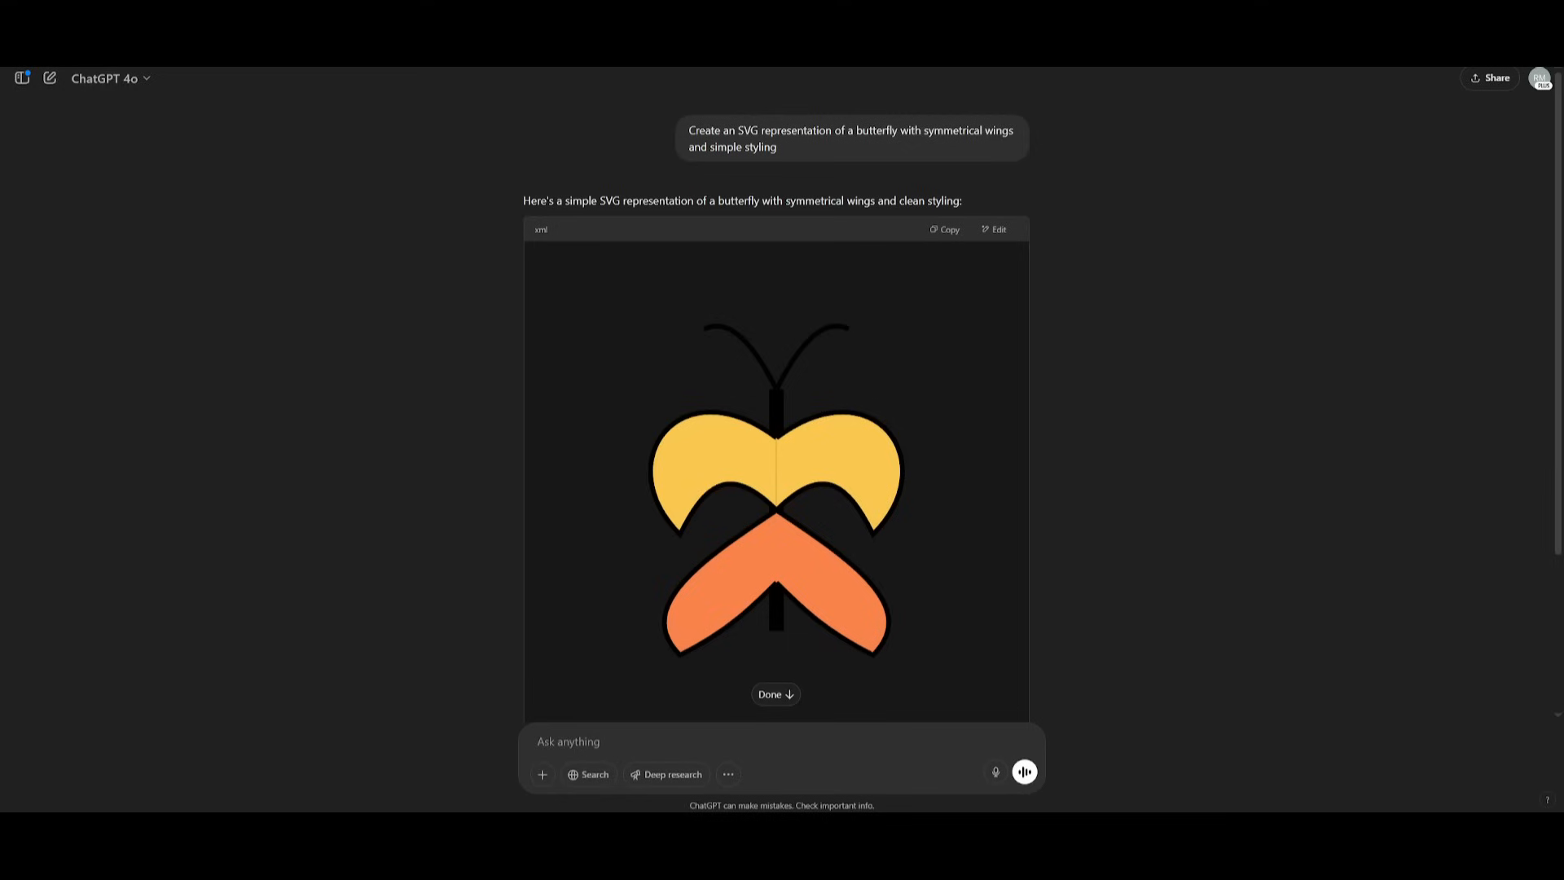
{"action": "mouse_move", "coordinate": [840, 305]}
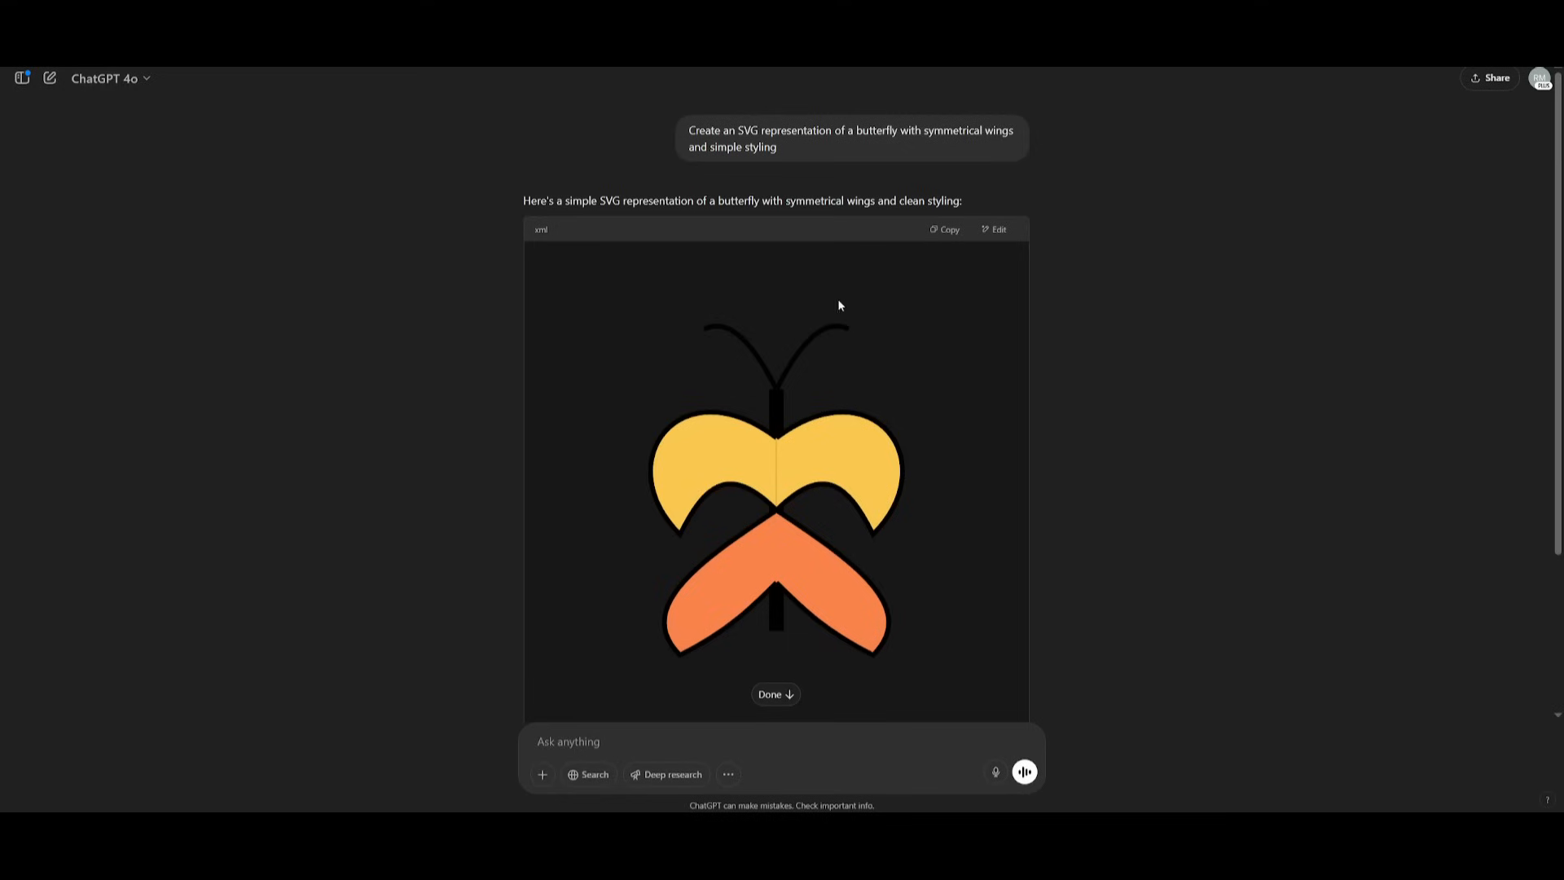
{"action": "mouse_move", "coordinate": [579, 426]}
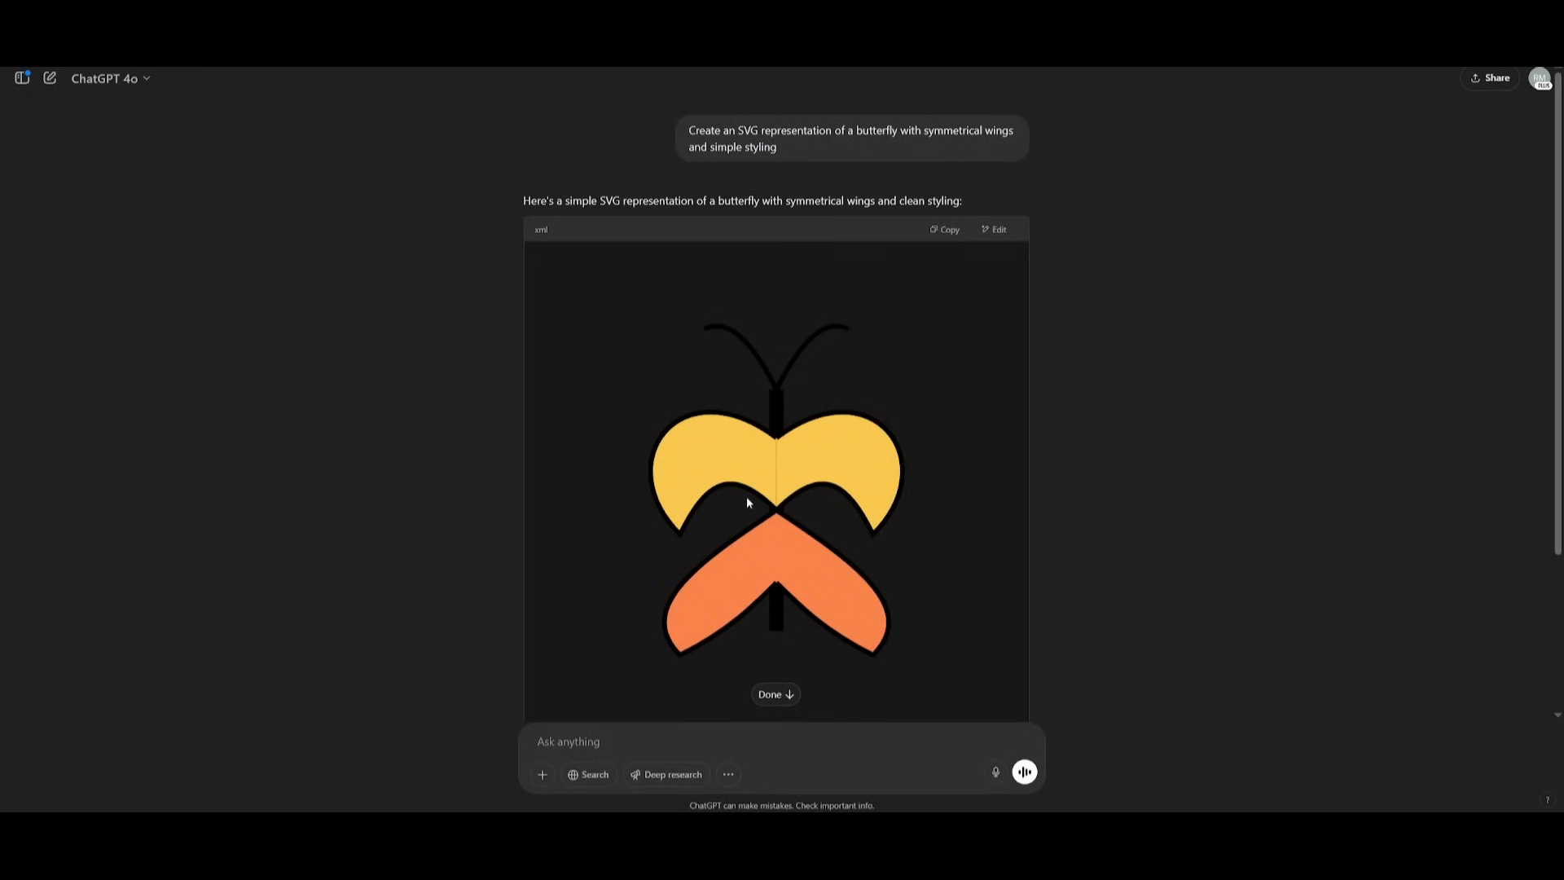
{"action": "mouse_move", "coordinate": [748, 504]}
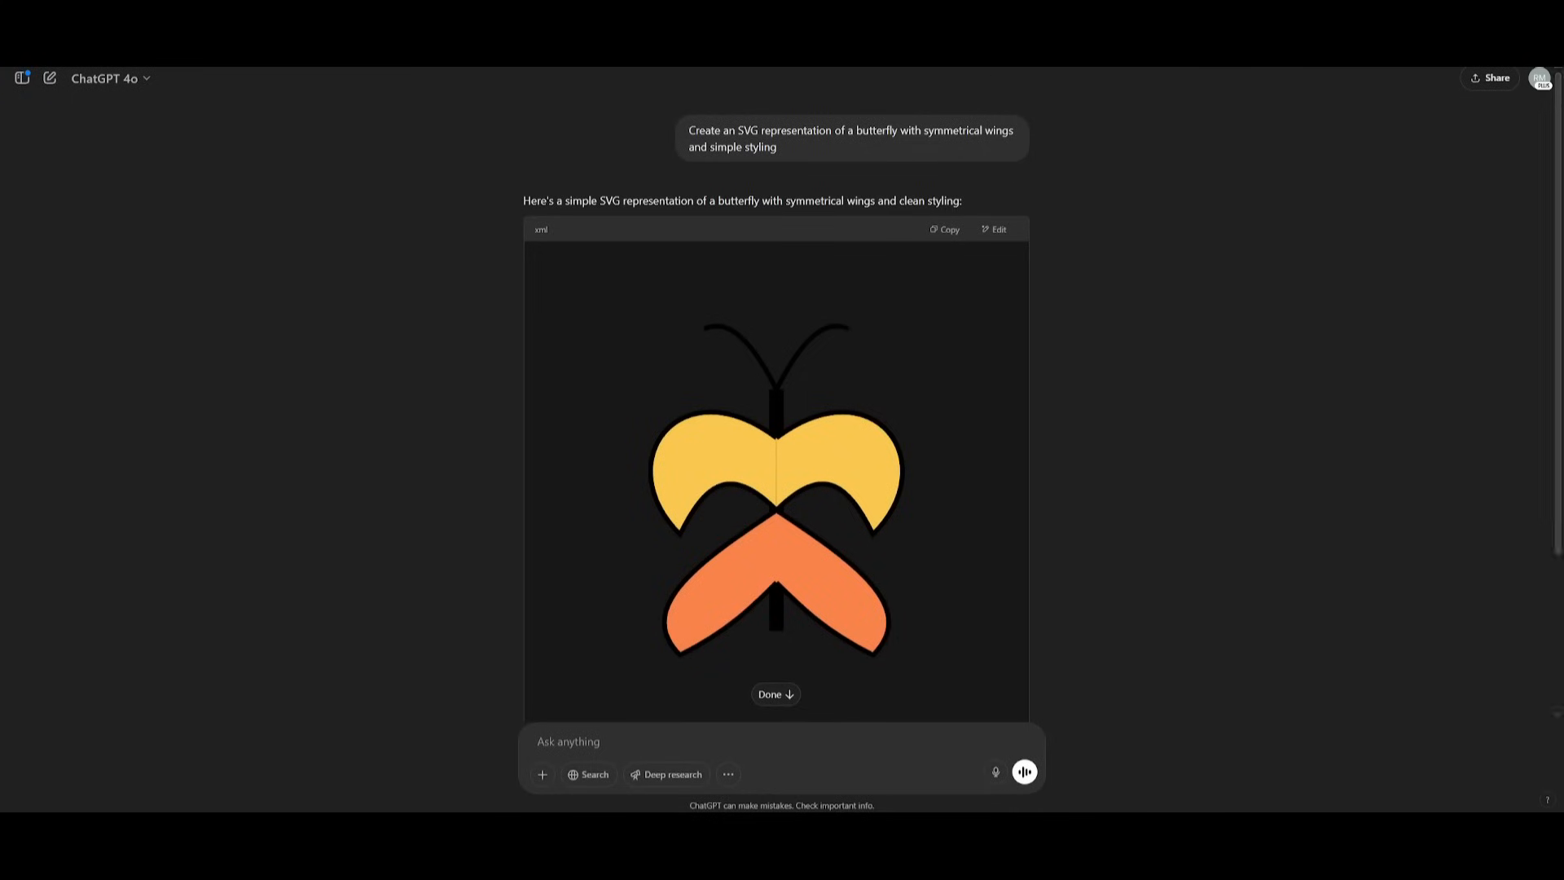
{"action": "mouse_move", "coordinate": [797, 239]}
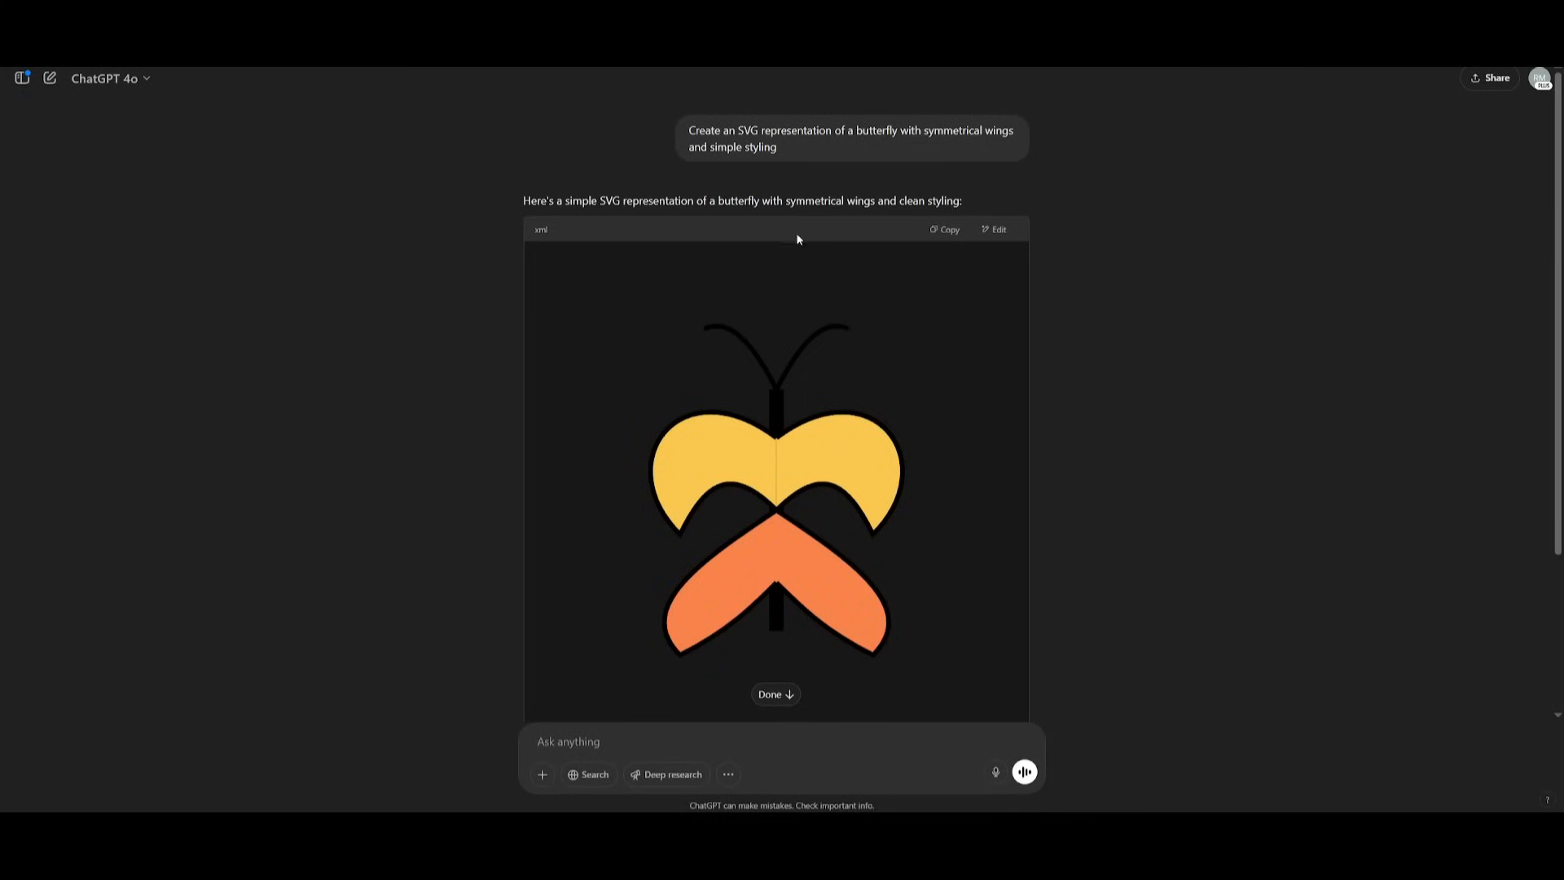
{"action": "mouse_move", "coordinate": [1145, 265]}
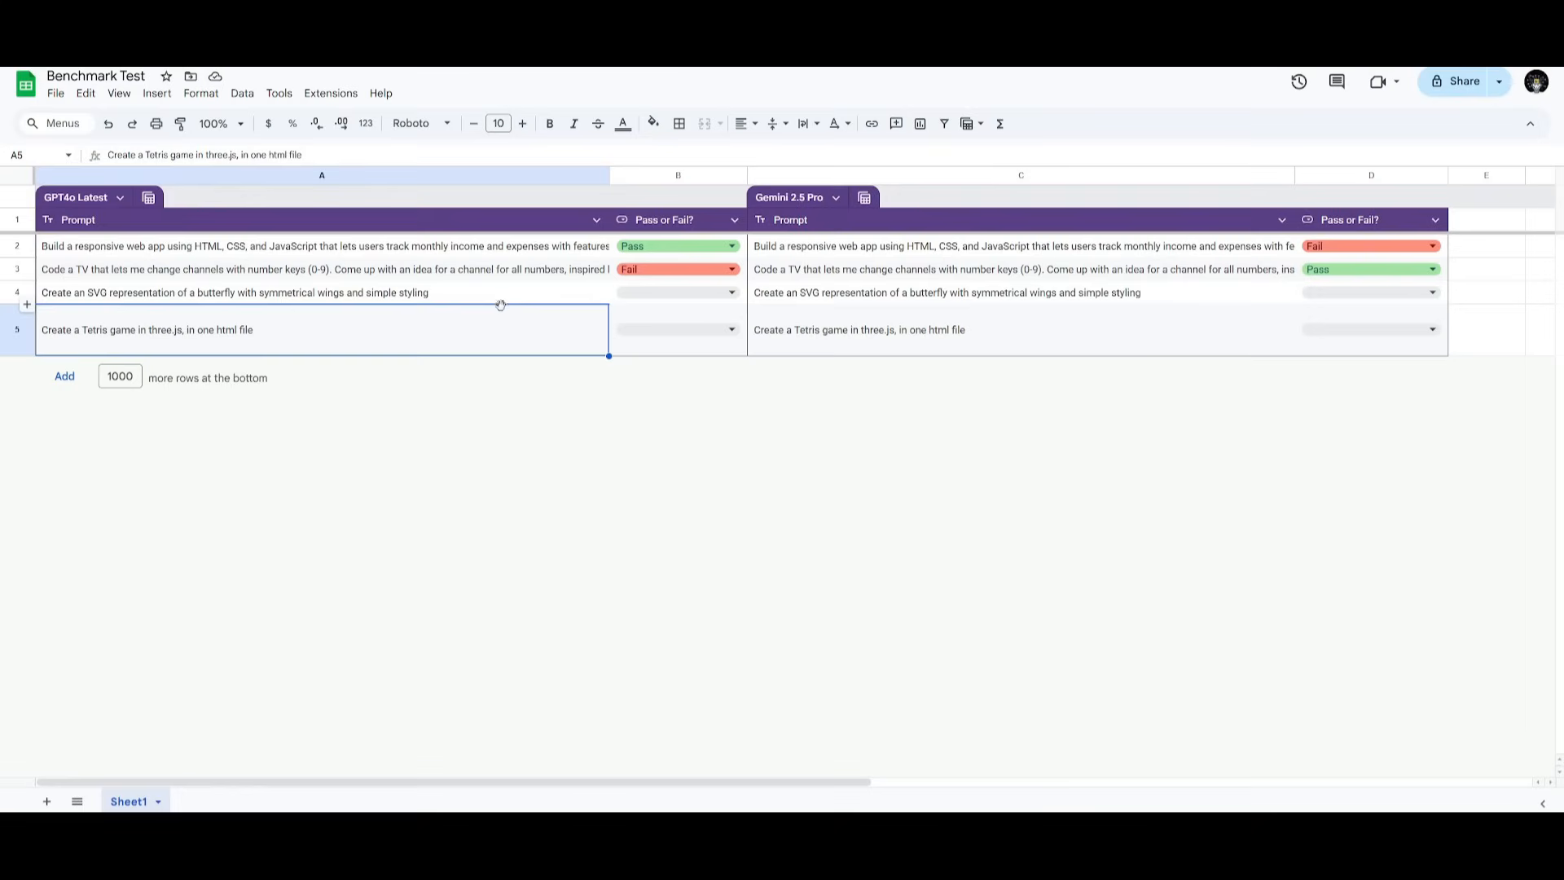
Record Pass in B4 and D4 for both models' butterfly SVG results
{"action": "left_click", "coordinate": [632, 292]}
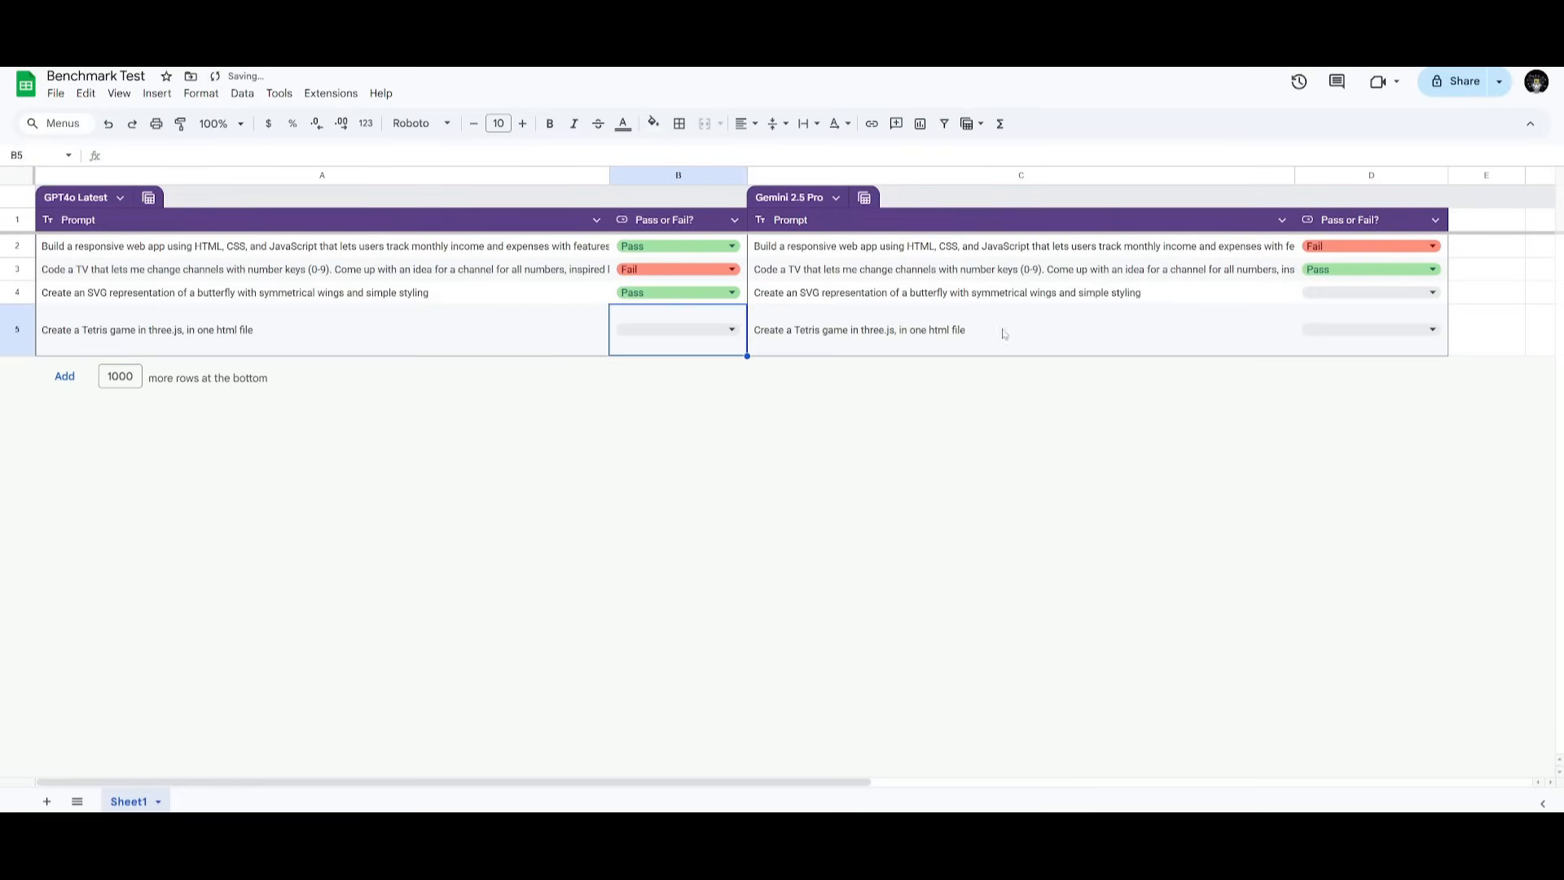
{"action": "left_click", "coordinate": [1370, 292]}
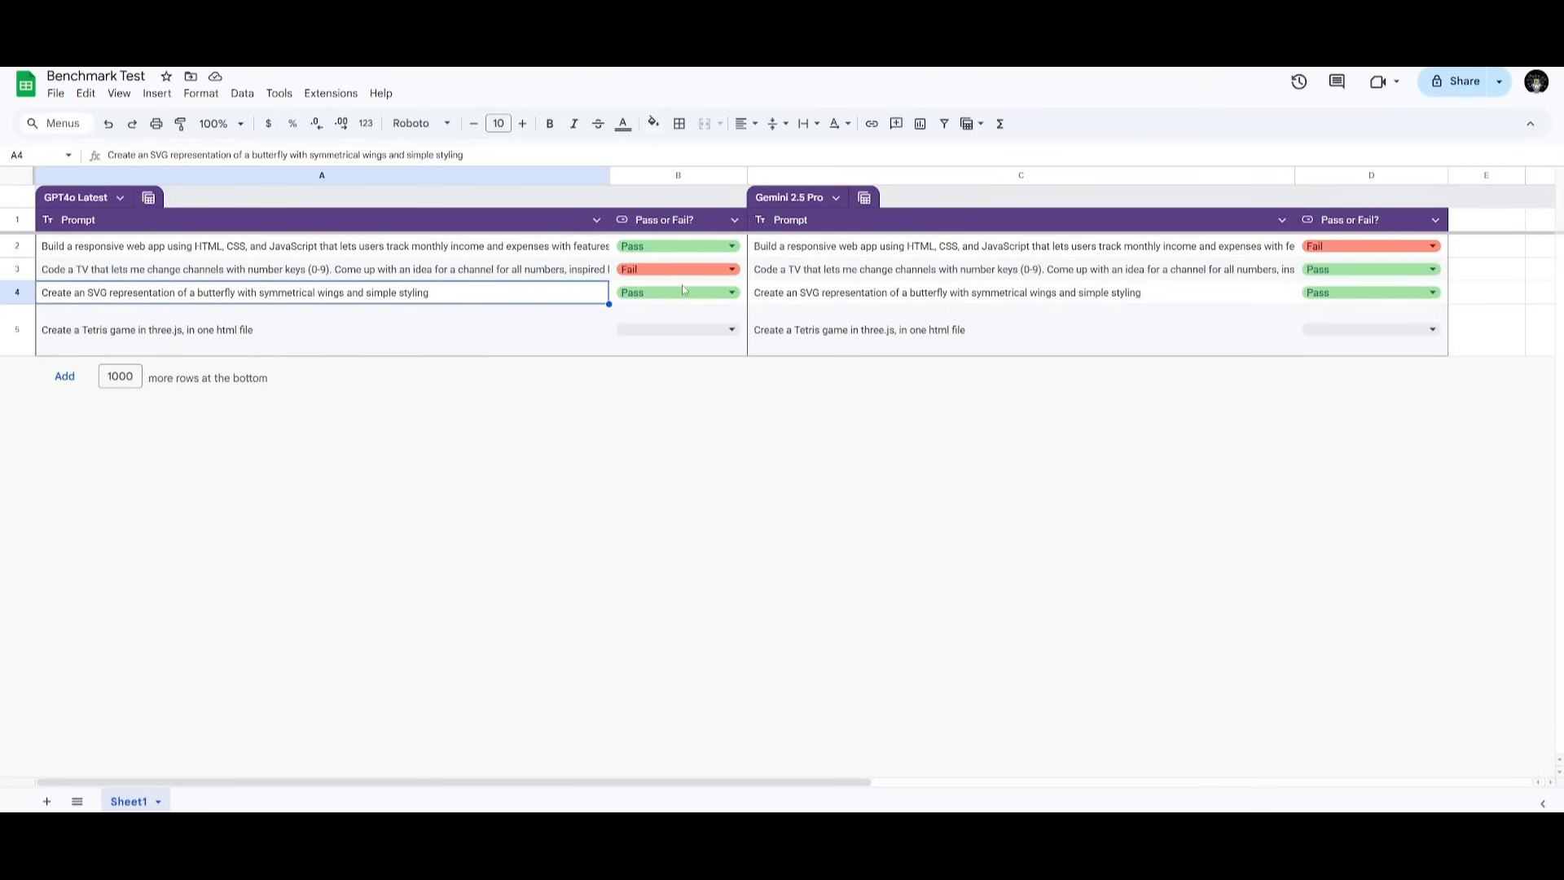
{"action": "mouse_move", "coordinate": [733, 345]}
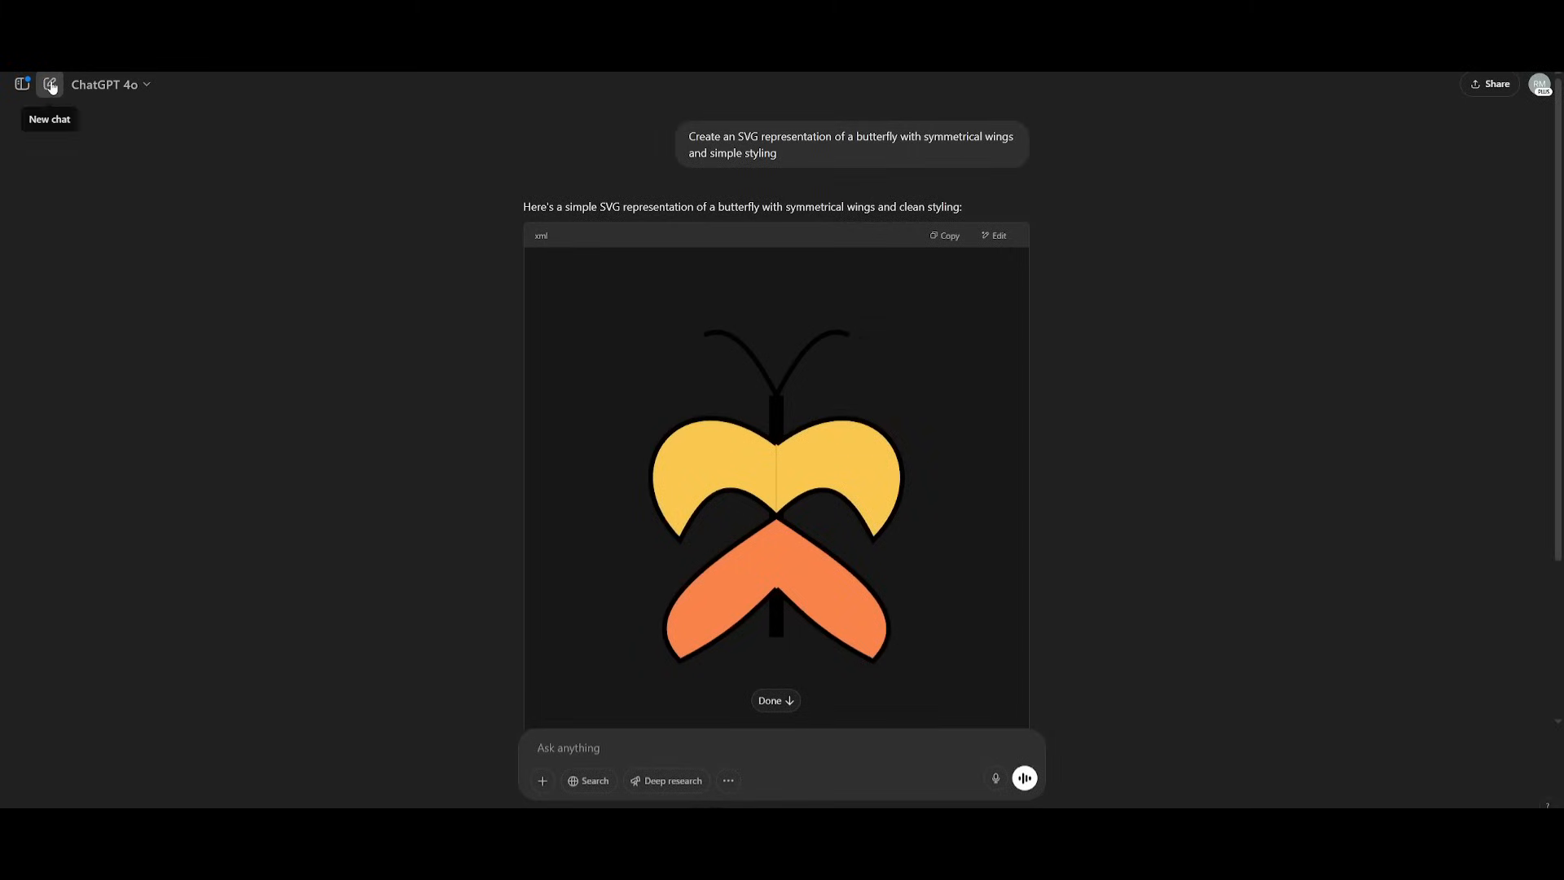
{"action": "left_click", "coordinate": [49, 83]}
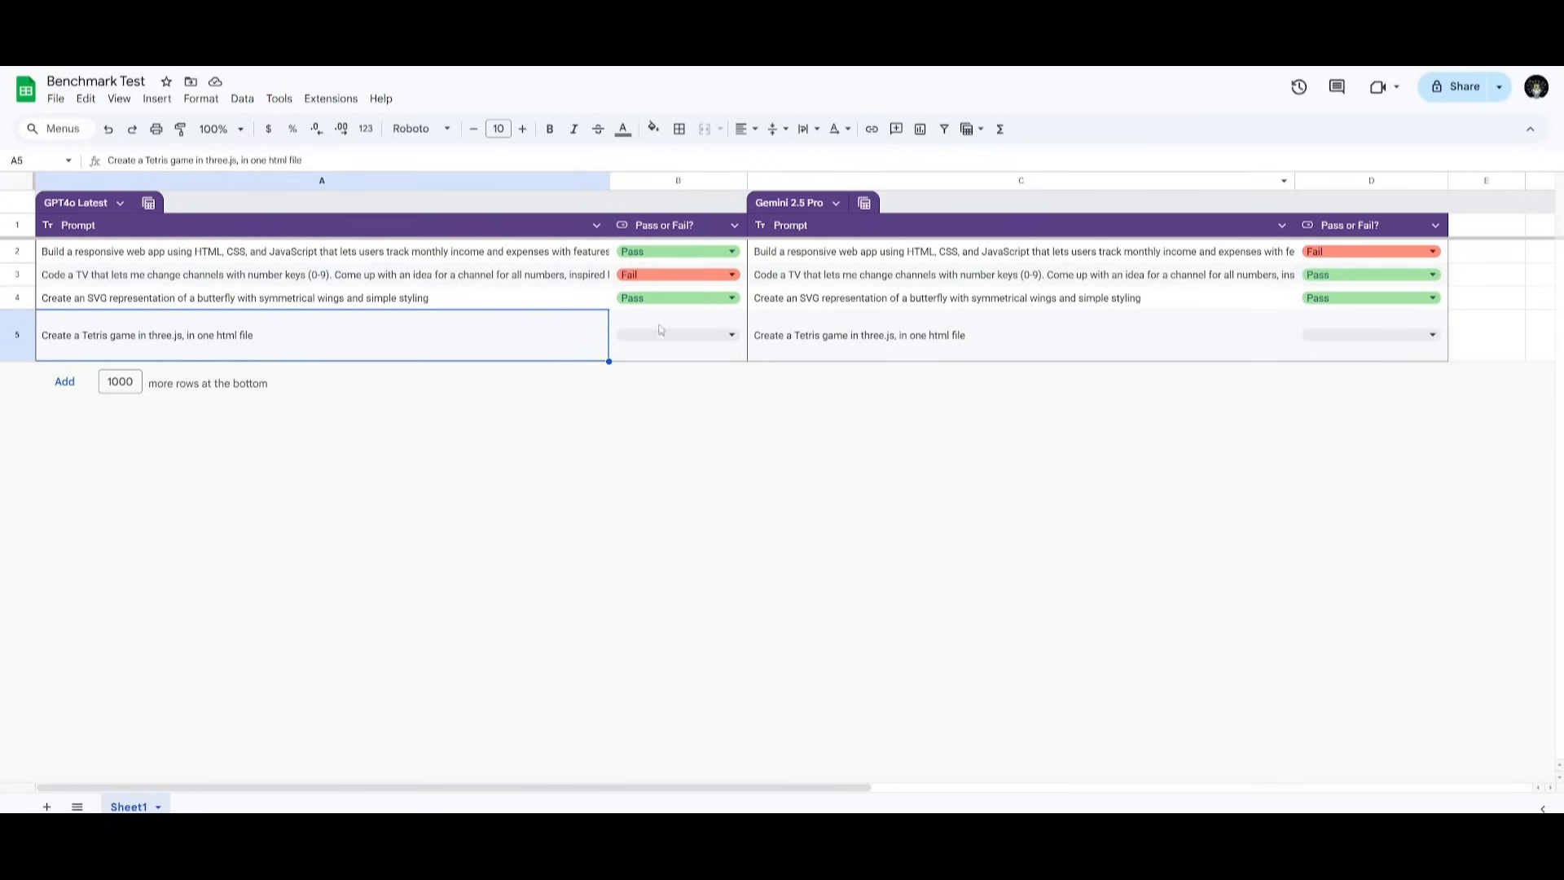
Record Pass in B5 and D5 for the three.js Tetris prompt, completing every row
{"action": "left_click", "coordinate": [632, 334]}
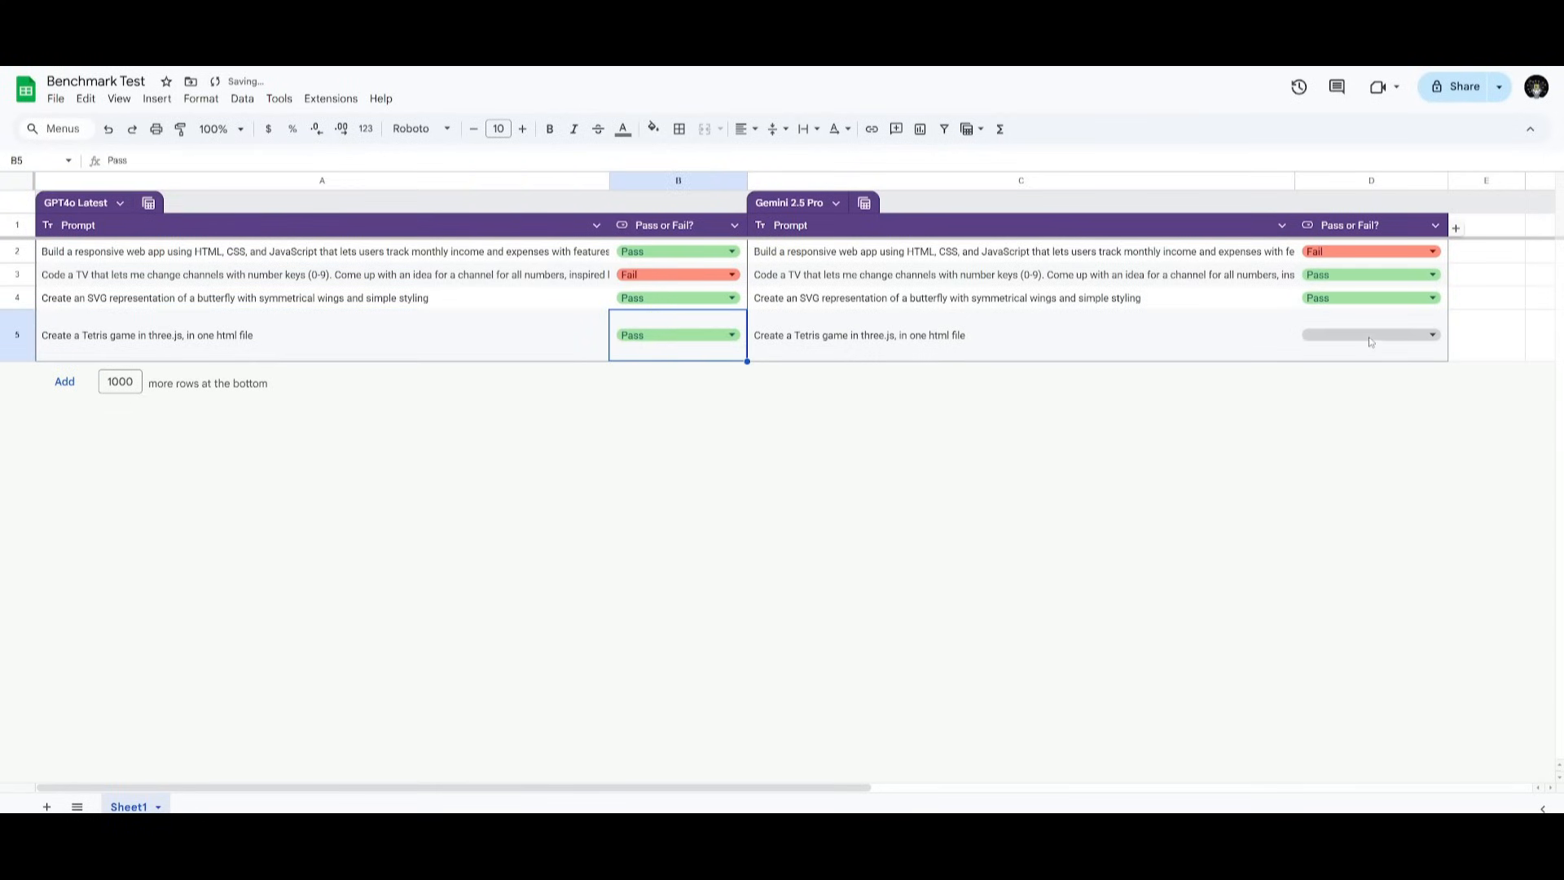
{"action": "left_click", "coordinate": [1371, 334]}
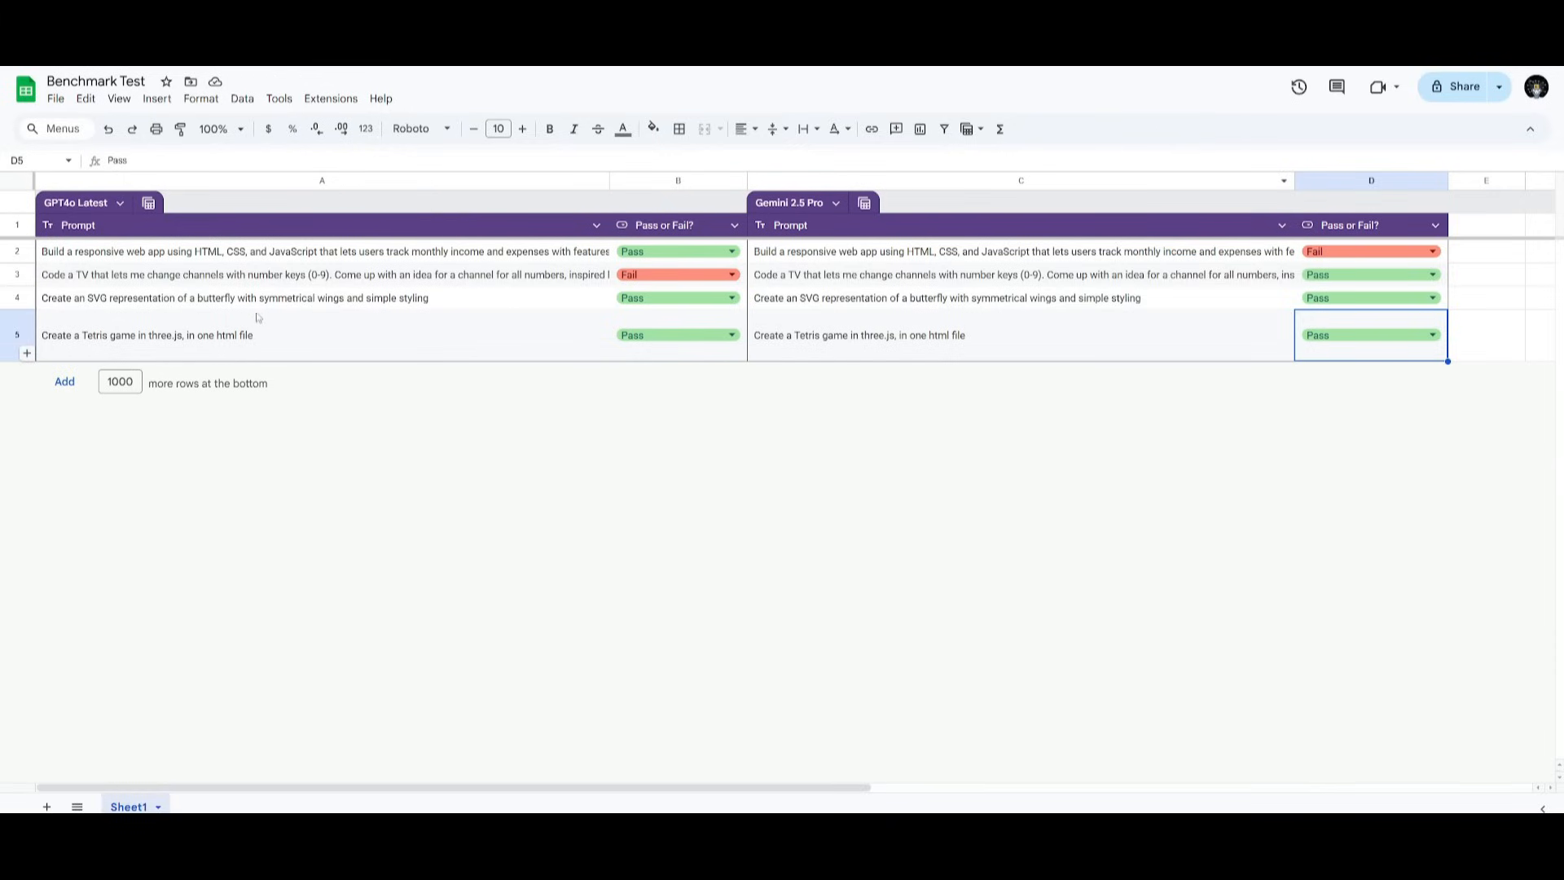
{"action": "mouse_move", "coordinate": [297, 321]}
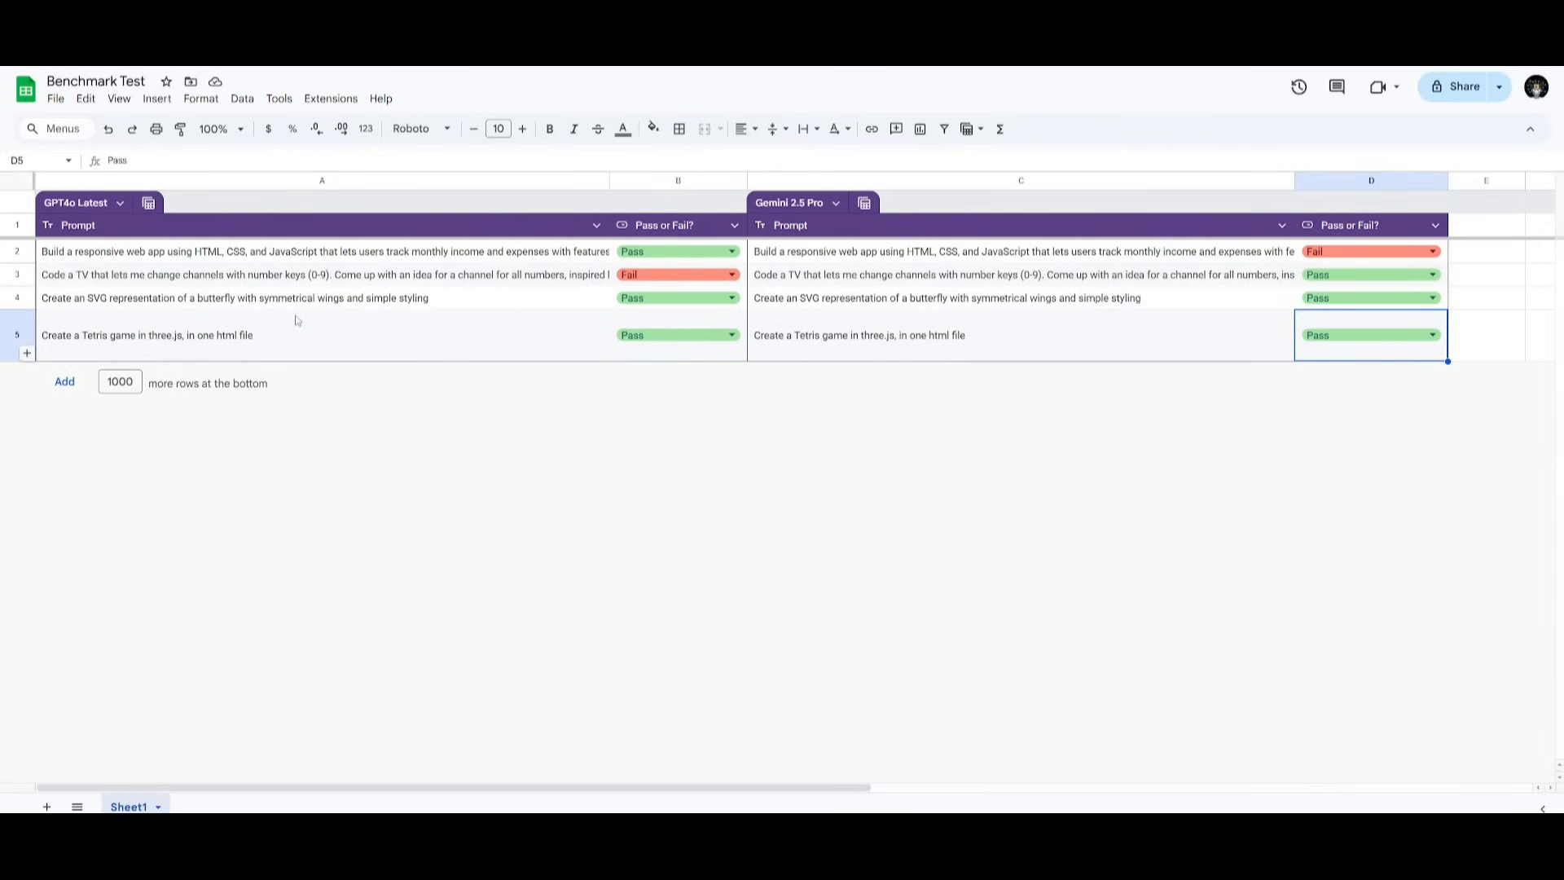
{"action": "mouse_move", "coordinate": [210, 393]}
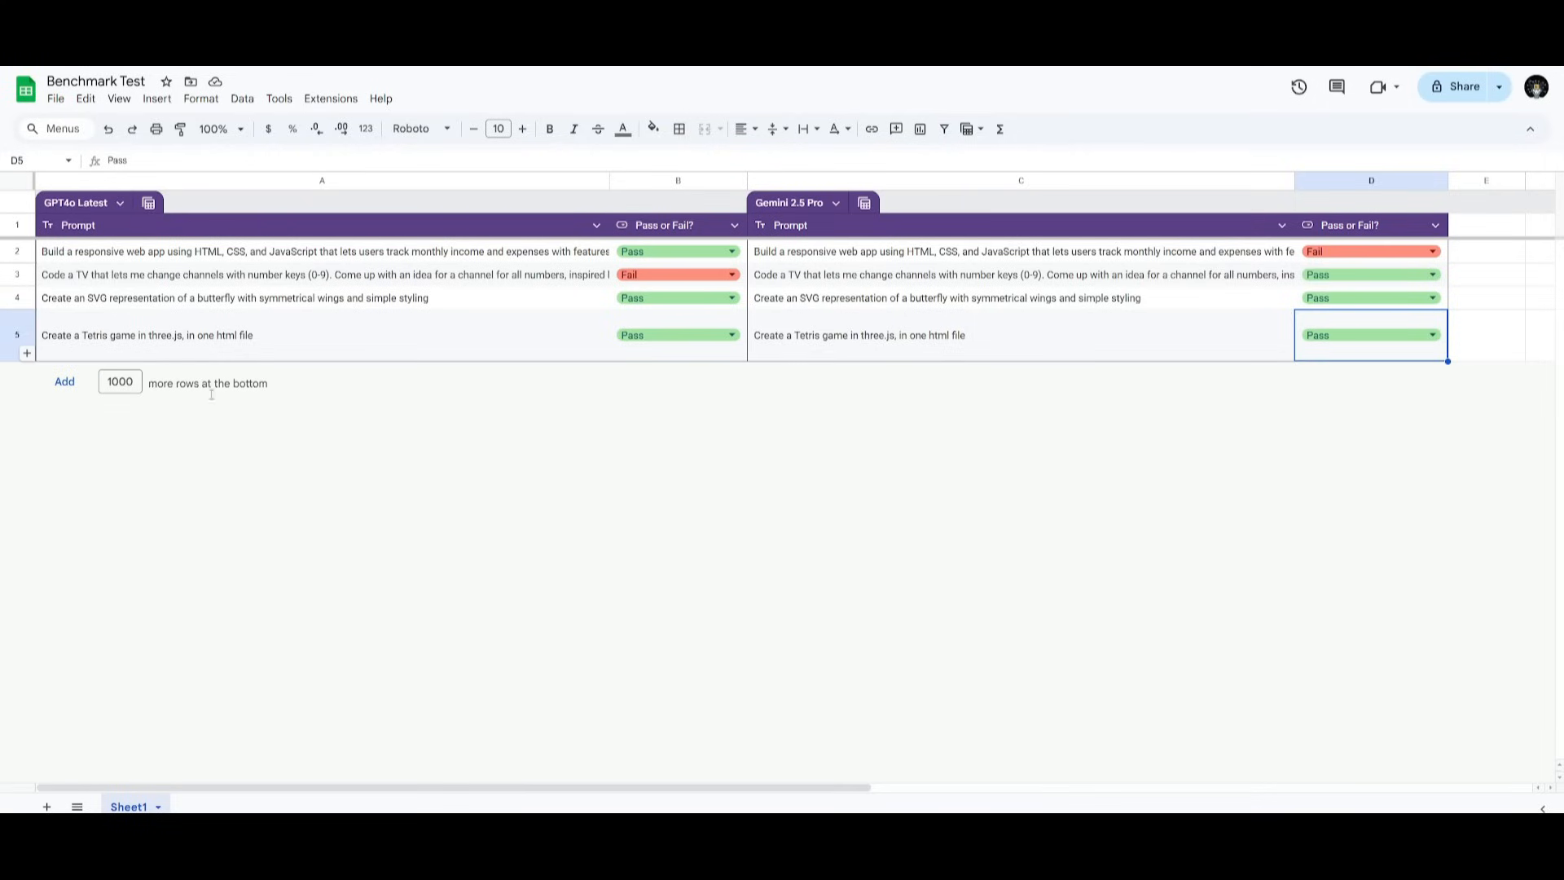
{"action": "mouse_move", "coordinate": [349, 423]}
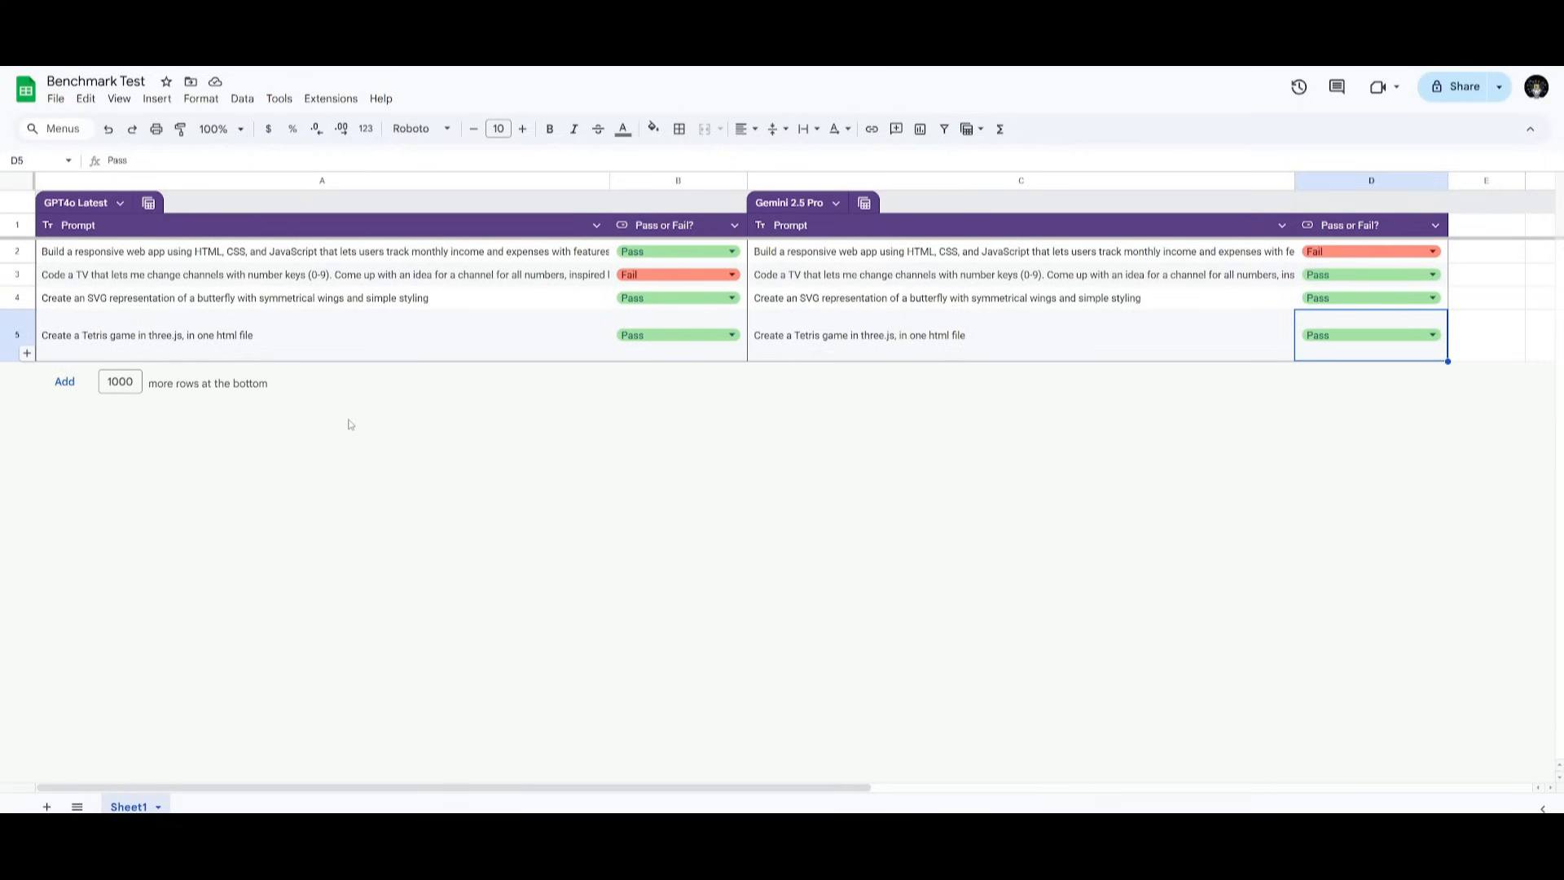
{"action": "mouse_move", "coordinate": [366, 423]}
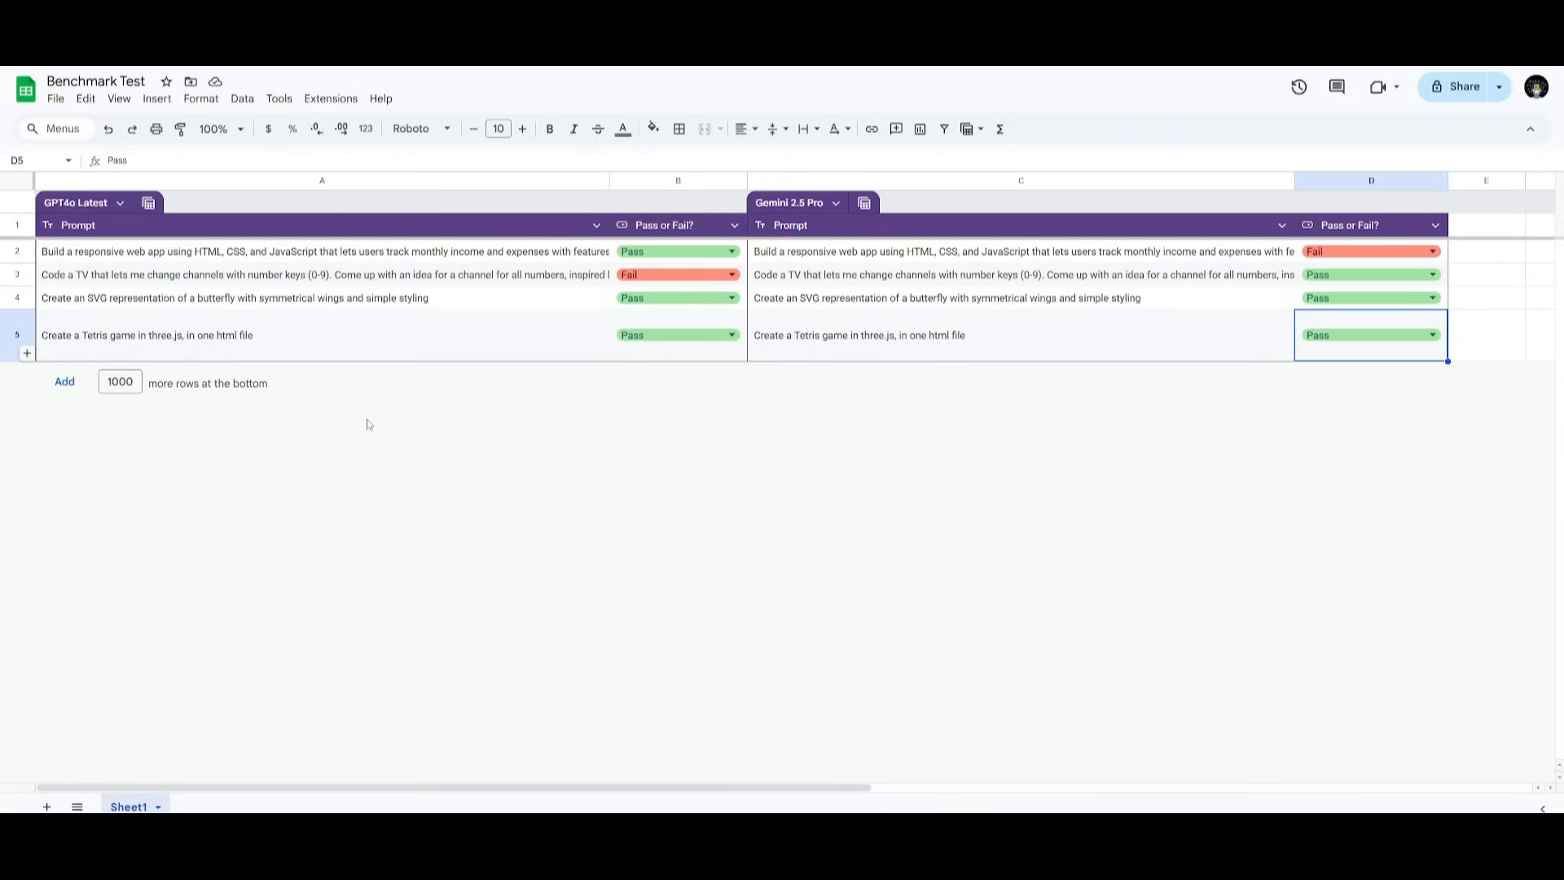
{"action": "mouse_move", "coordinate": [231, 250]}
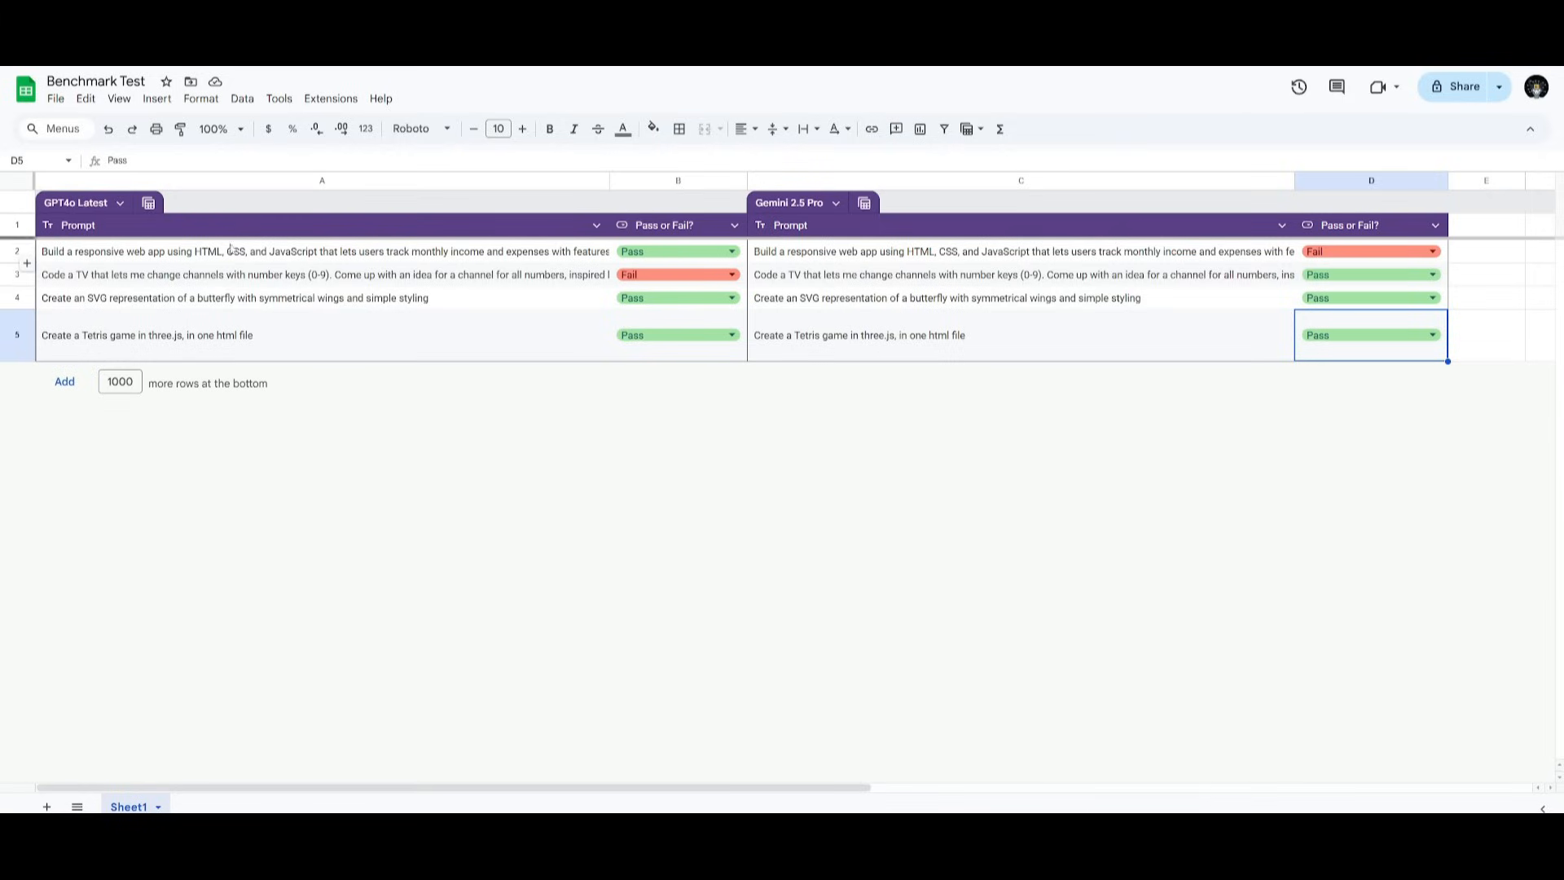
{"action": "mouse_move", "coordinate": [490, 453]}
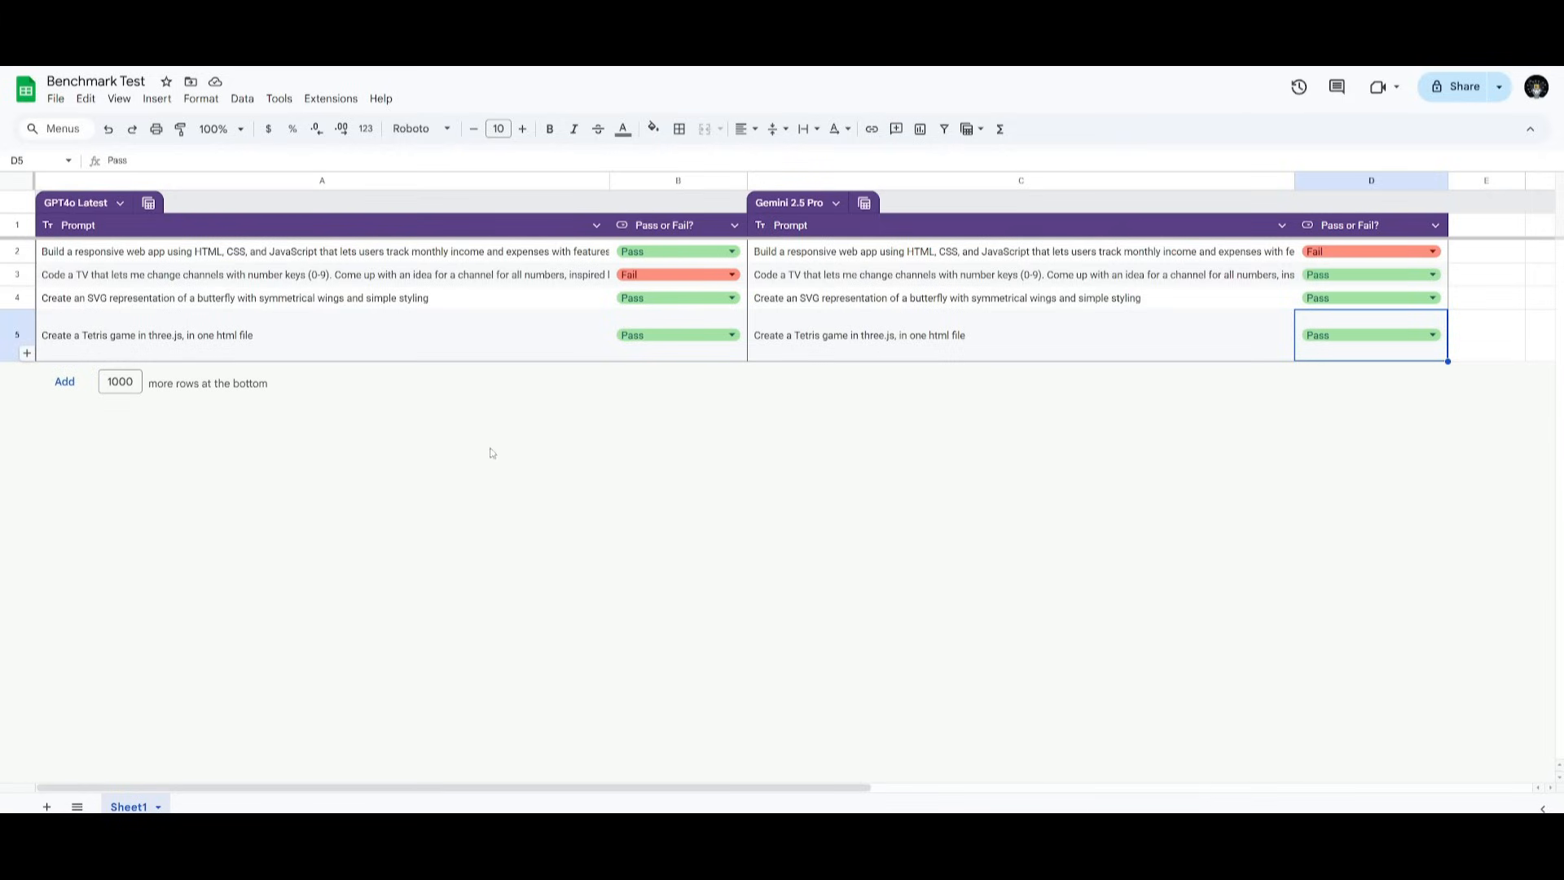
{"action": "mouse_move", "coordinate": [723, 357]}
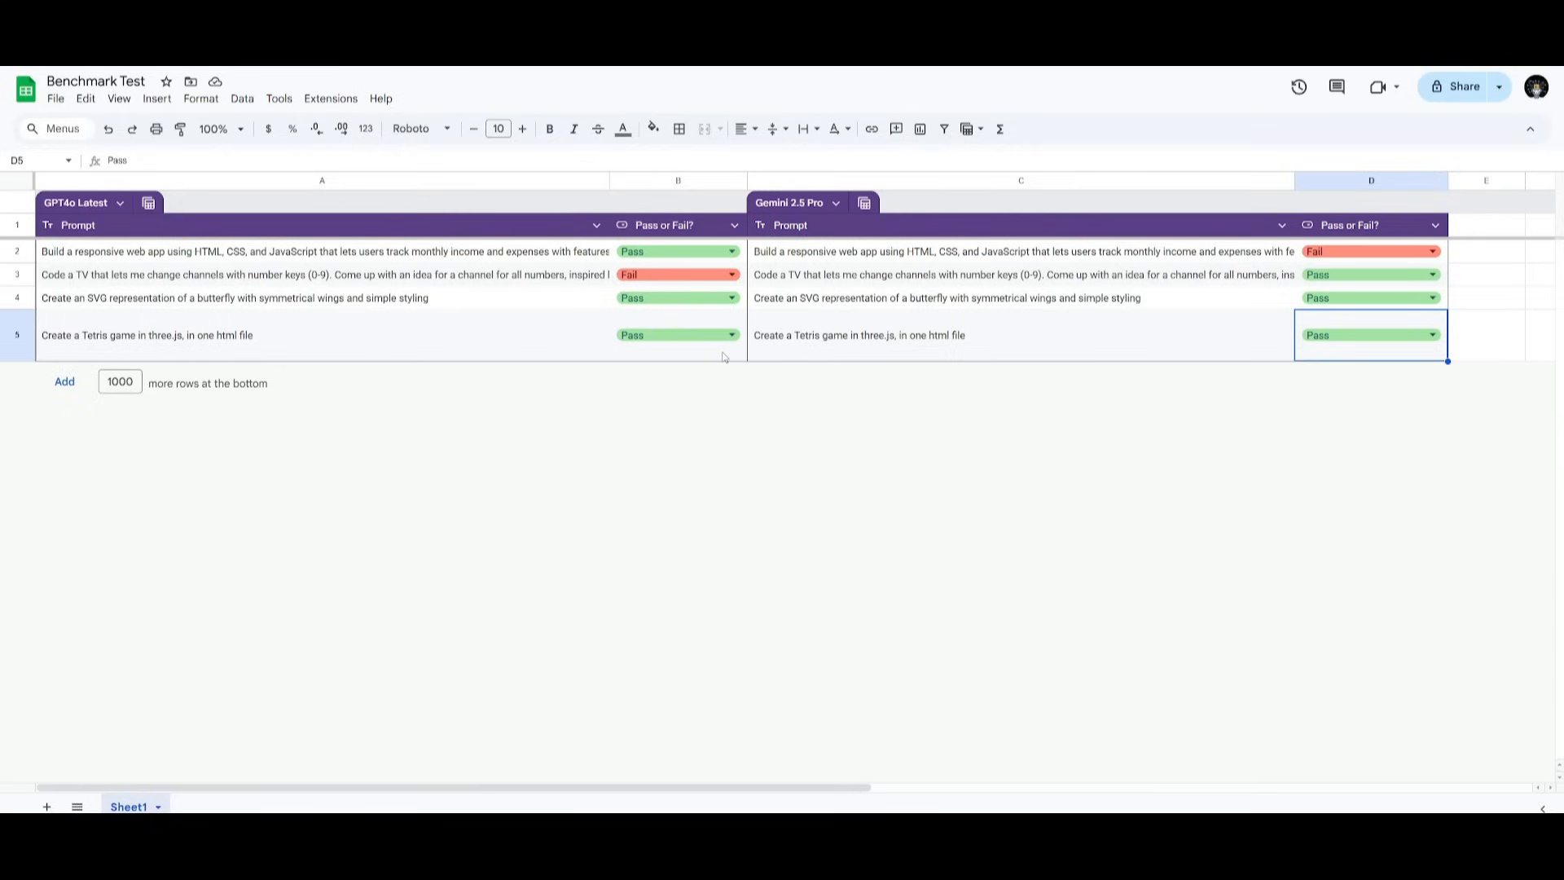
{"action": "mouse_move", "coordinate": [588, 331]}
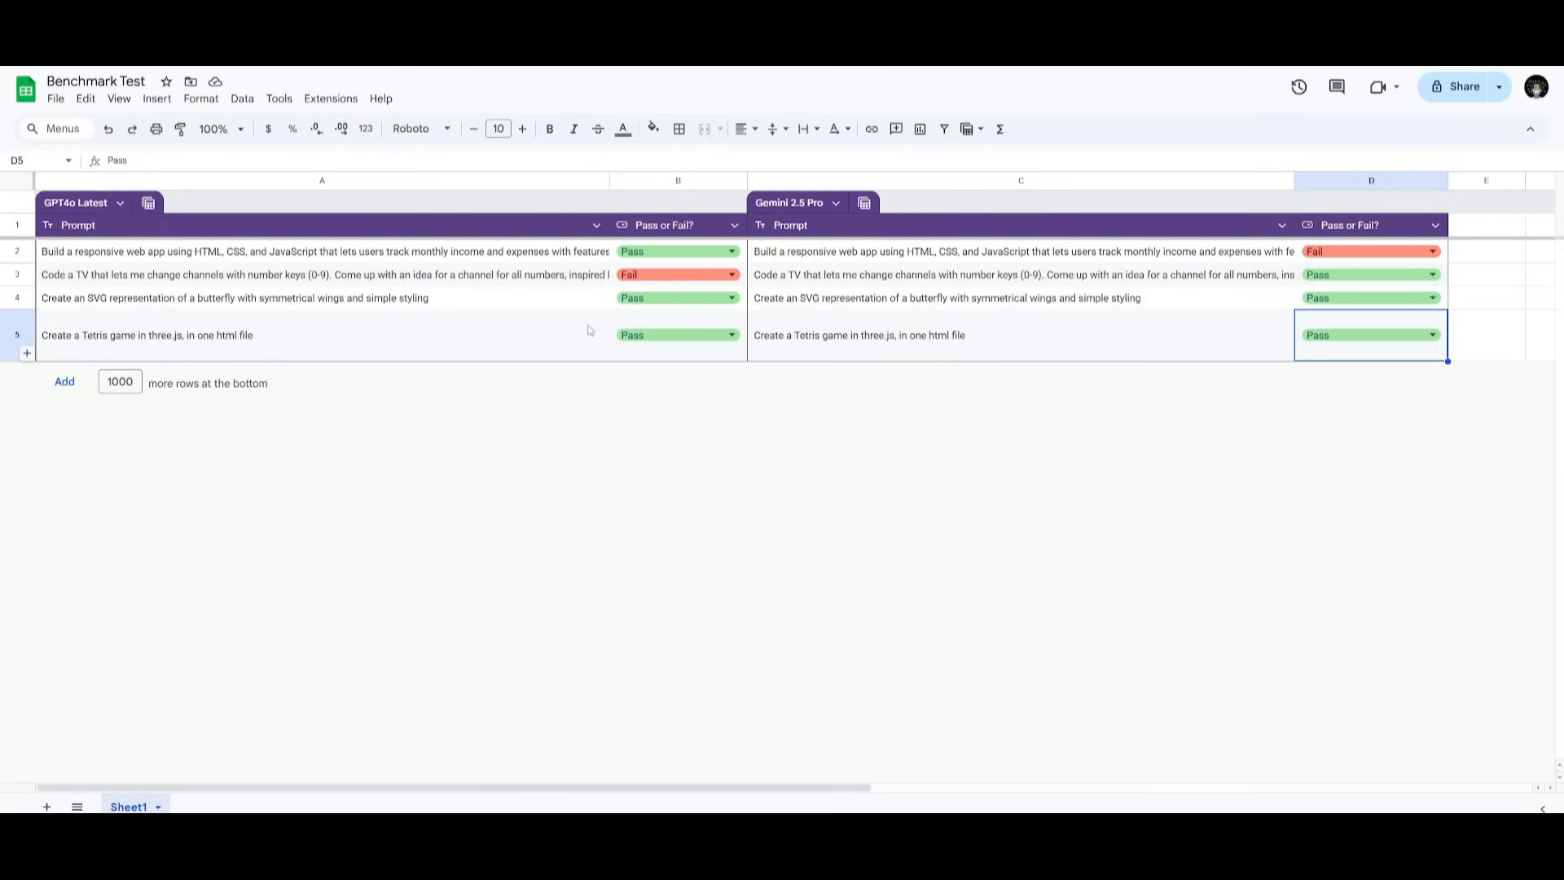
{"action": "mouse_move", "coordinate": [400, 302]}
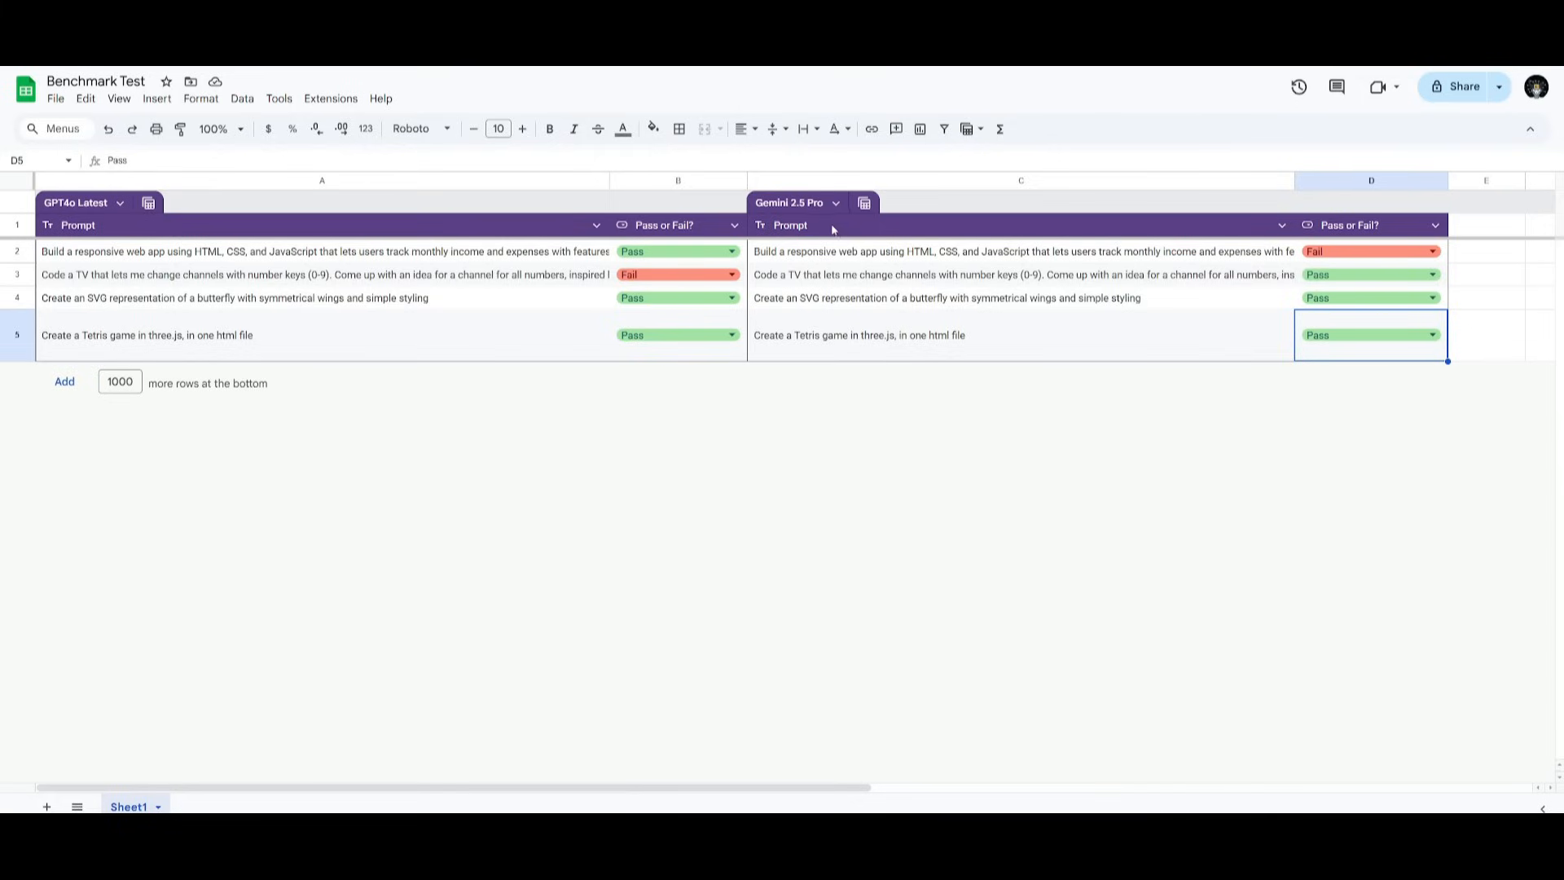
{"action": "mouse_move", "coordinate": [841, 228]}
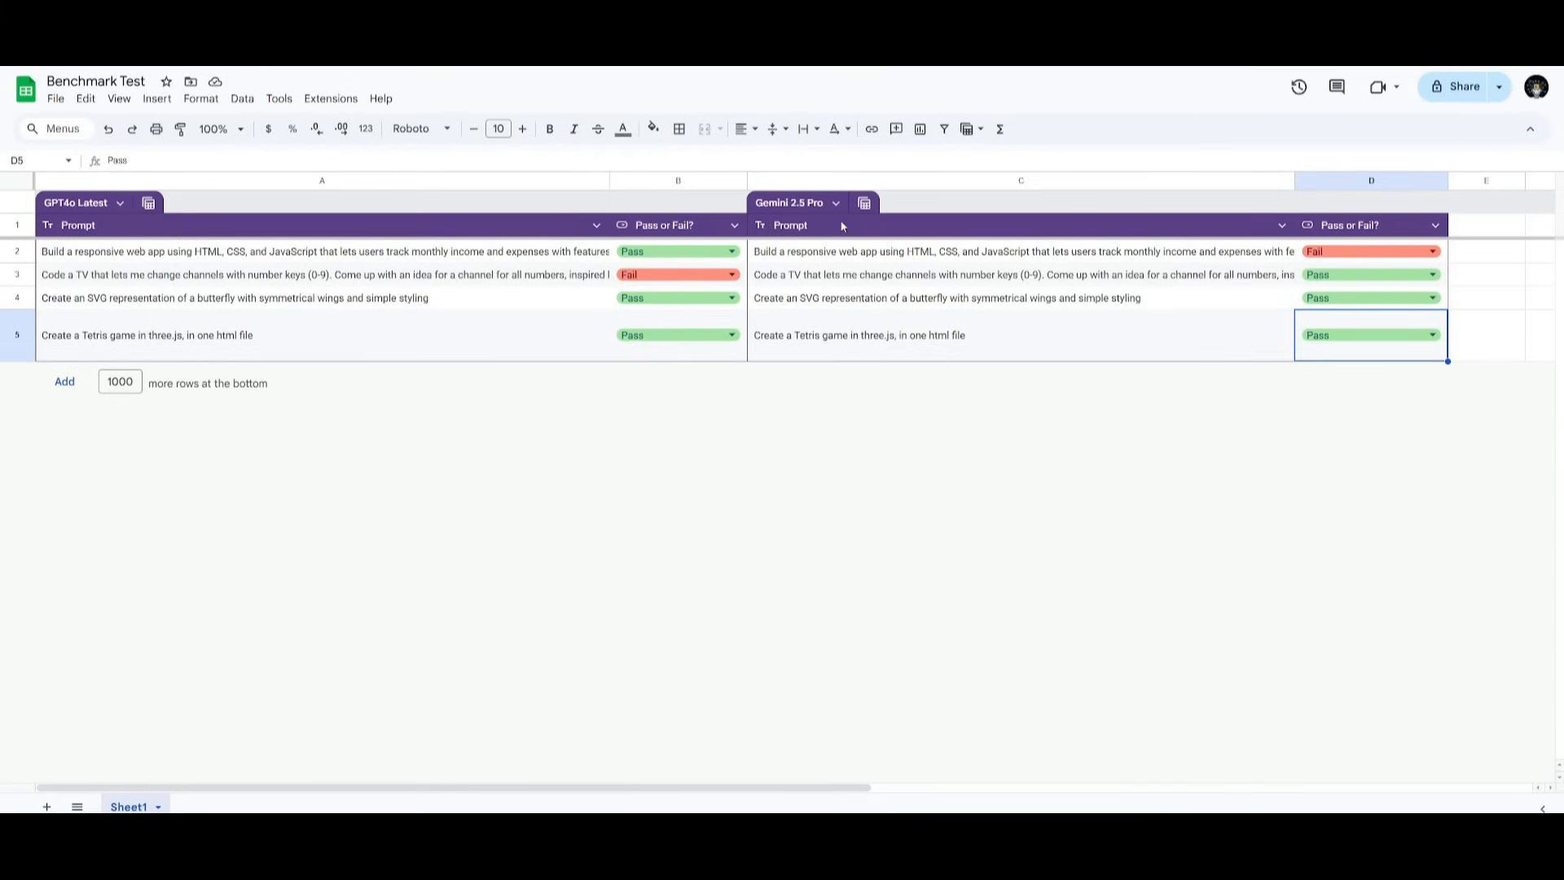
{"action": "mouse_move", "coordinate": [806, 246]}
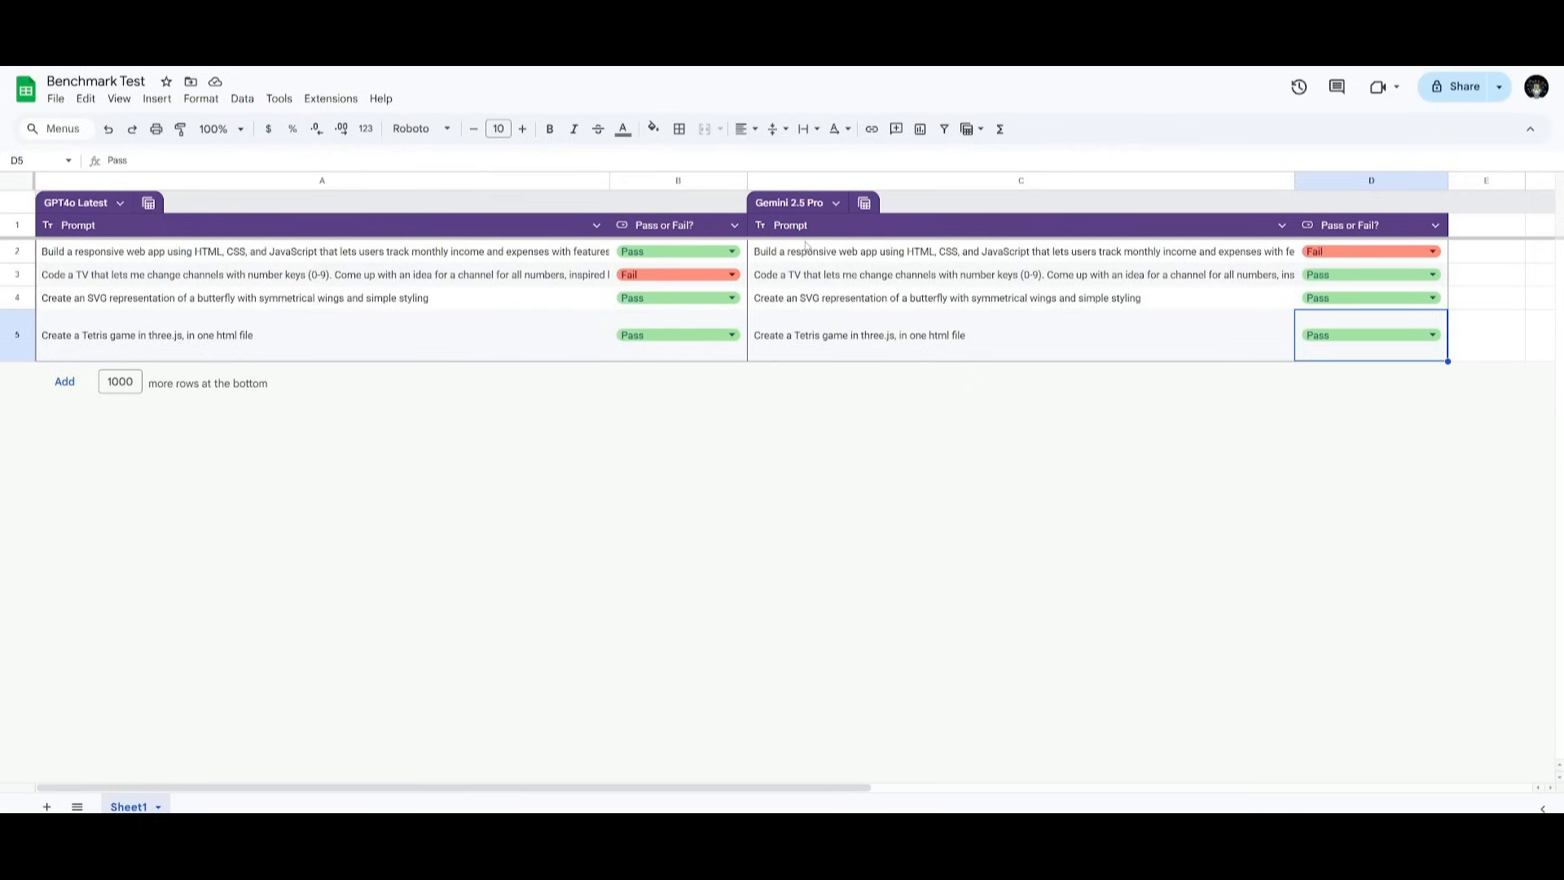
{"action": "mouse_move", "coordinate": [856, 251]}
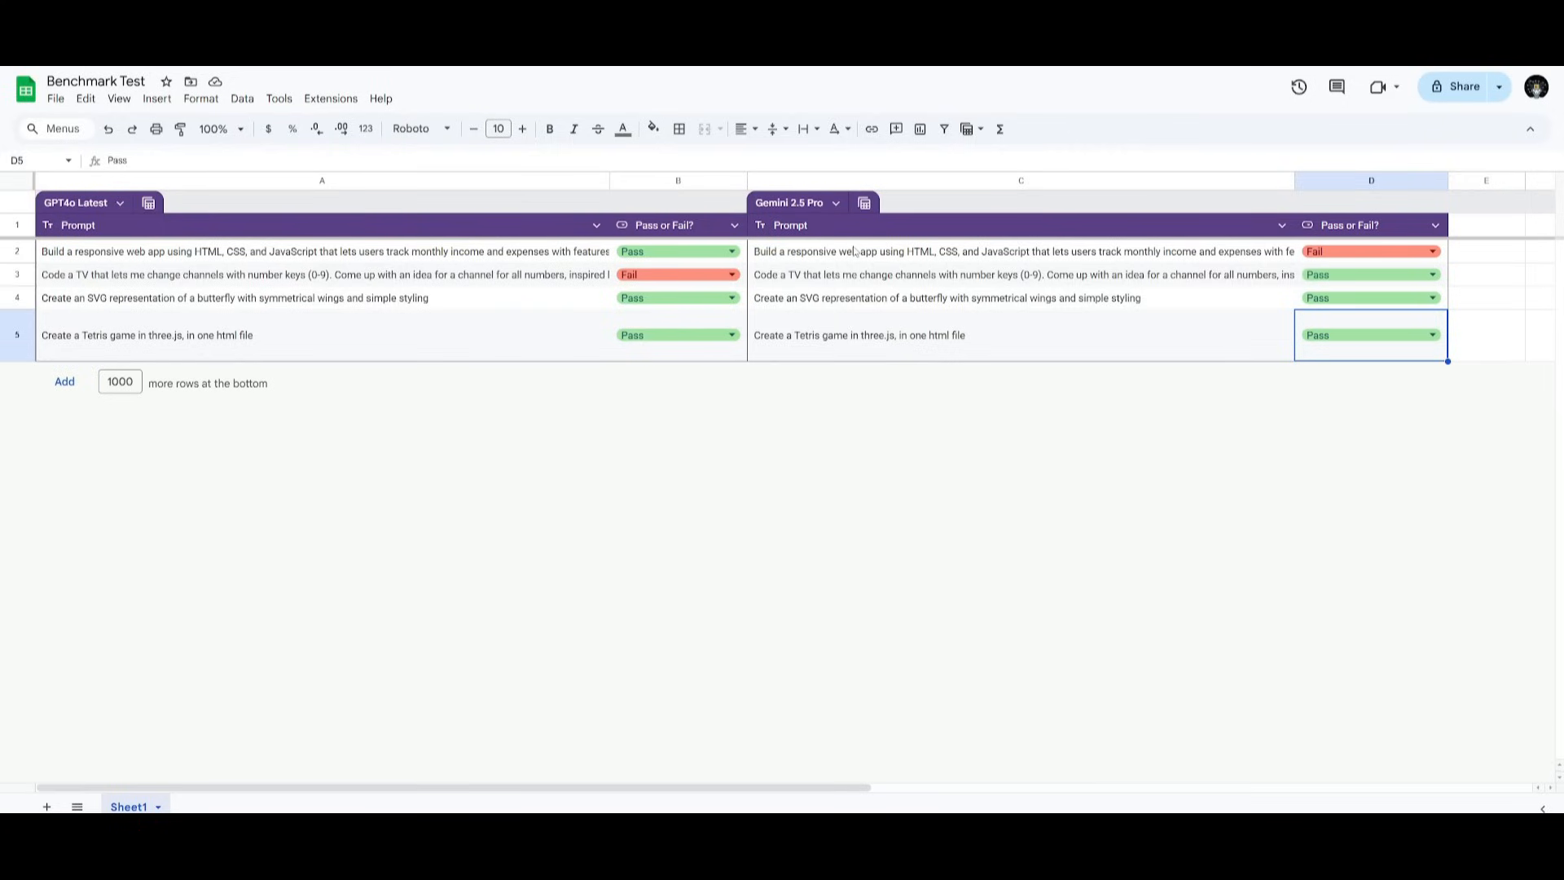
{"action": "mouse_move", "coordinate": [984, 350]}
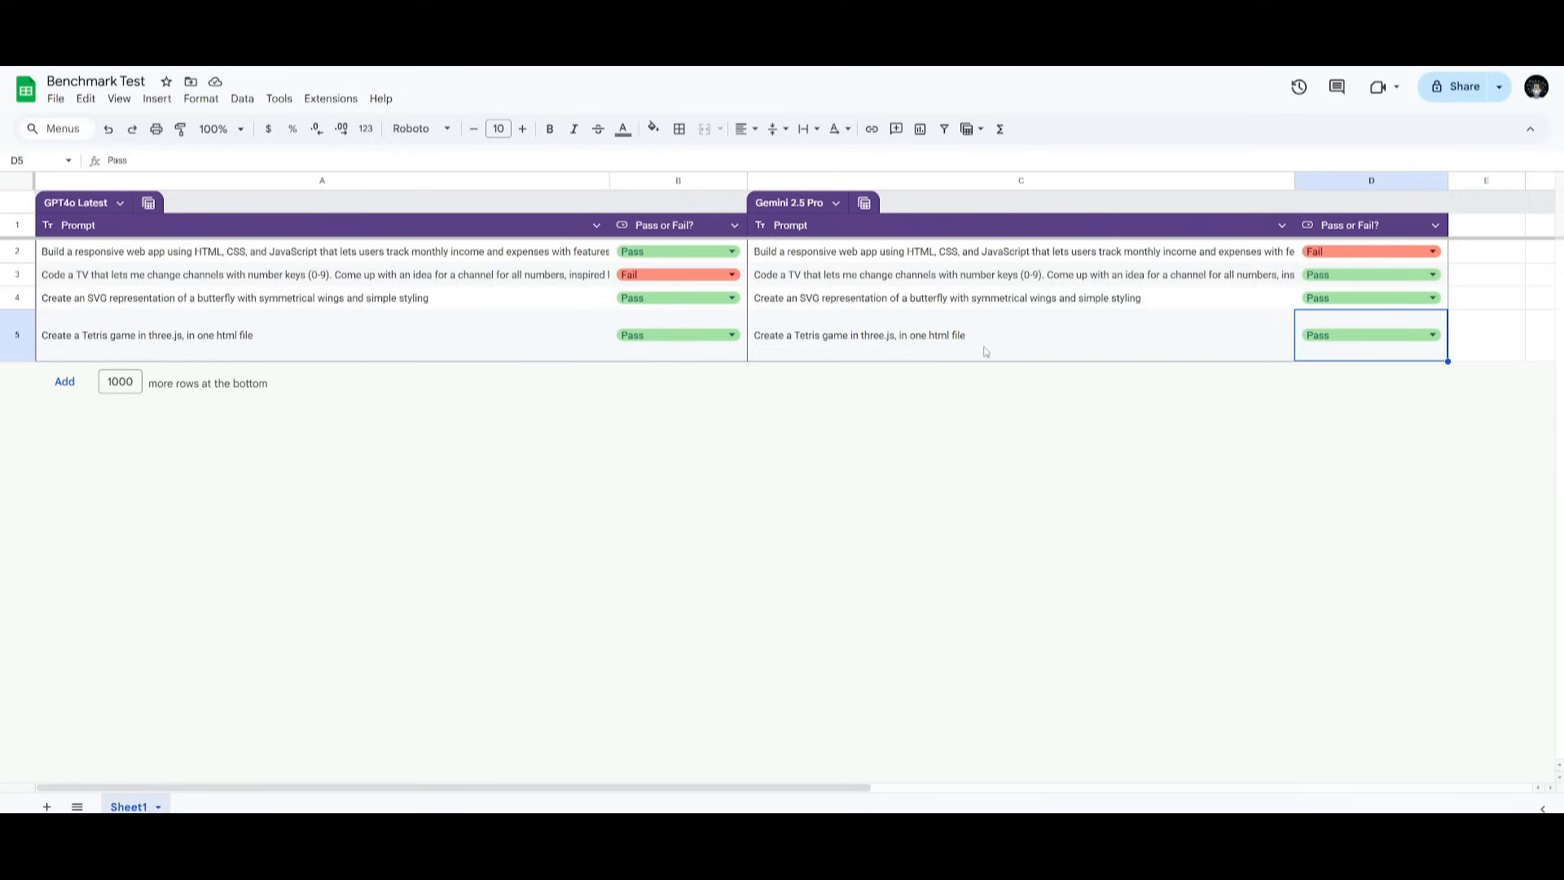
{"action": "mouse_move", "coordinate": [870, 349]}
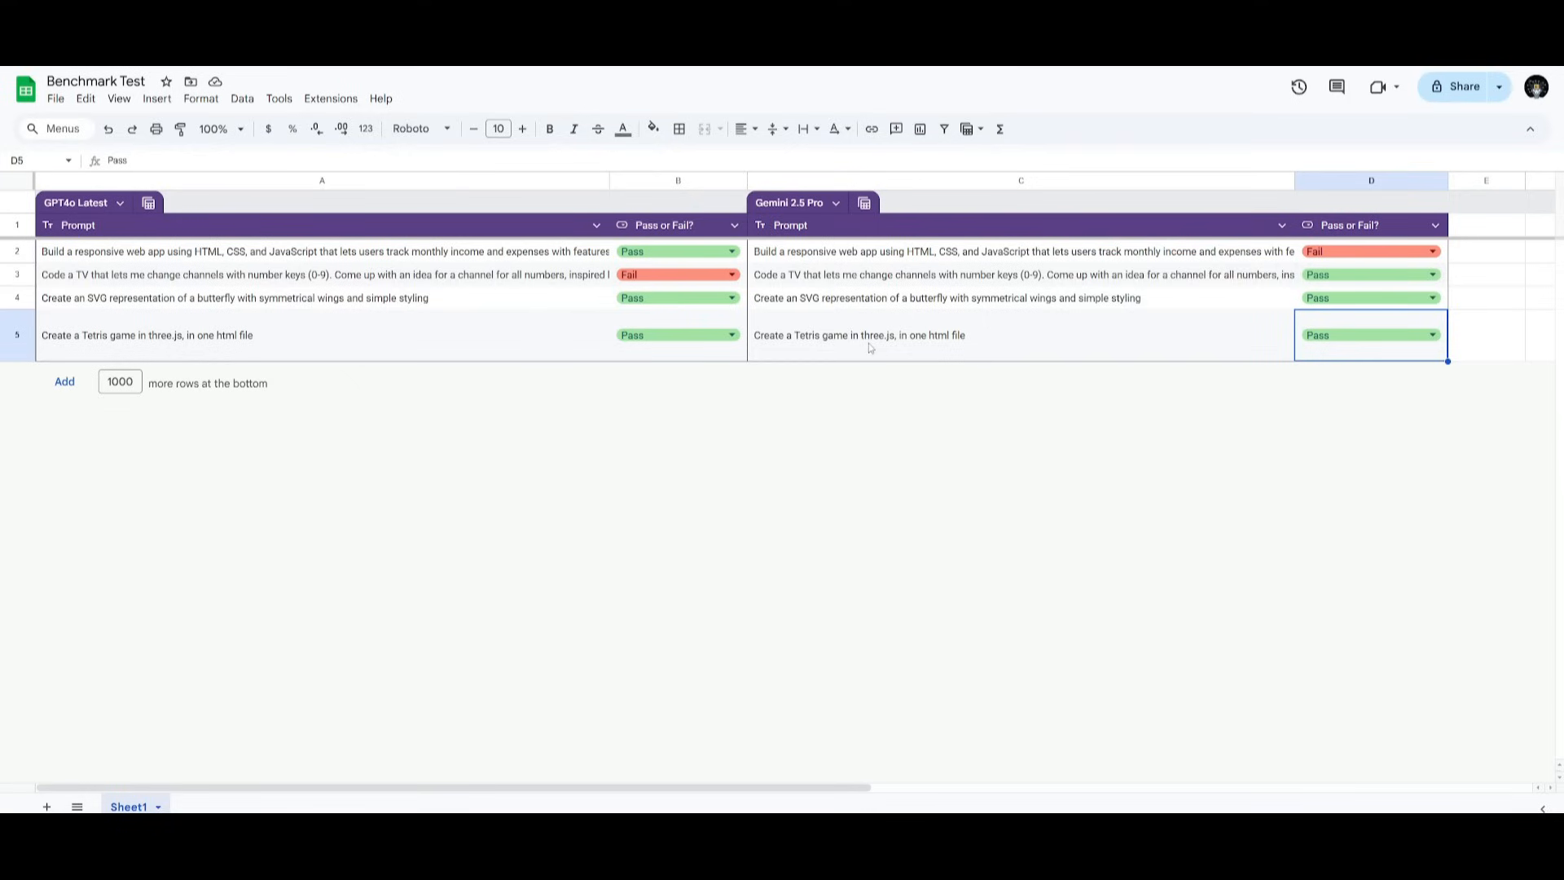
{"action": "mouse_move", "coordinate": [845, 334]}
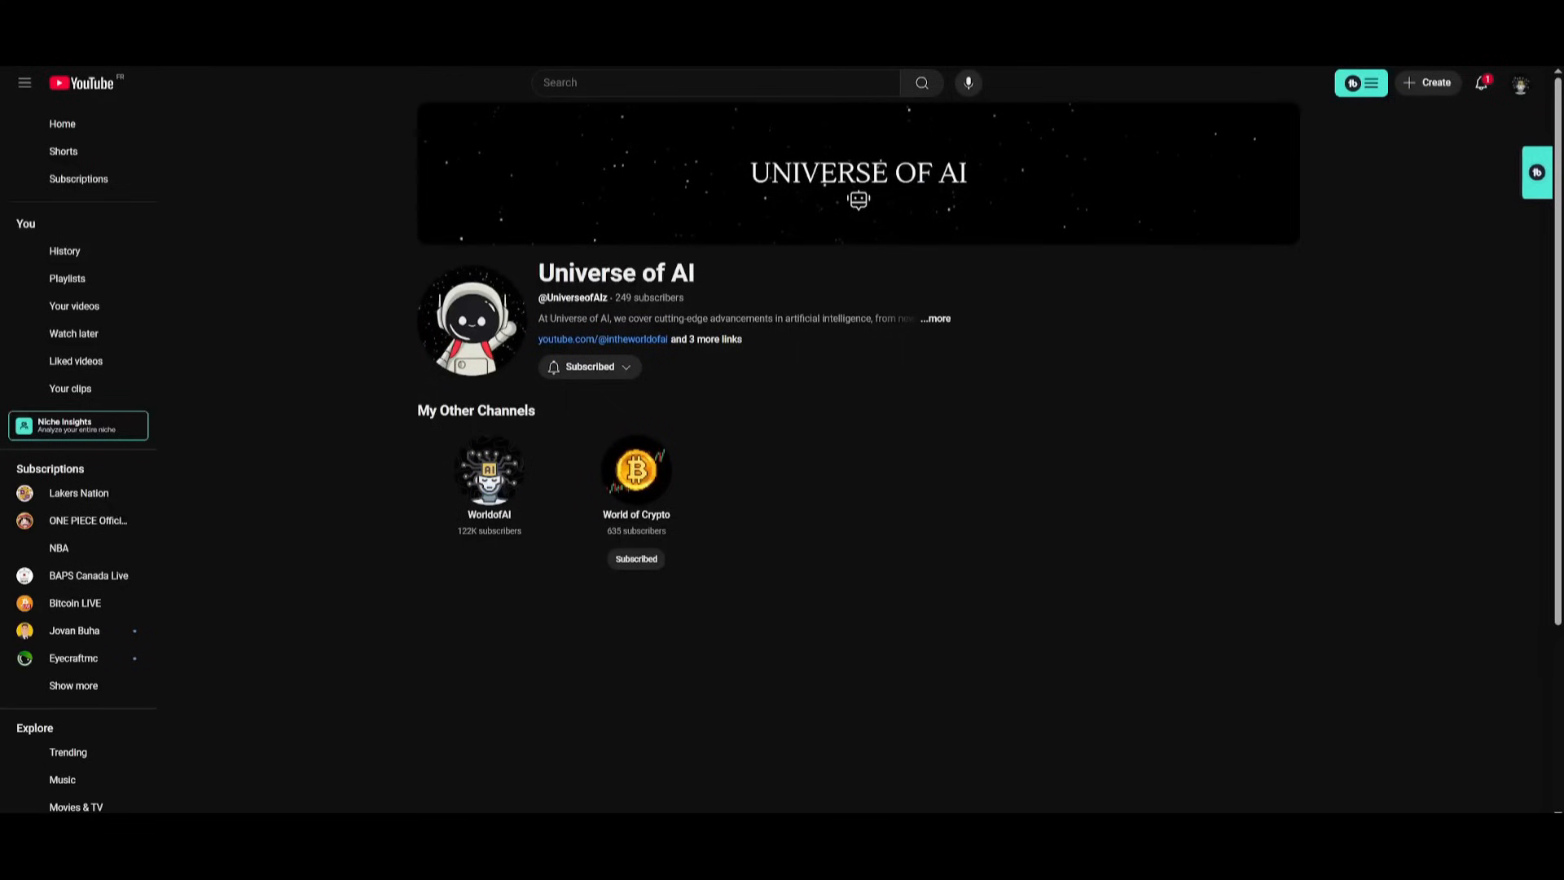
Browse down the WorldofAI channel's Videos tab through months of AI tool uploads
{"action": "left_click", "coordinate": [602, 339]}
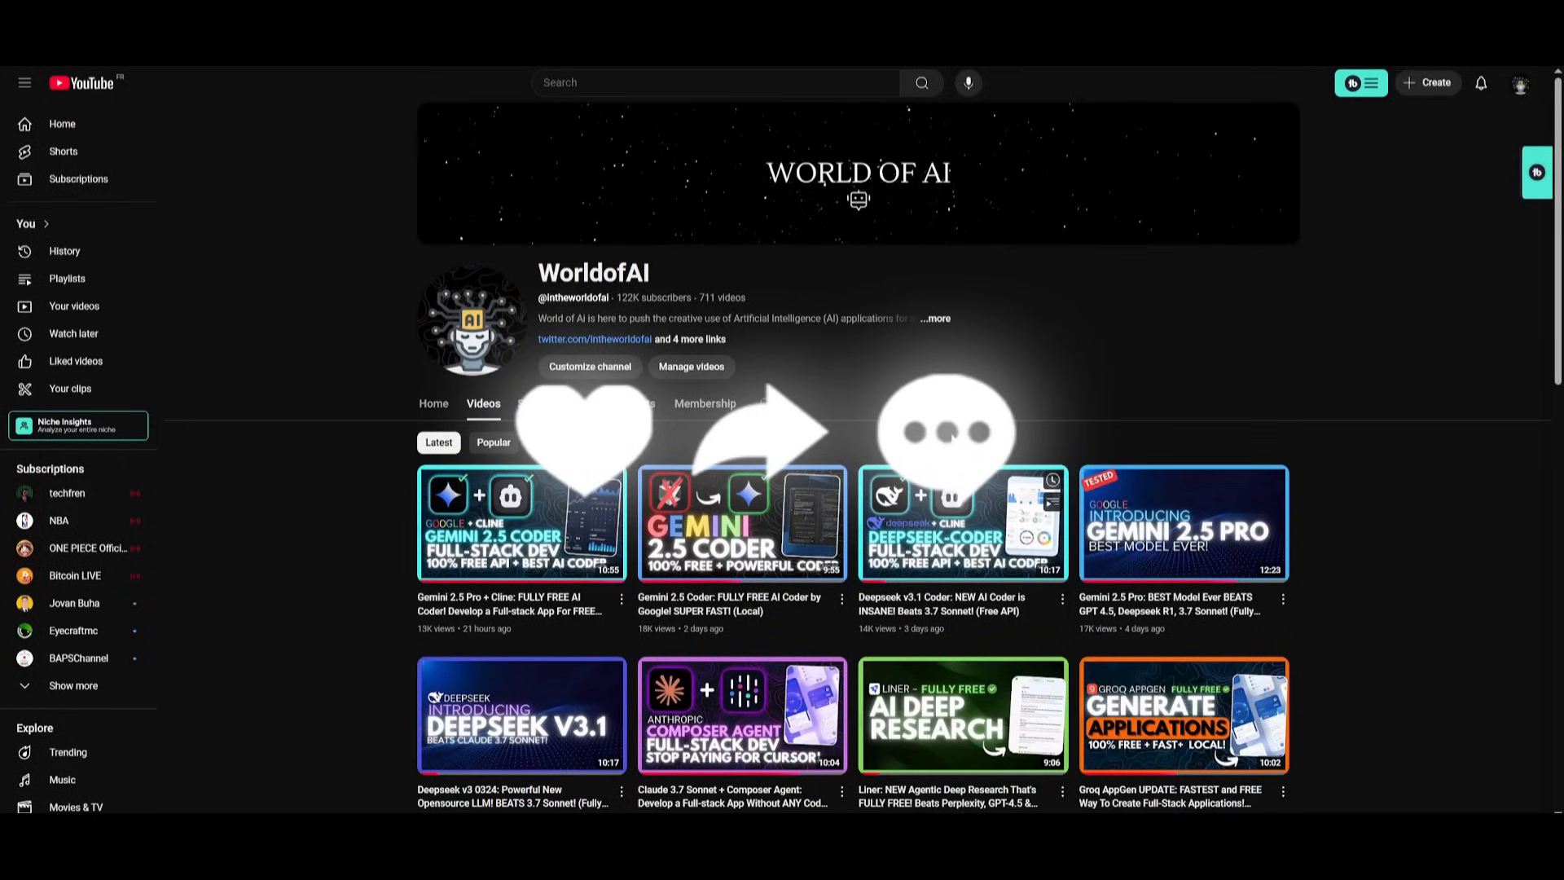
{"action": "mouse_move", "coordinate": [961, 523]}
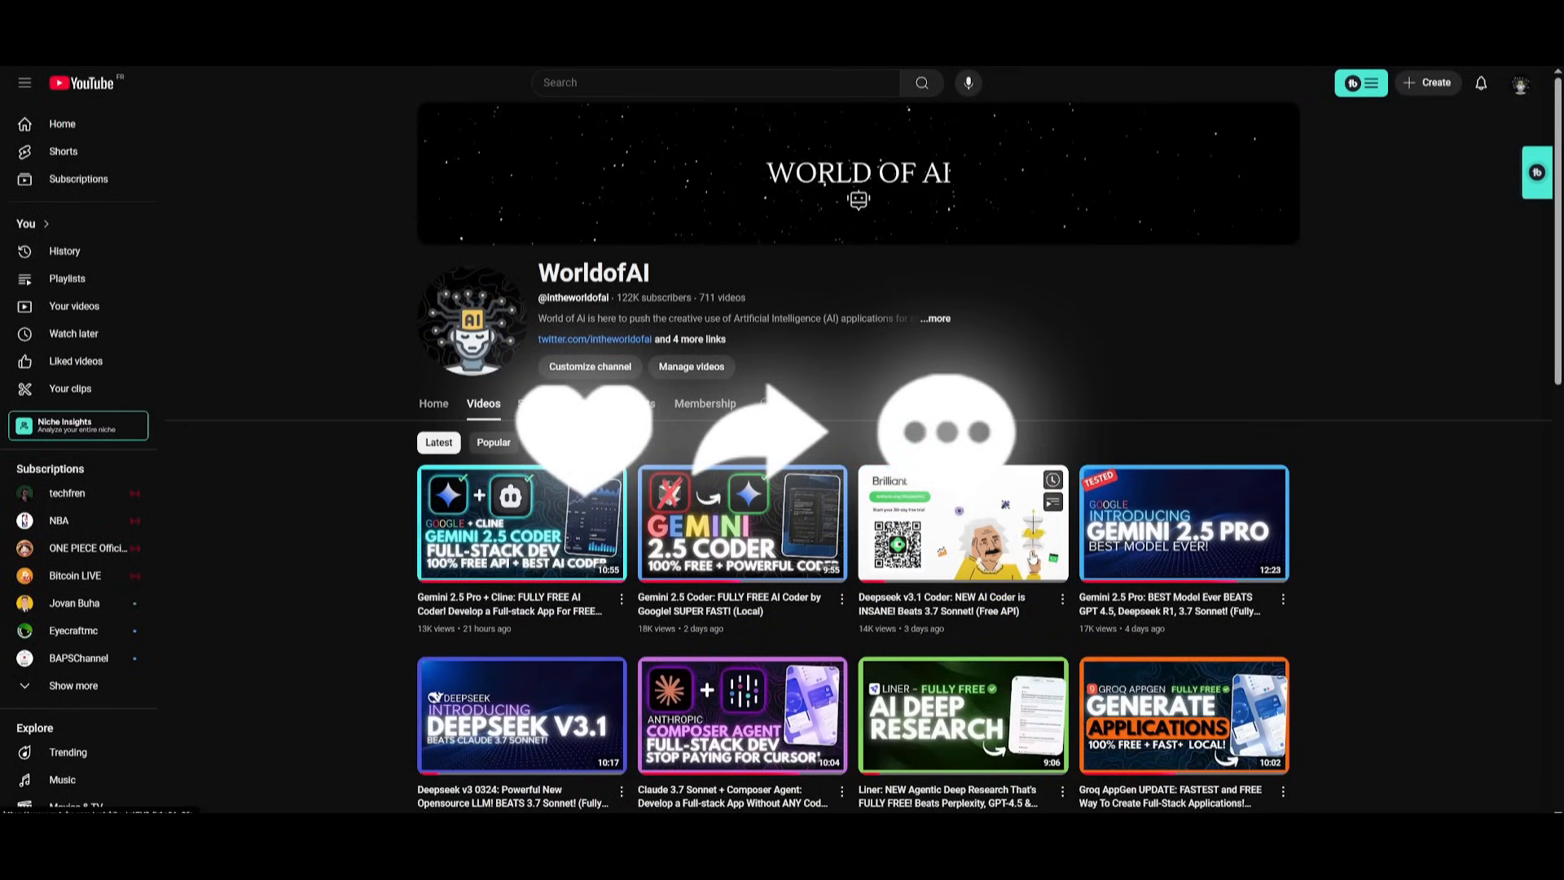
{"action": "scroll", "scroll_direction": "down", "scroll_amount": 3}
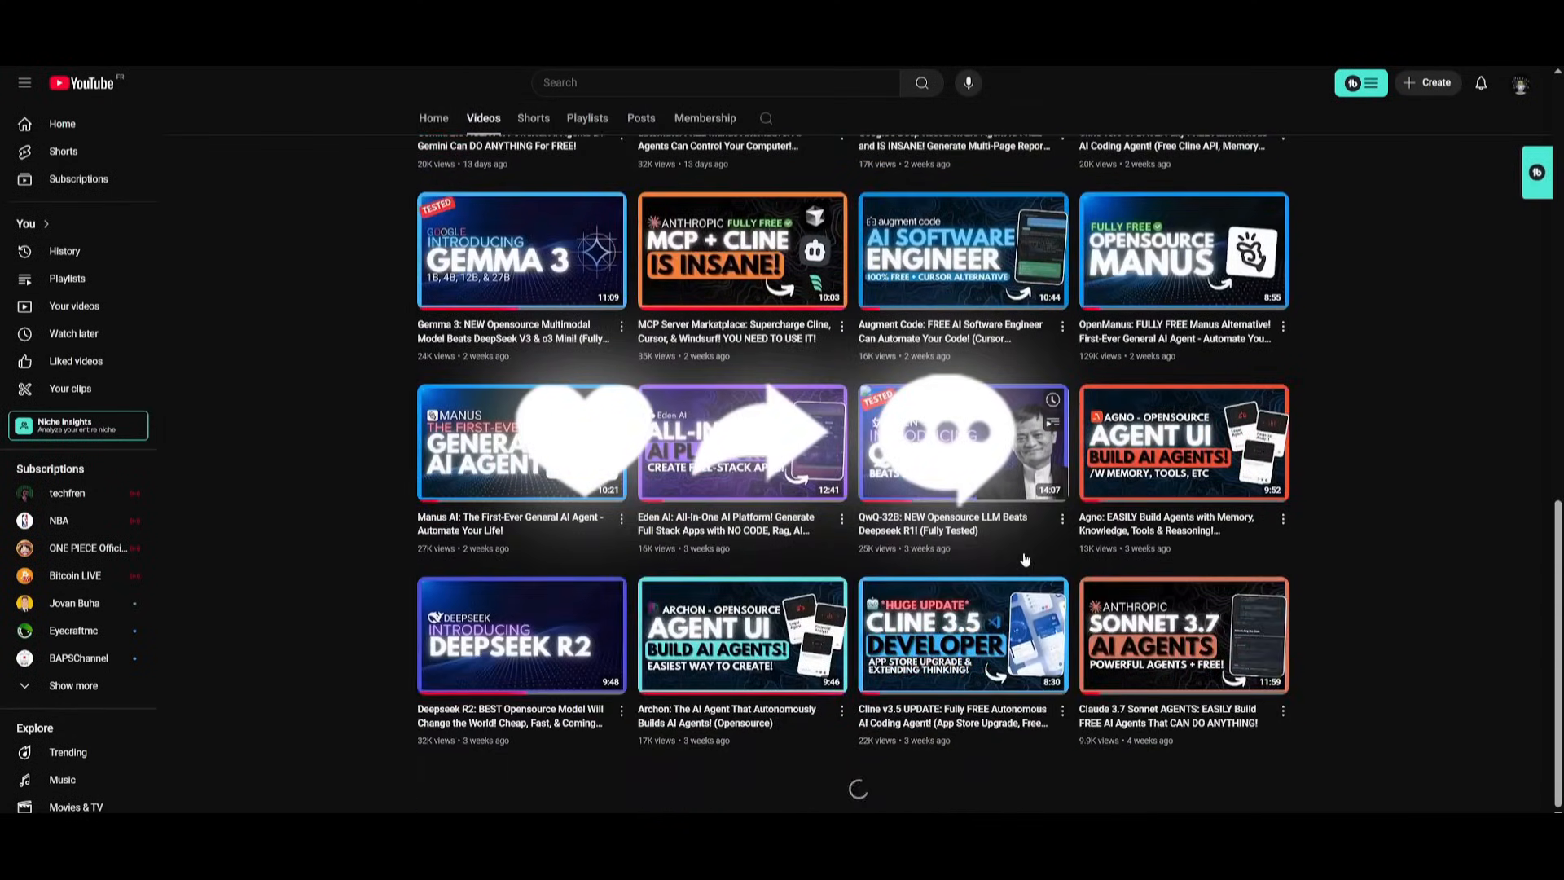
{"action": "scroll", "scroll_direction": "down", "scroll_amount": 3}
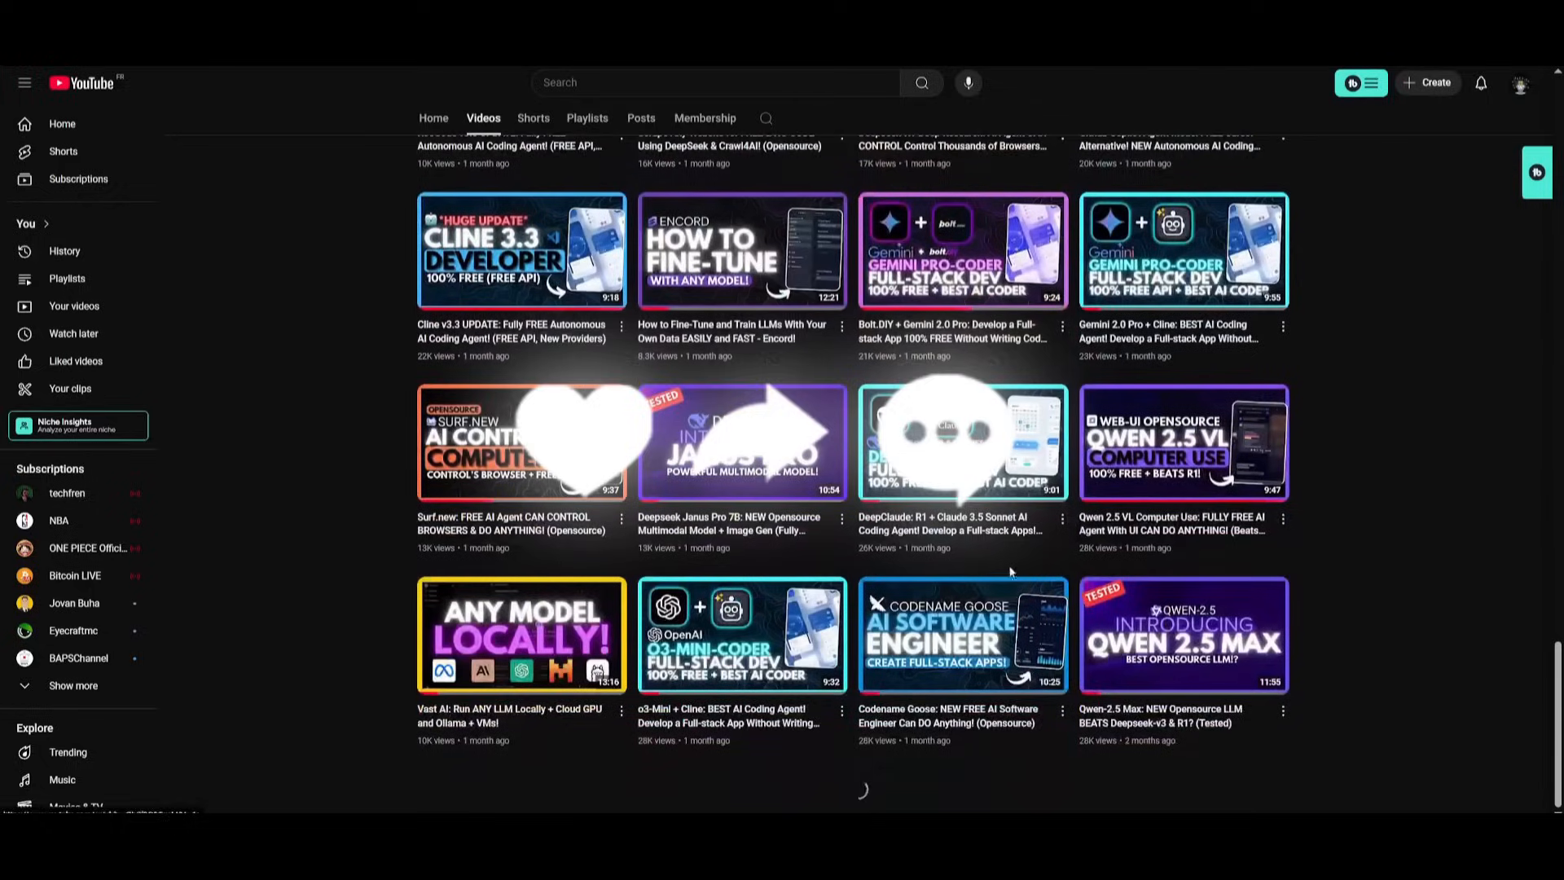
{"action": "scroll", "scroll_direction": "down", "scroll_amount": 3}
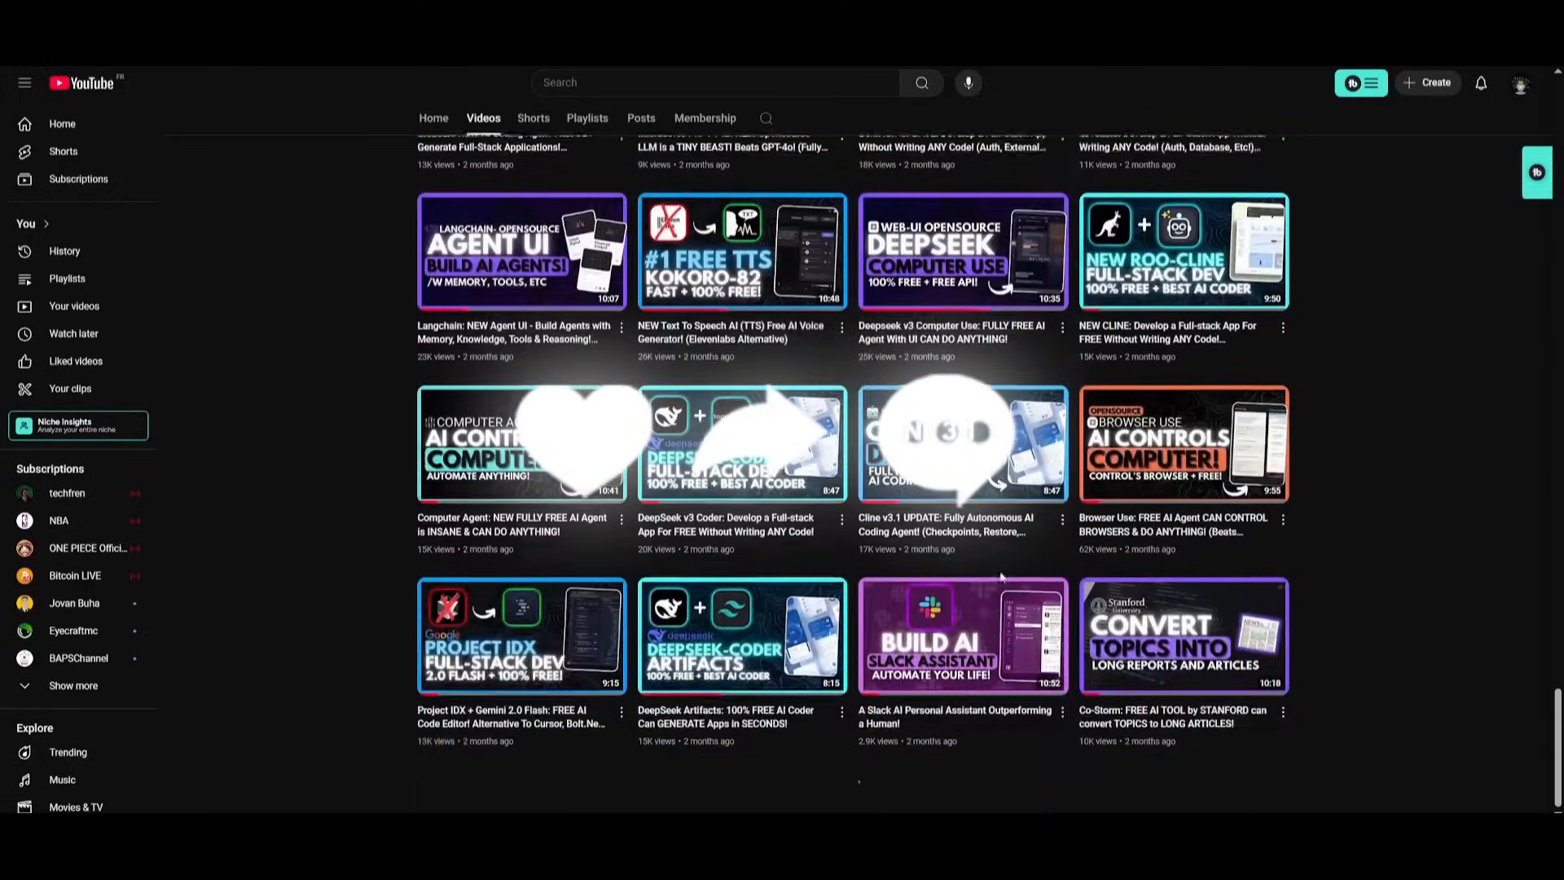
{"action": "scroll", "scroll_direction": "down", "scroll_amount": 3}
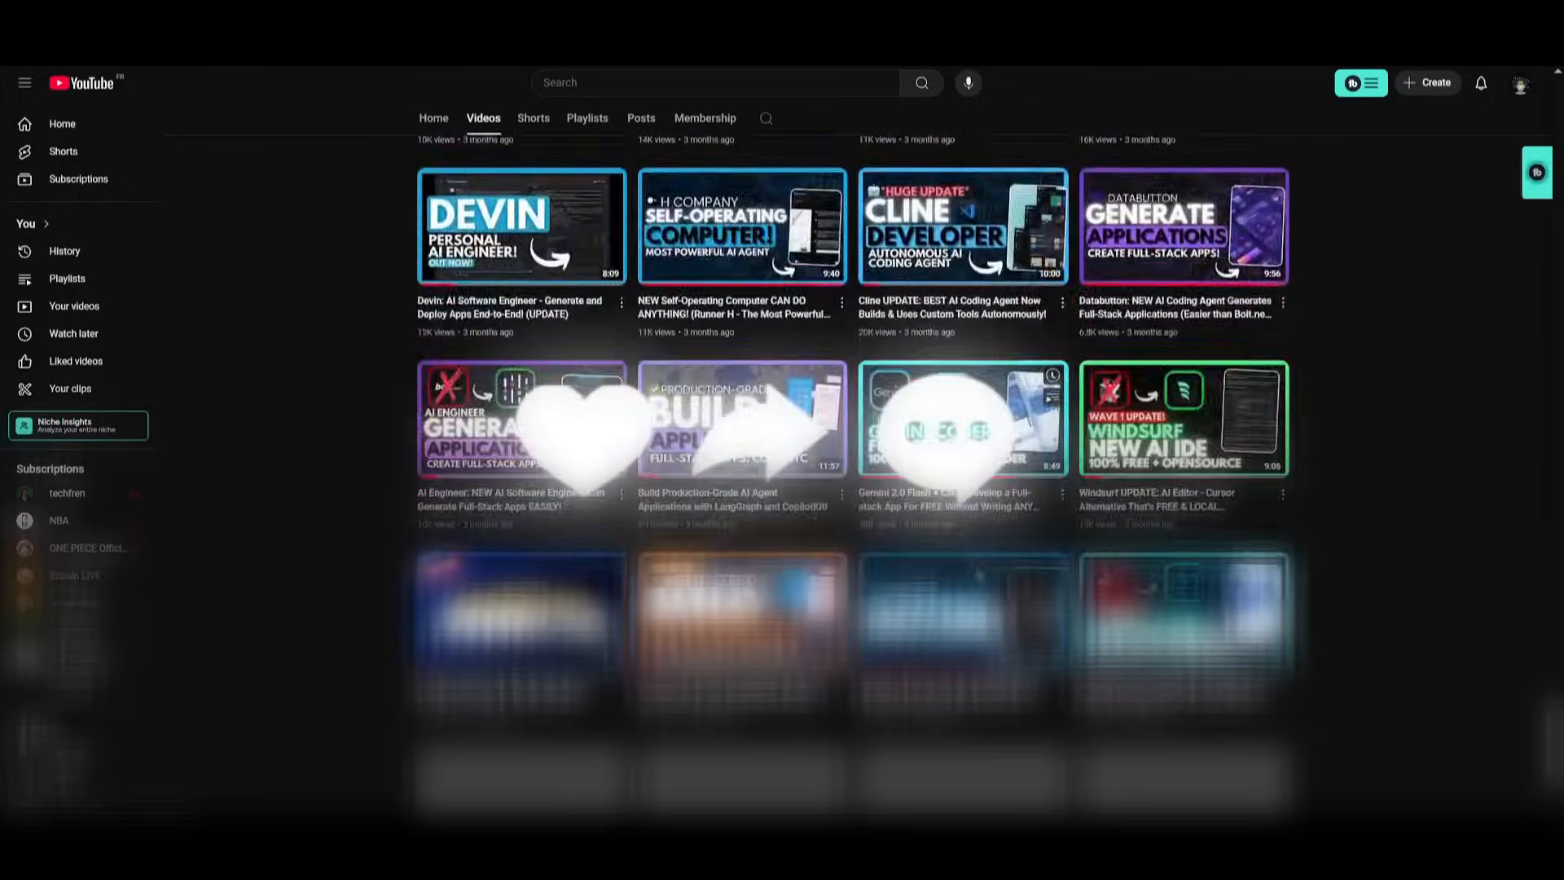
{"action": "scroll", "scroll_direction": "down", "scroll_amount": 3}
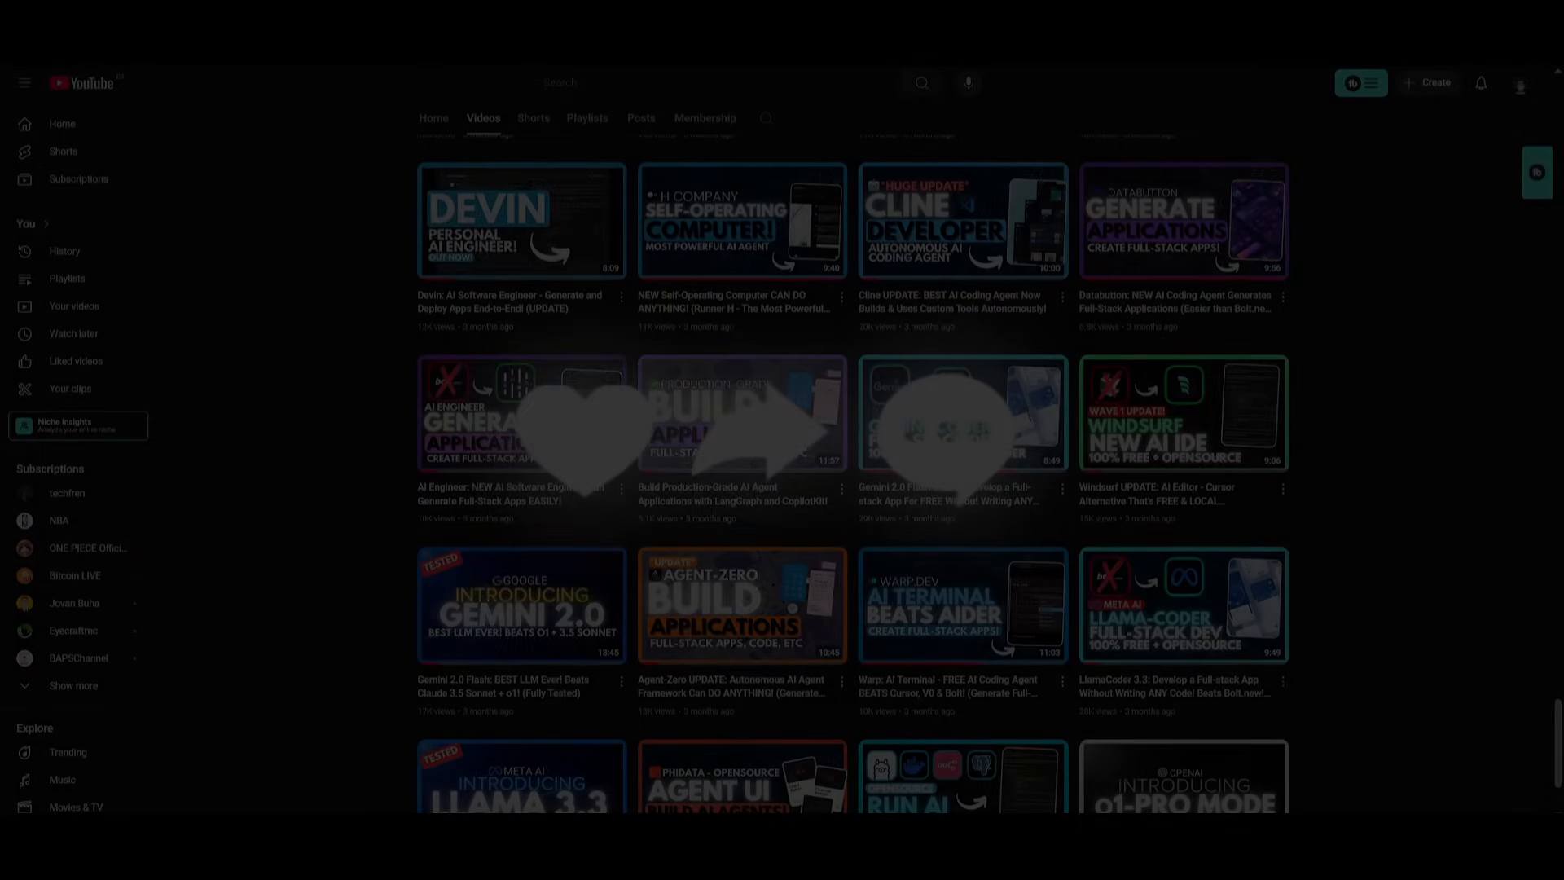